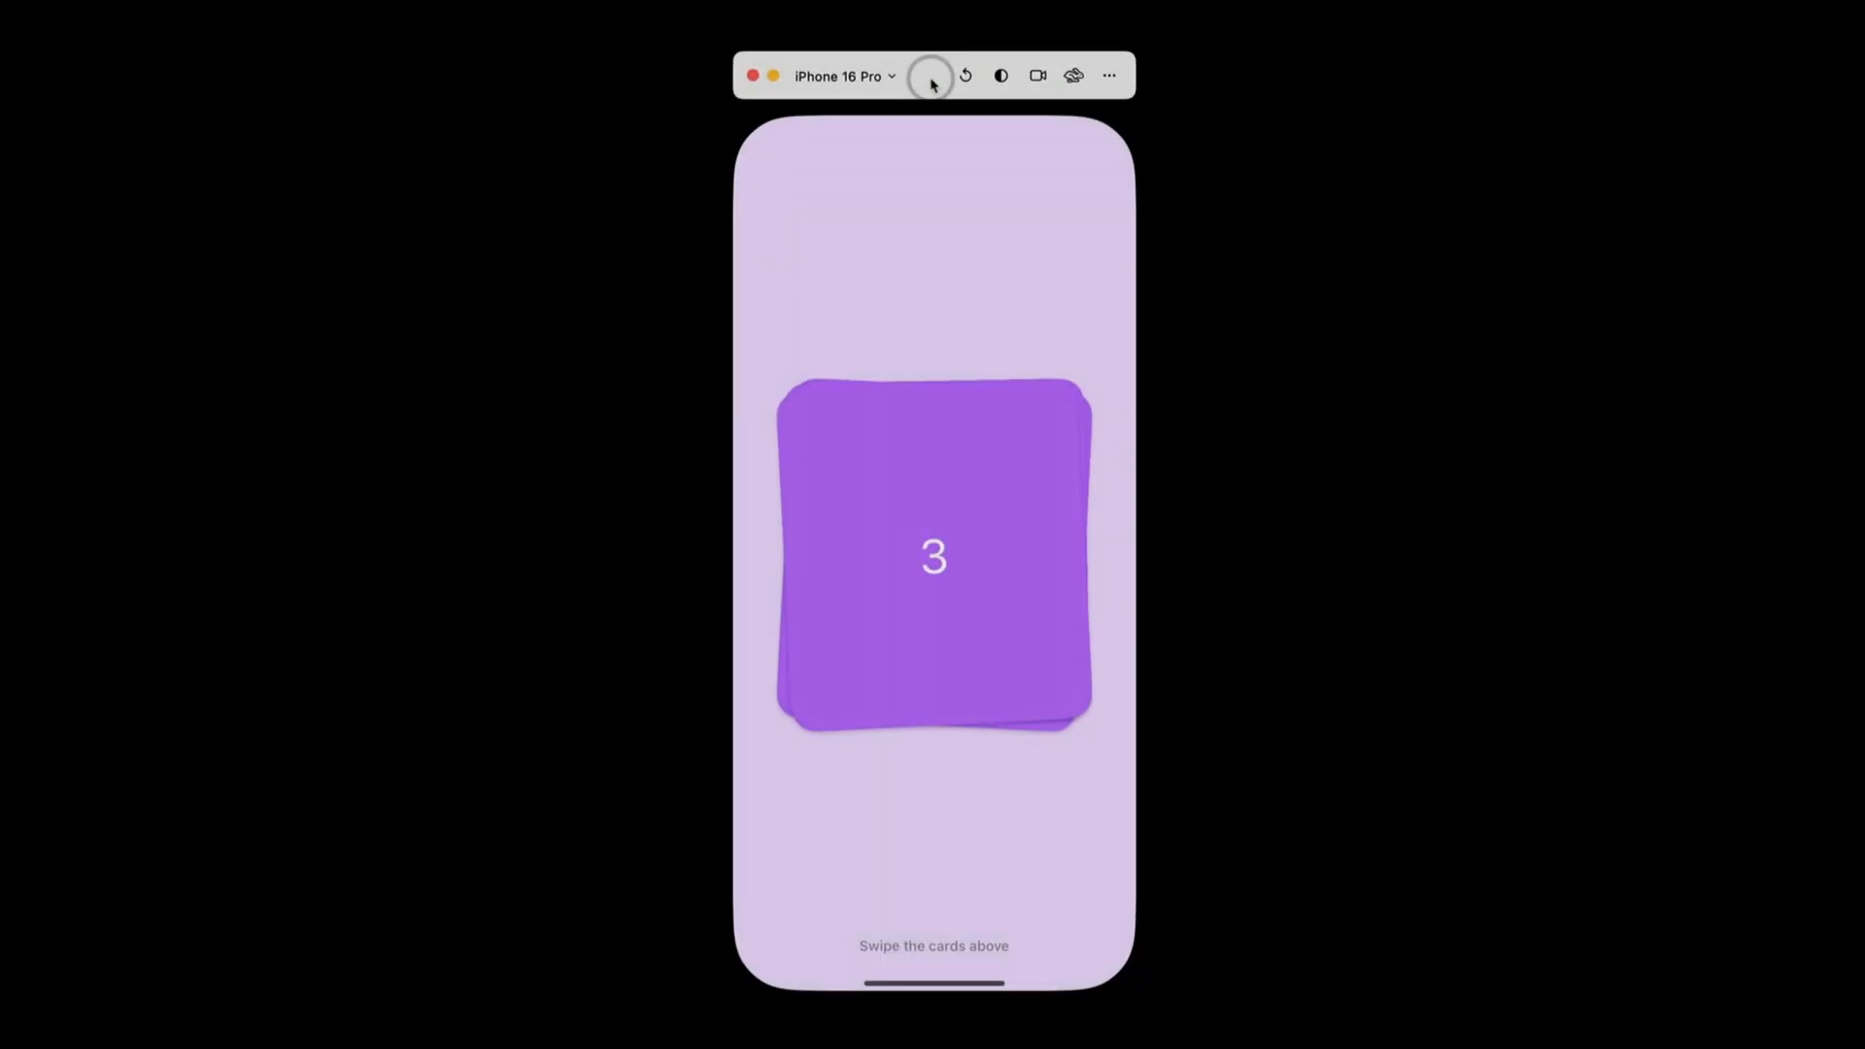
Step: Swipe the top two numbered cards off the stack in the iPhone 16 Pro simulator
left_click_drag(934, 557, 1124, 542)
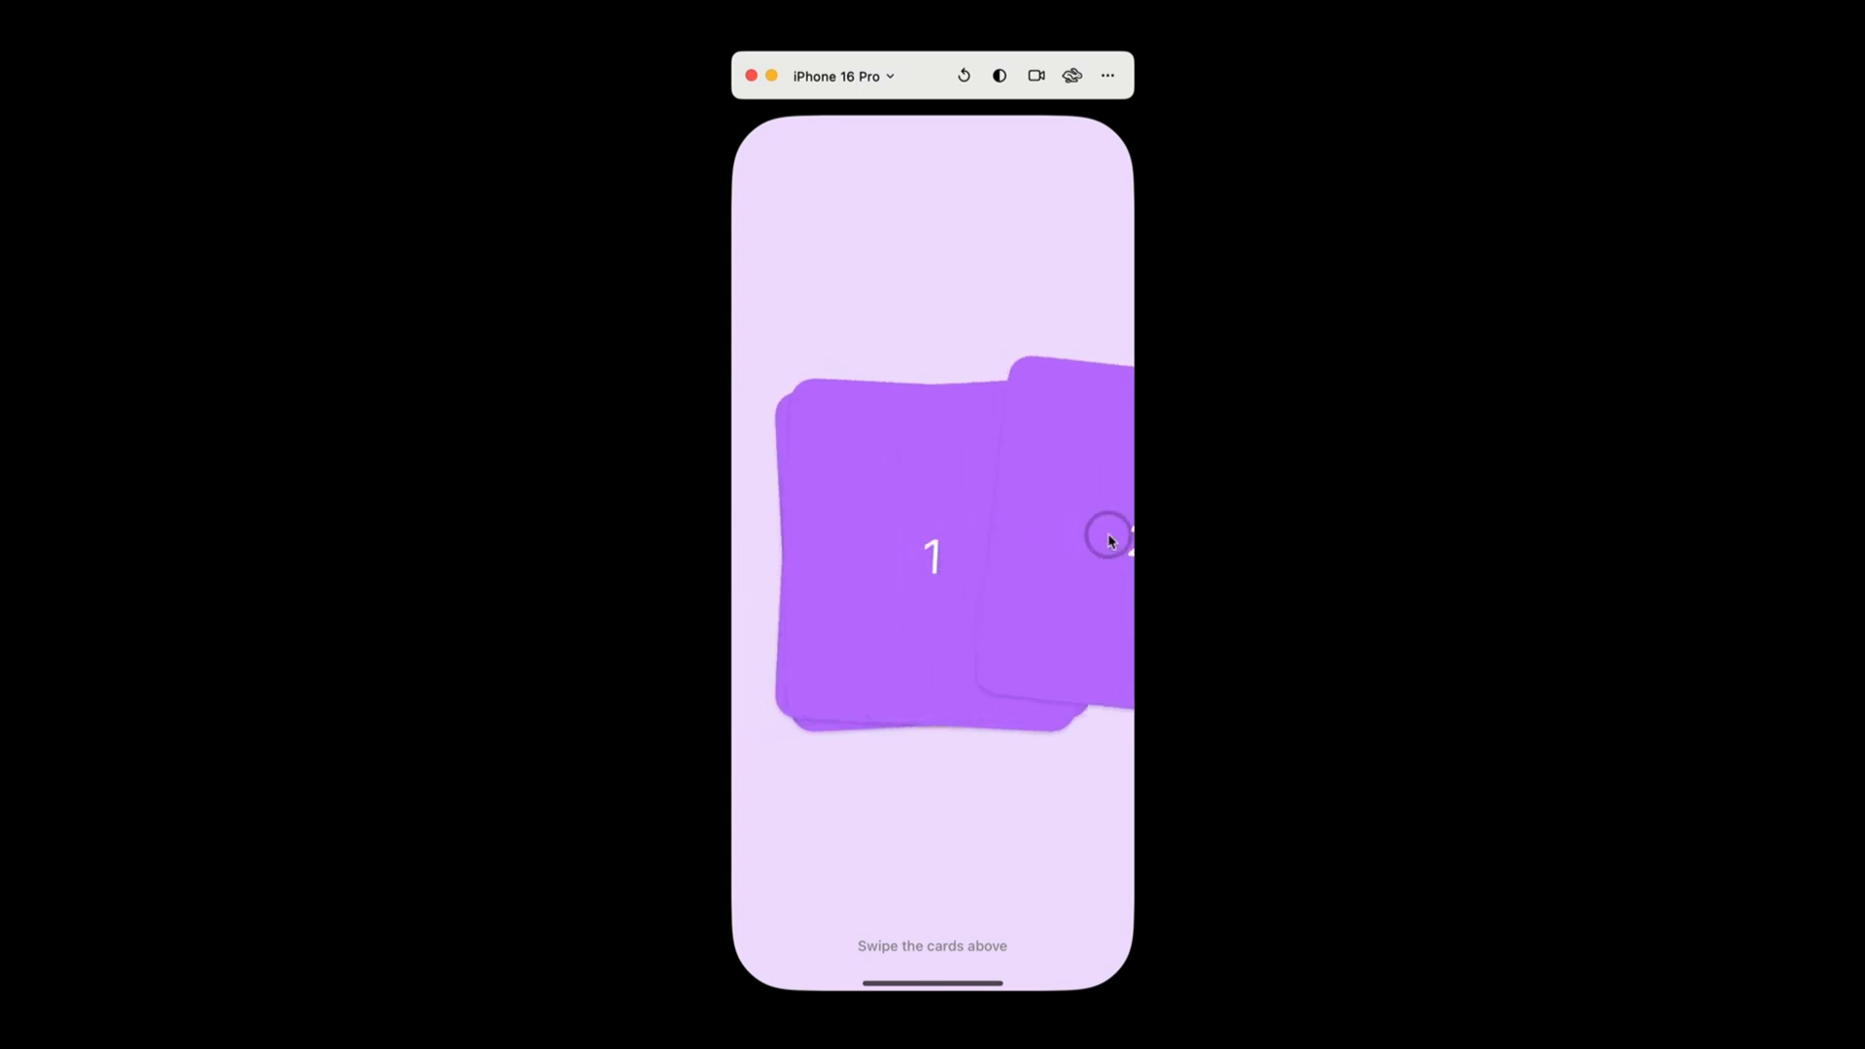
left_click_drag(1105, 542, 773, 554)
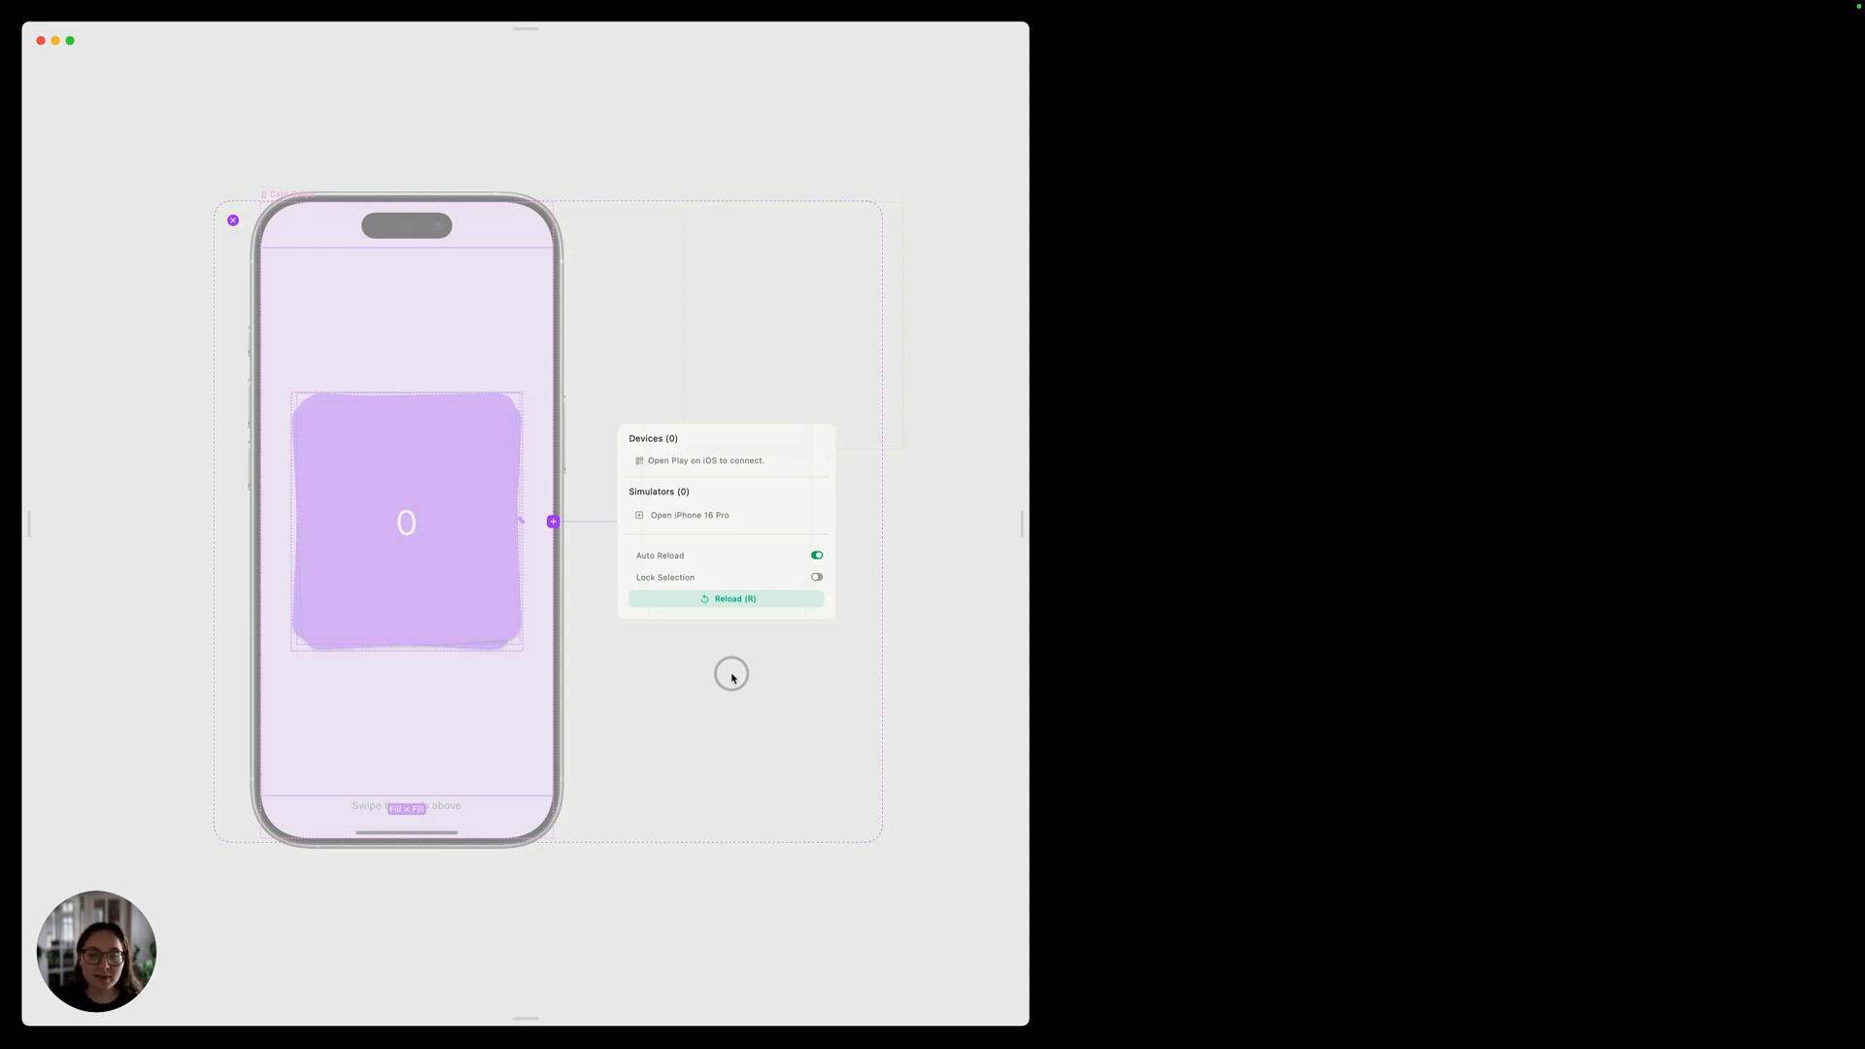
mouse_move(810, 443)
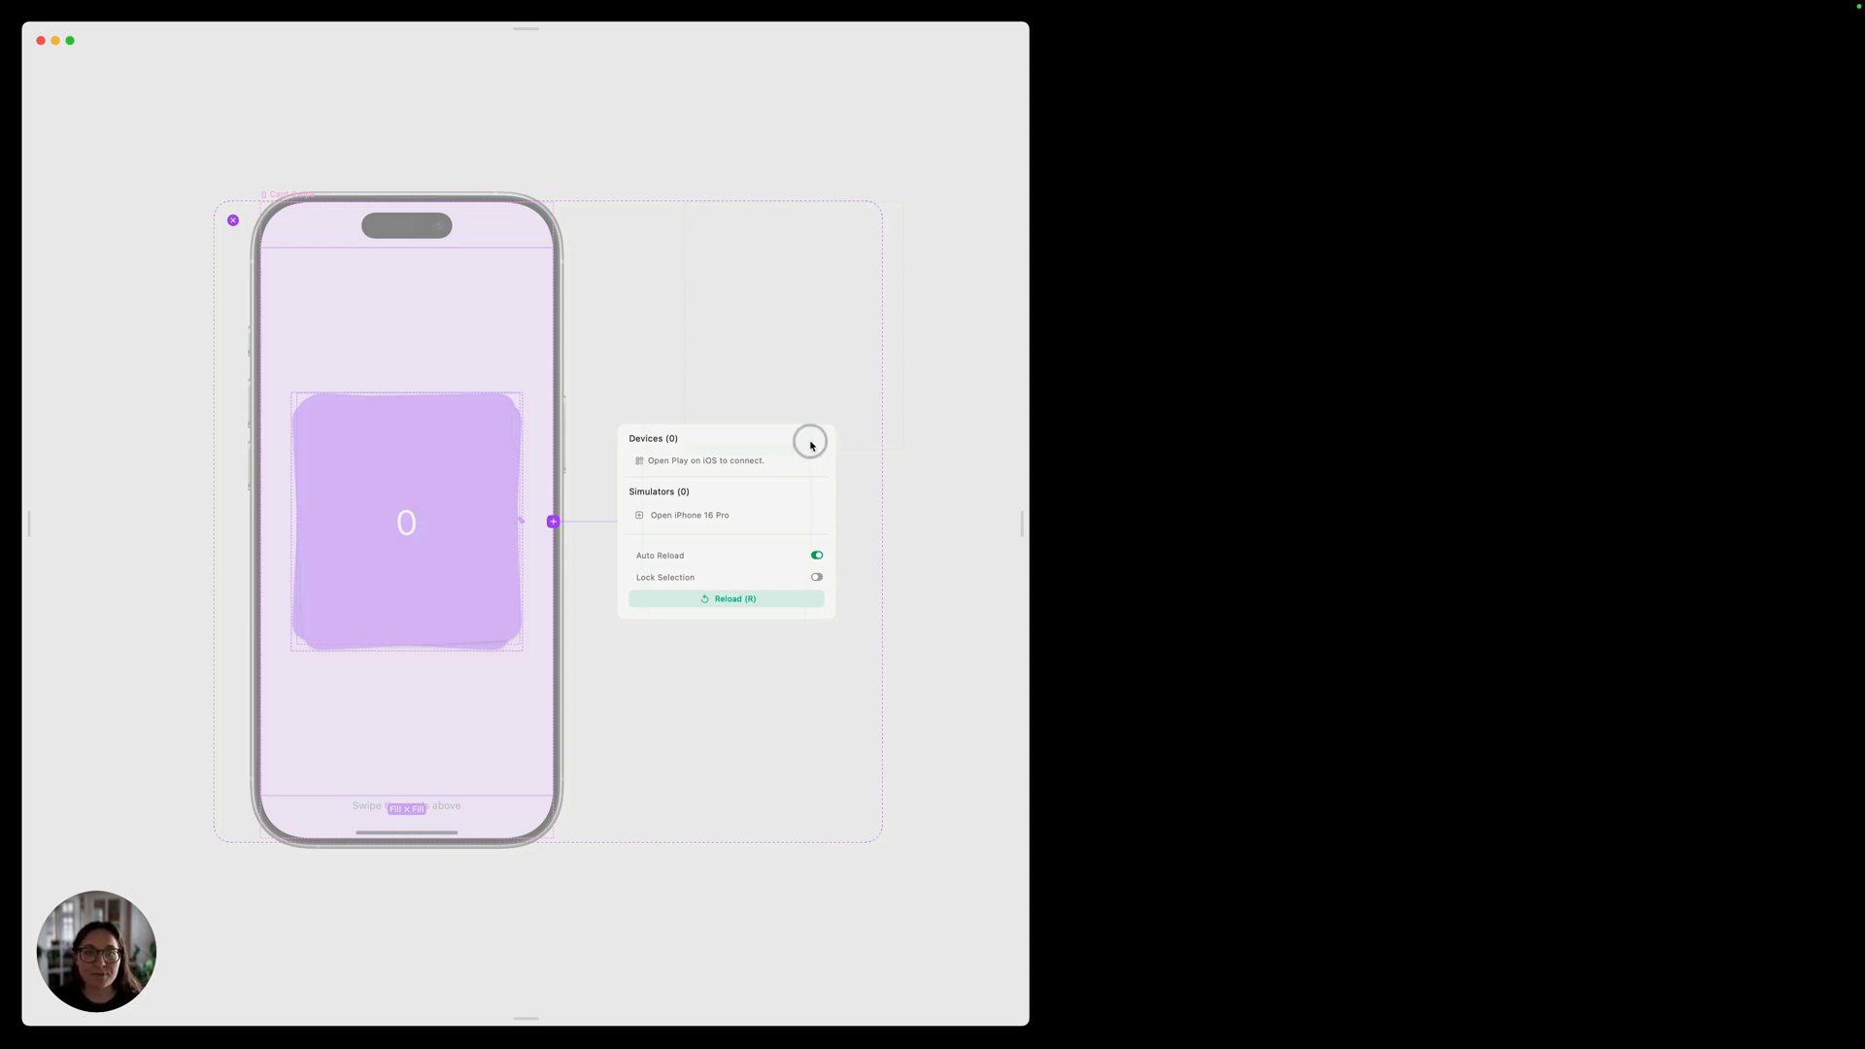
mouse_move(734, 710)
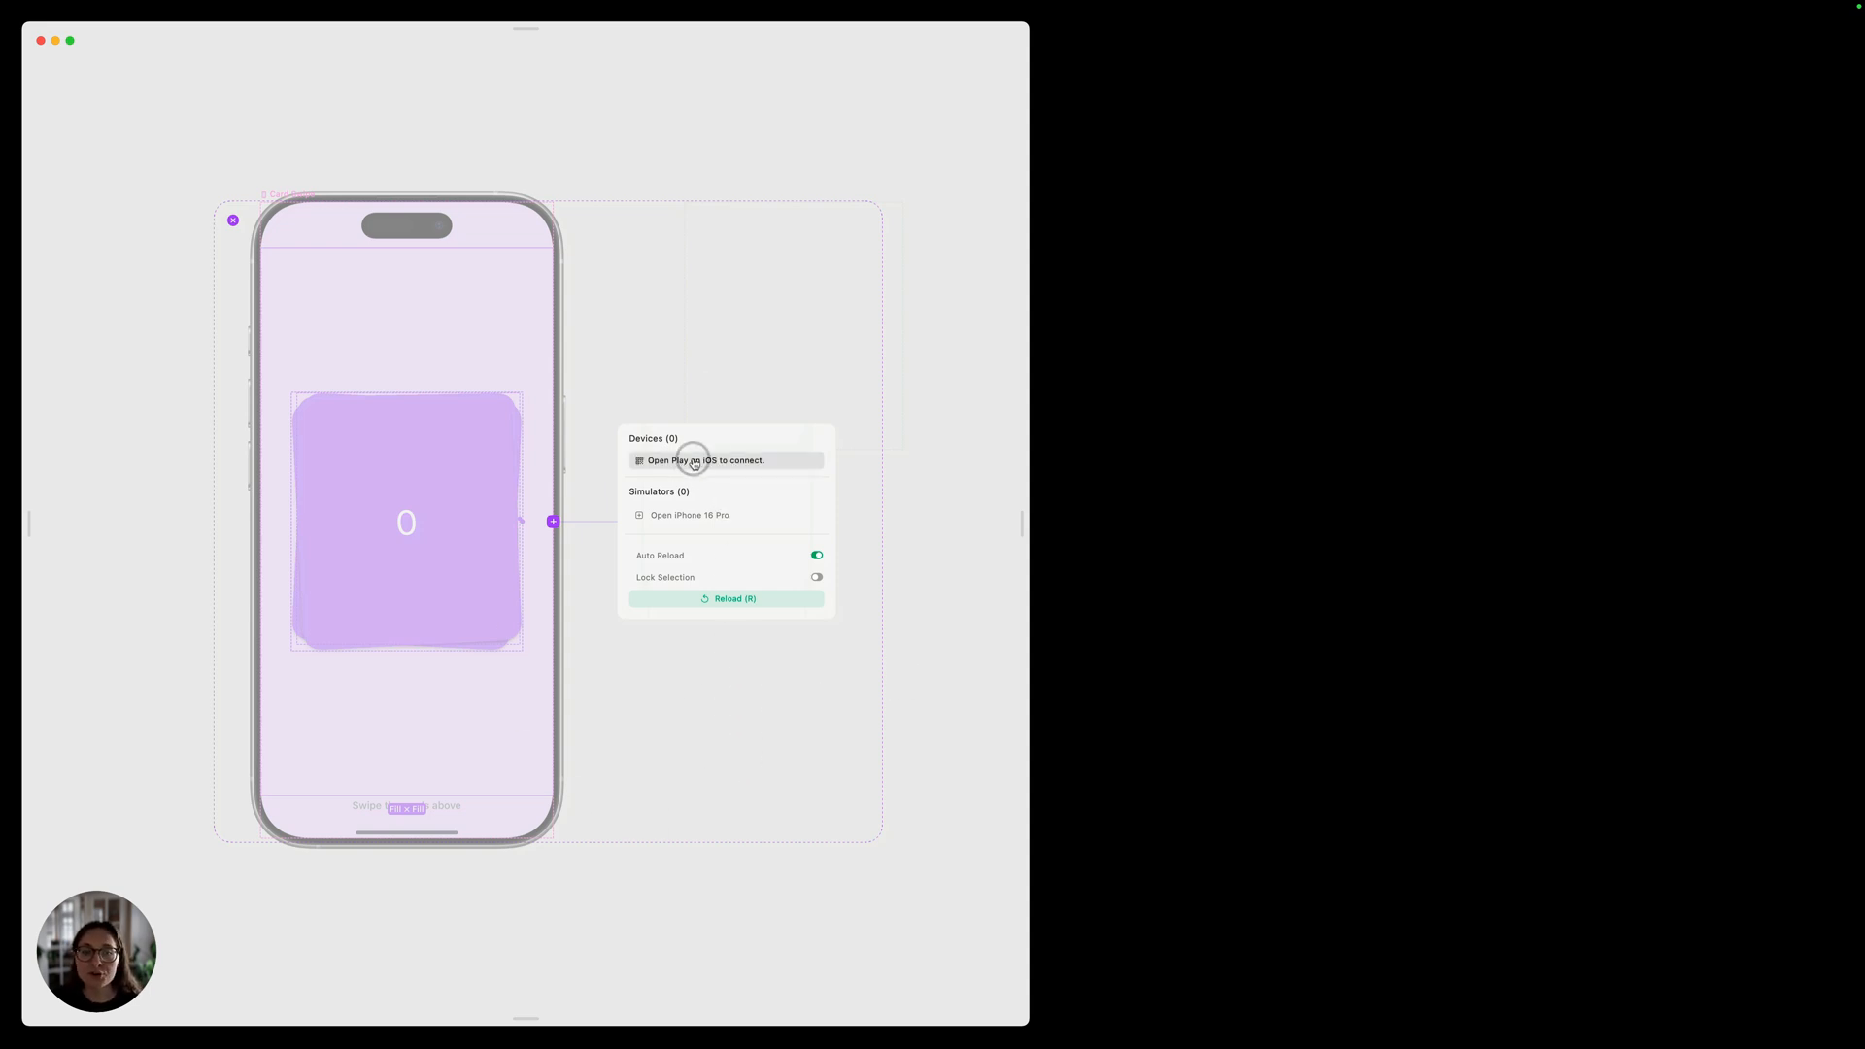
mouse_move(699, 515)
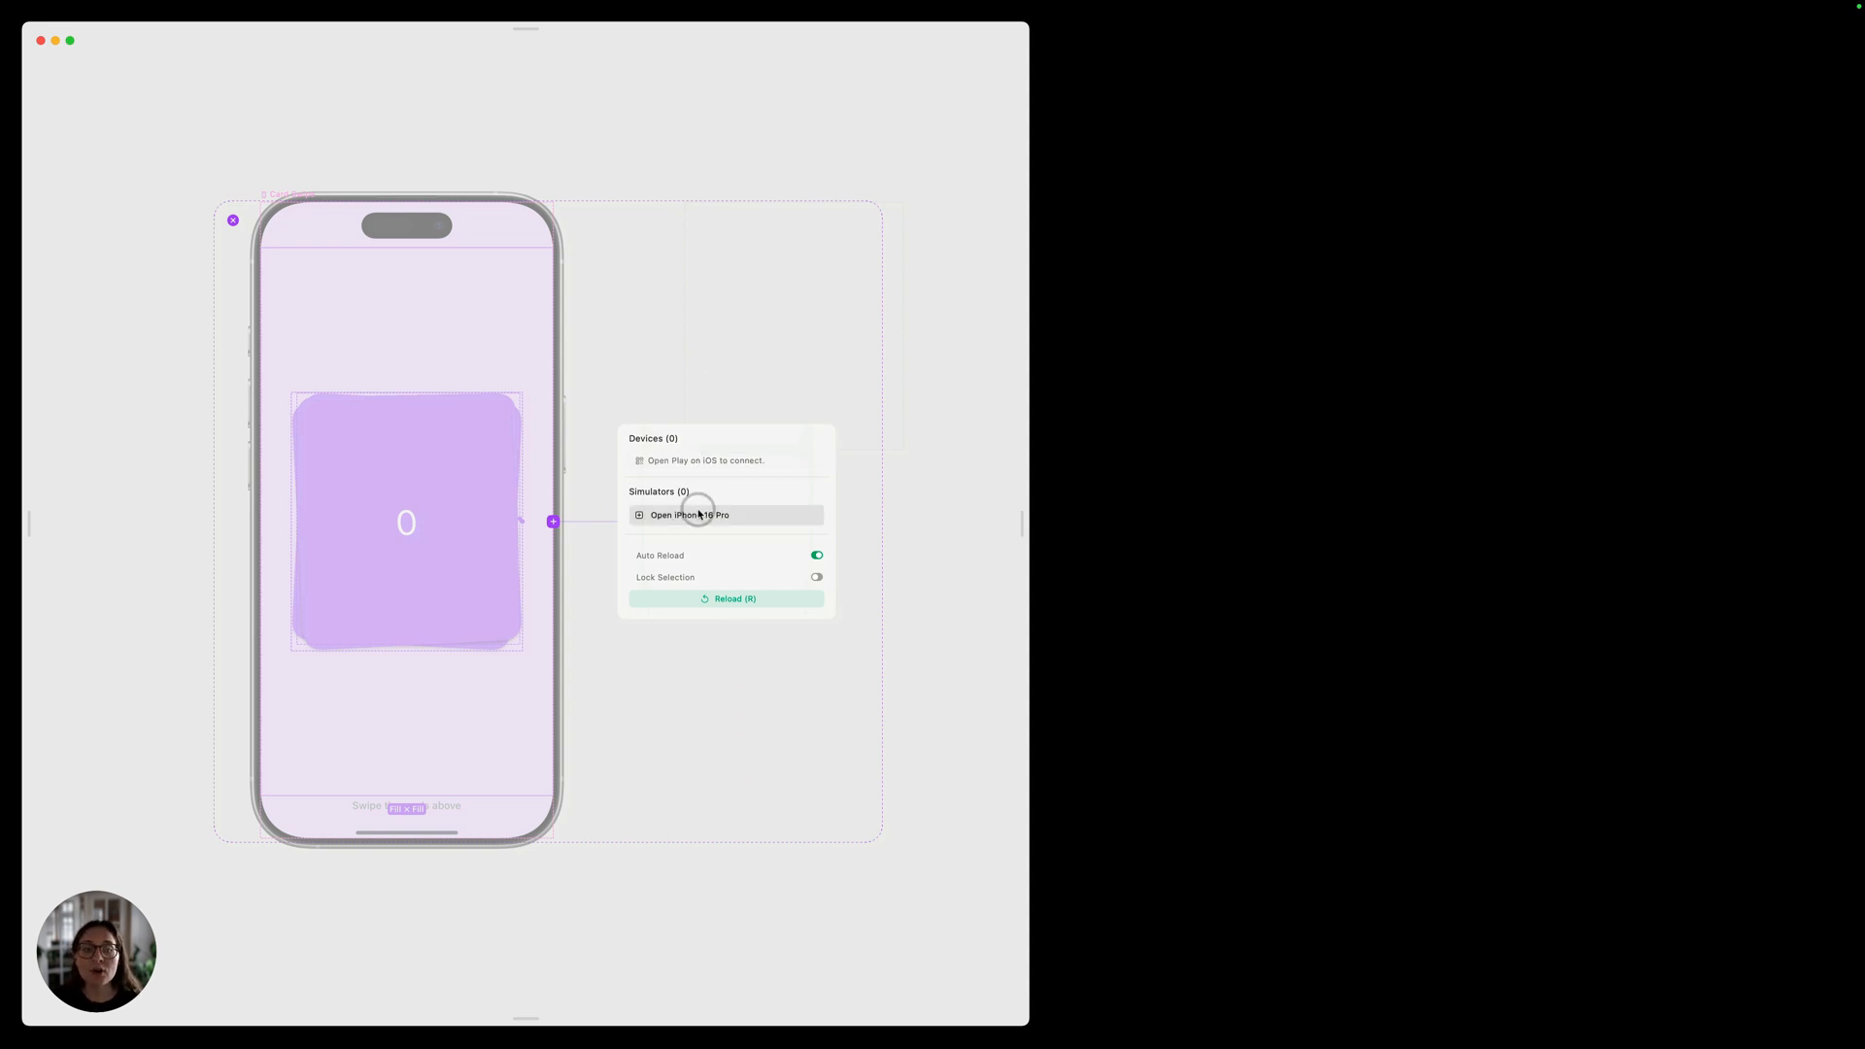
mouse_move(657, 524)
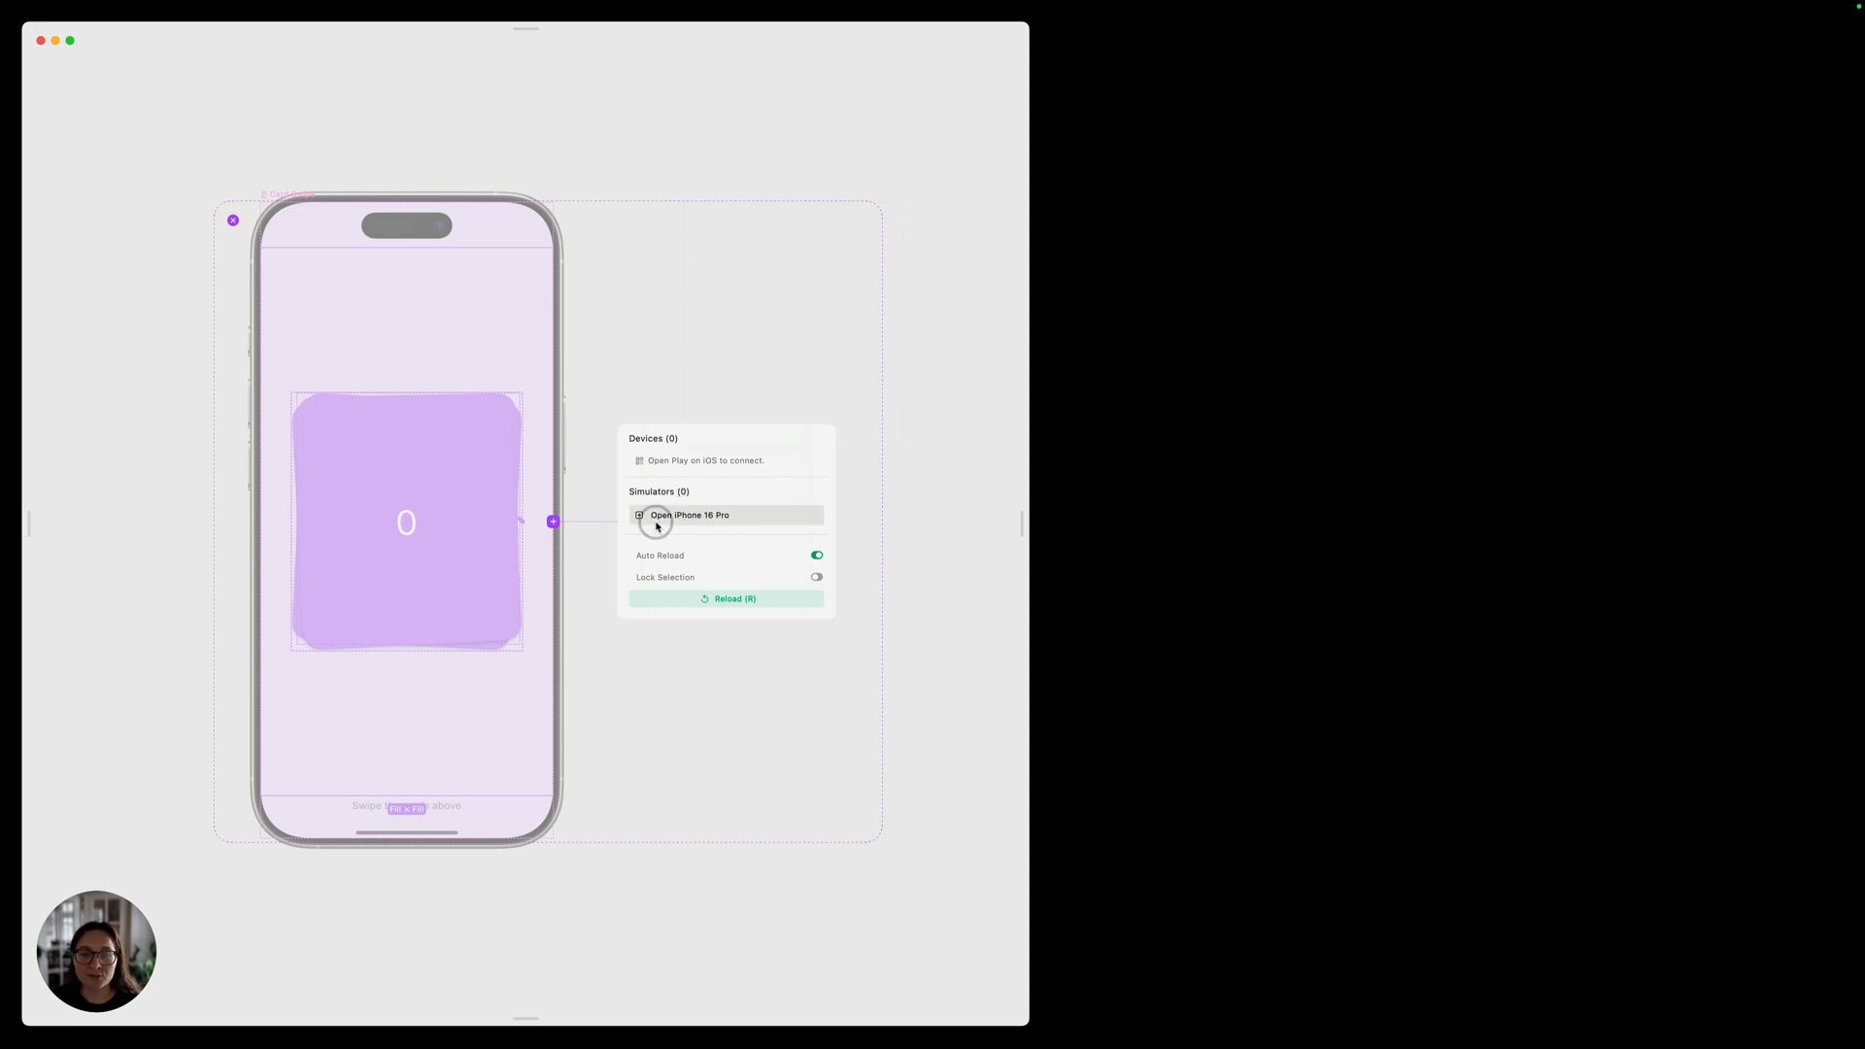
Step: Launch an iPhone 16 Pro simulator from the Simulators panel and swipe its top card
left_click(688, 515)
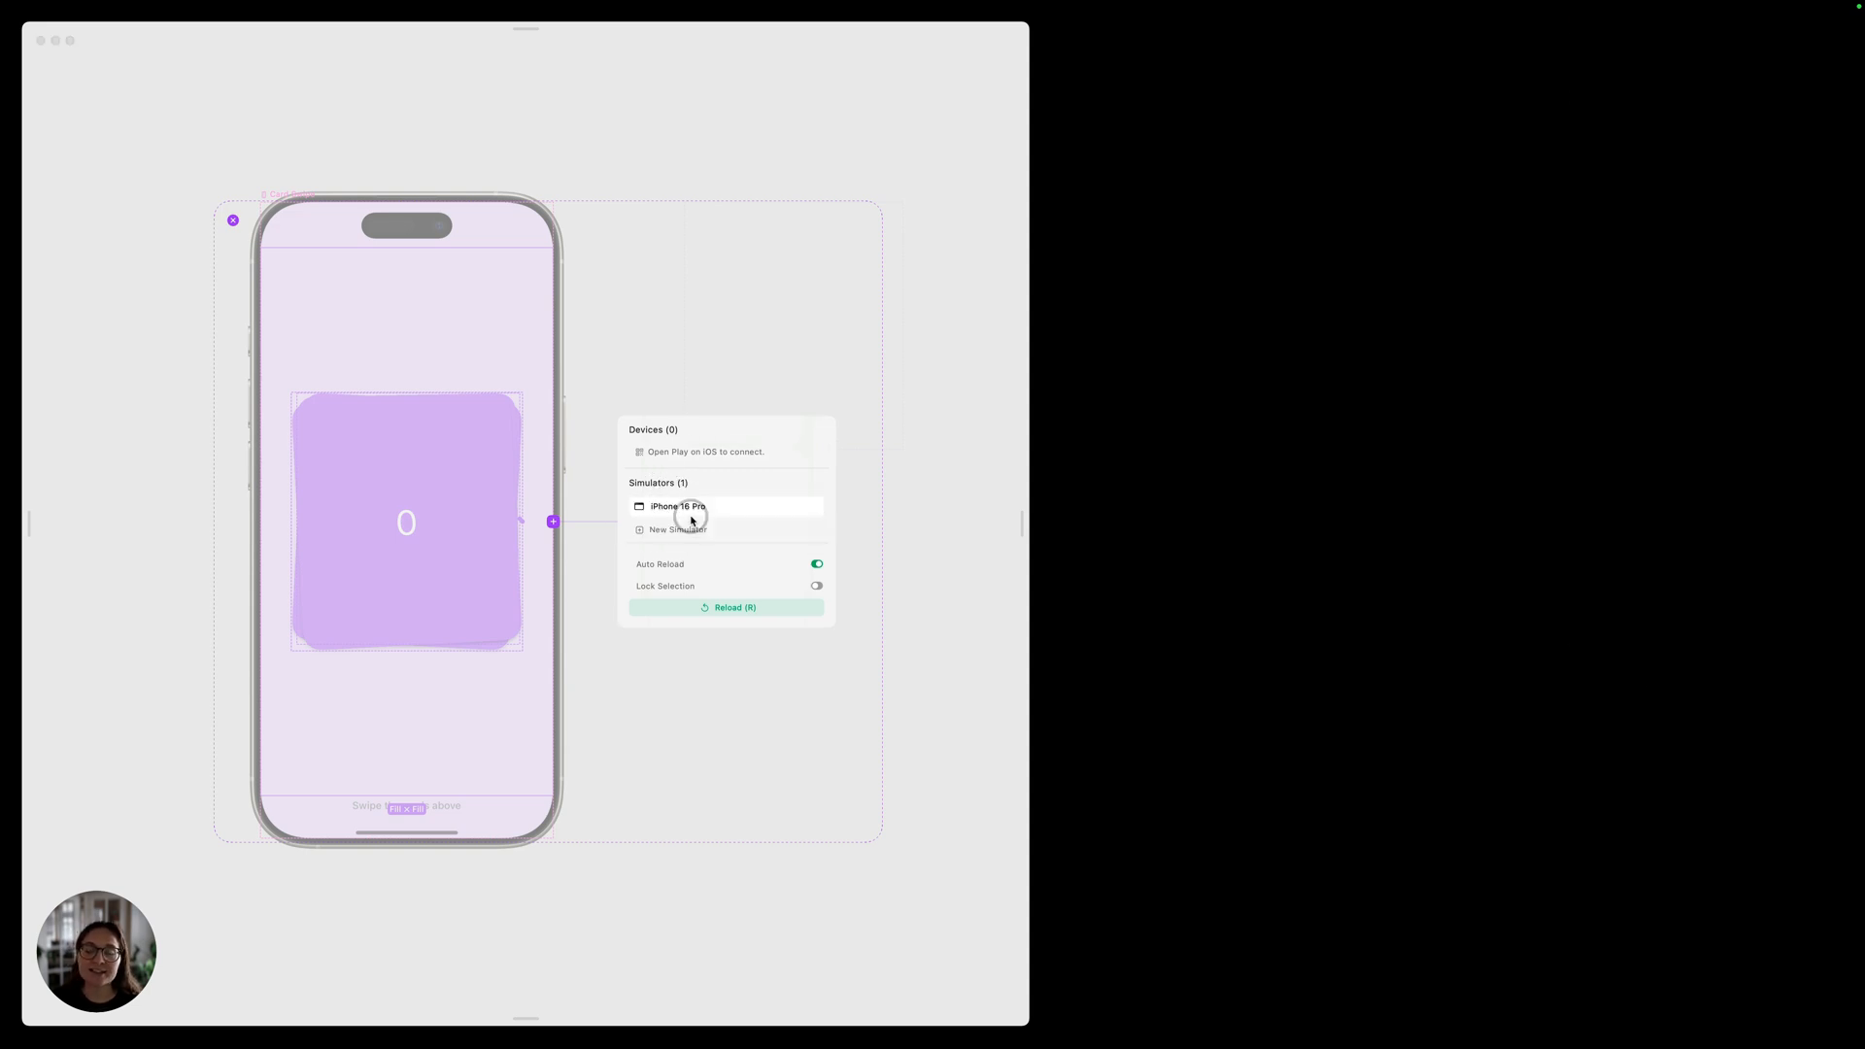
left_click(725, 505)
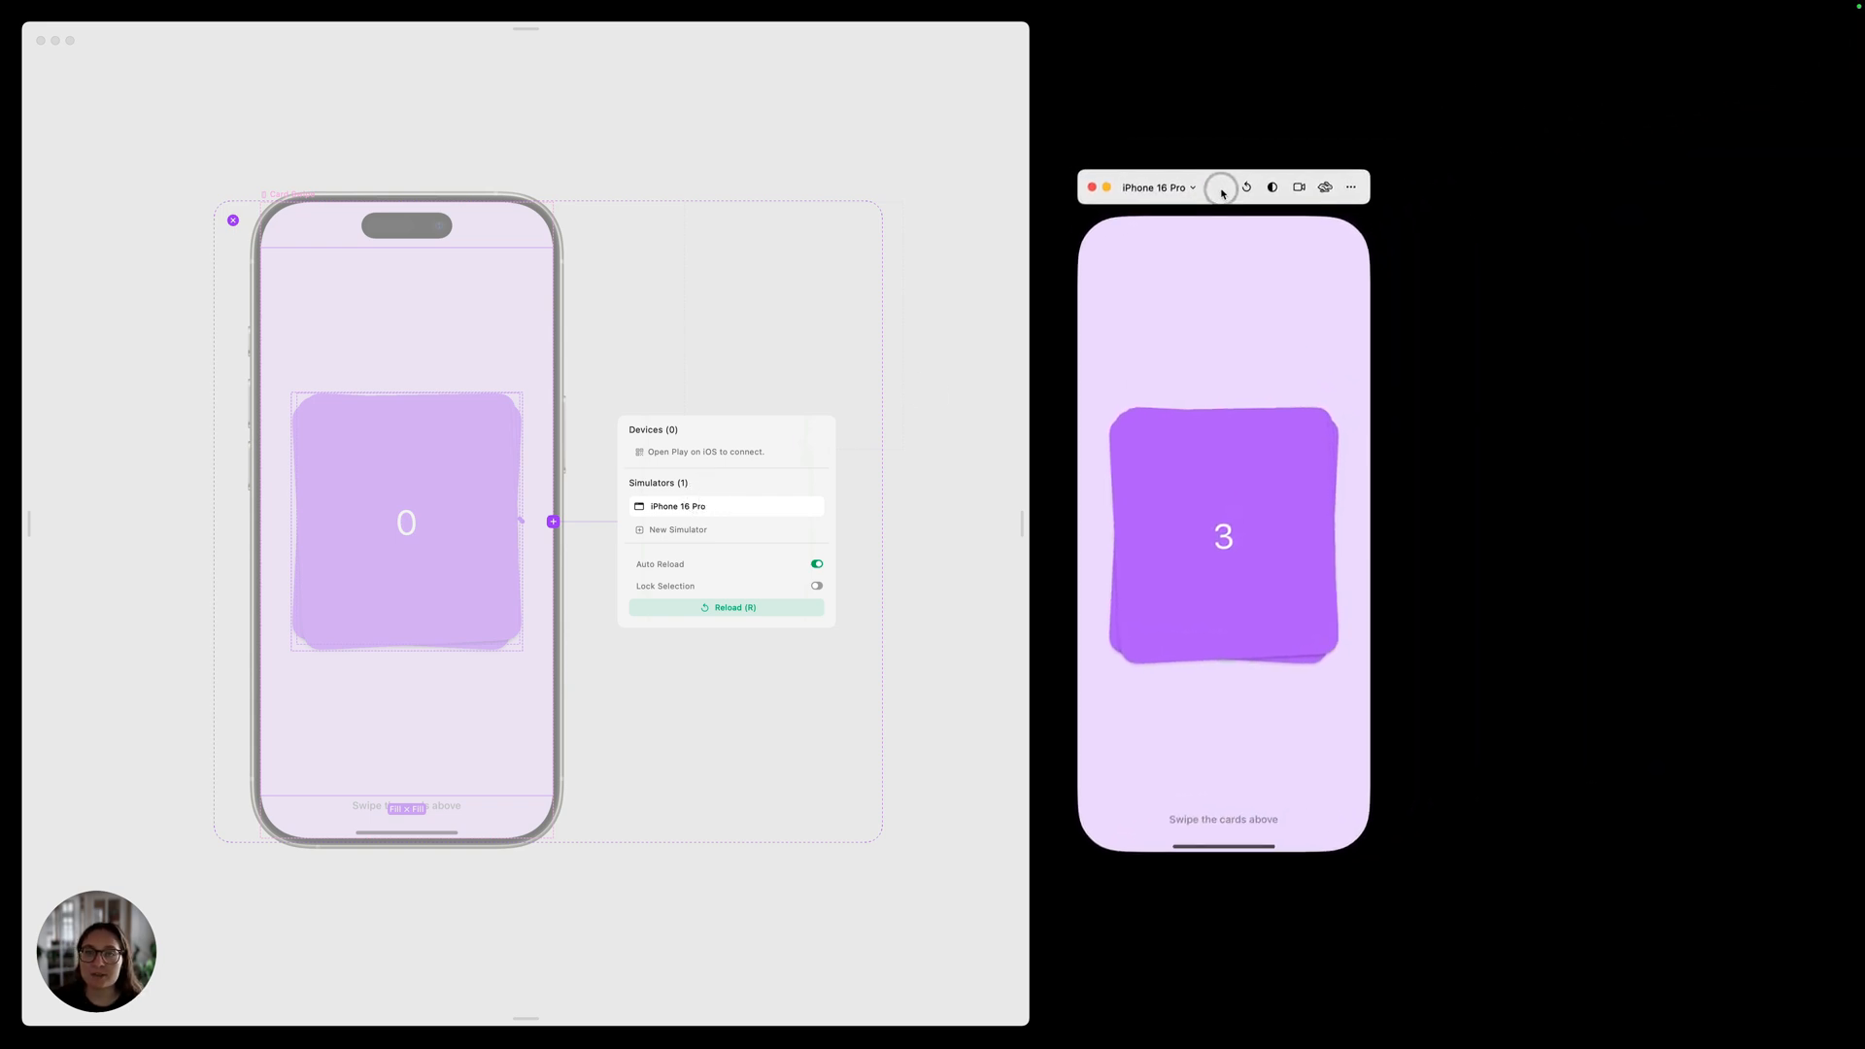
mouse_move(1235, 536)
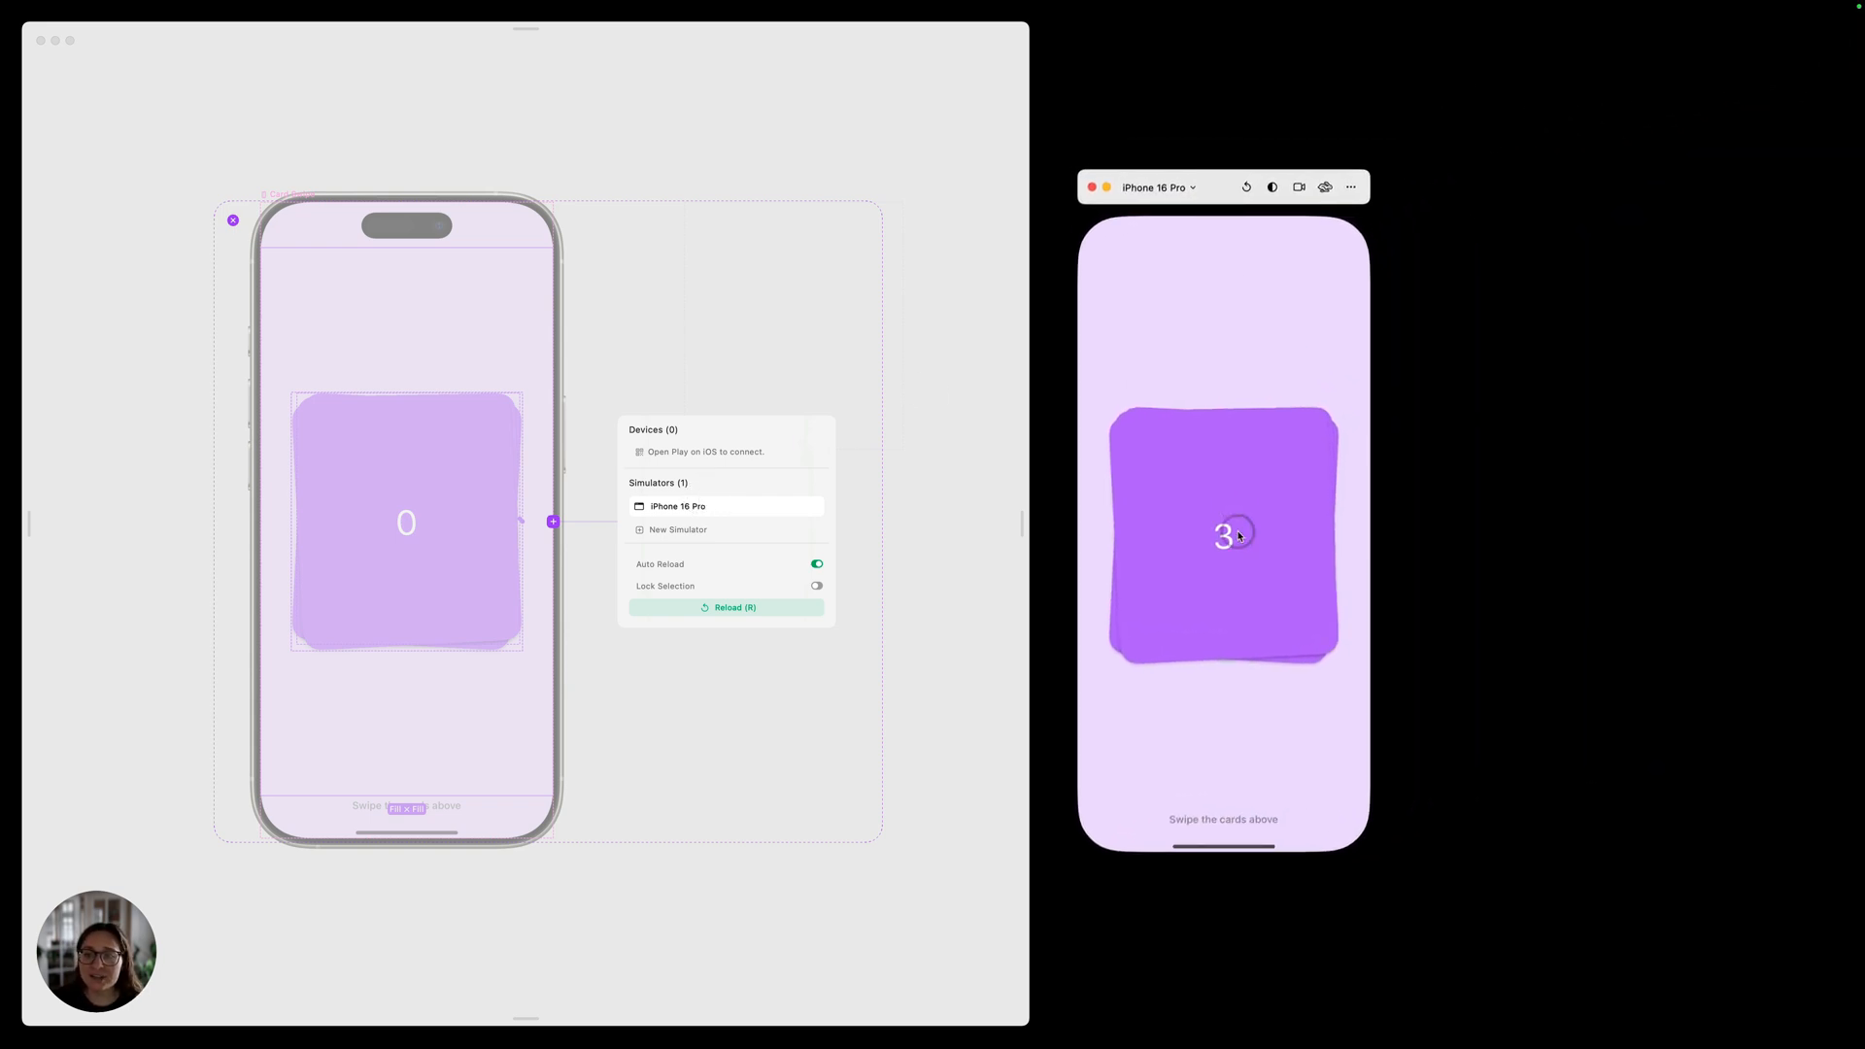
left_click_drag(1237, 534, 1082, 542)
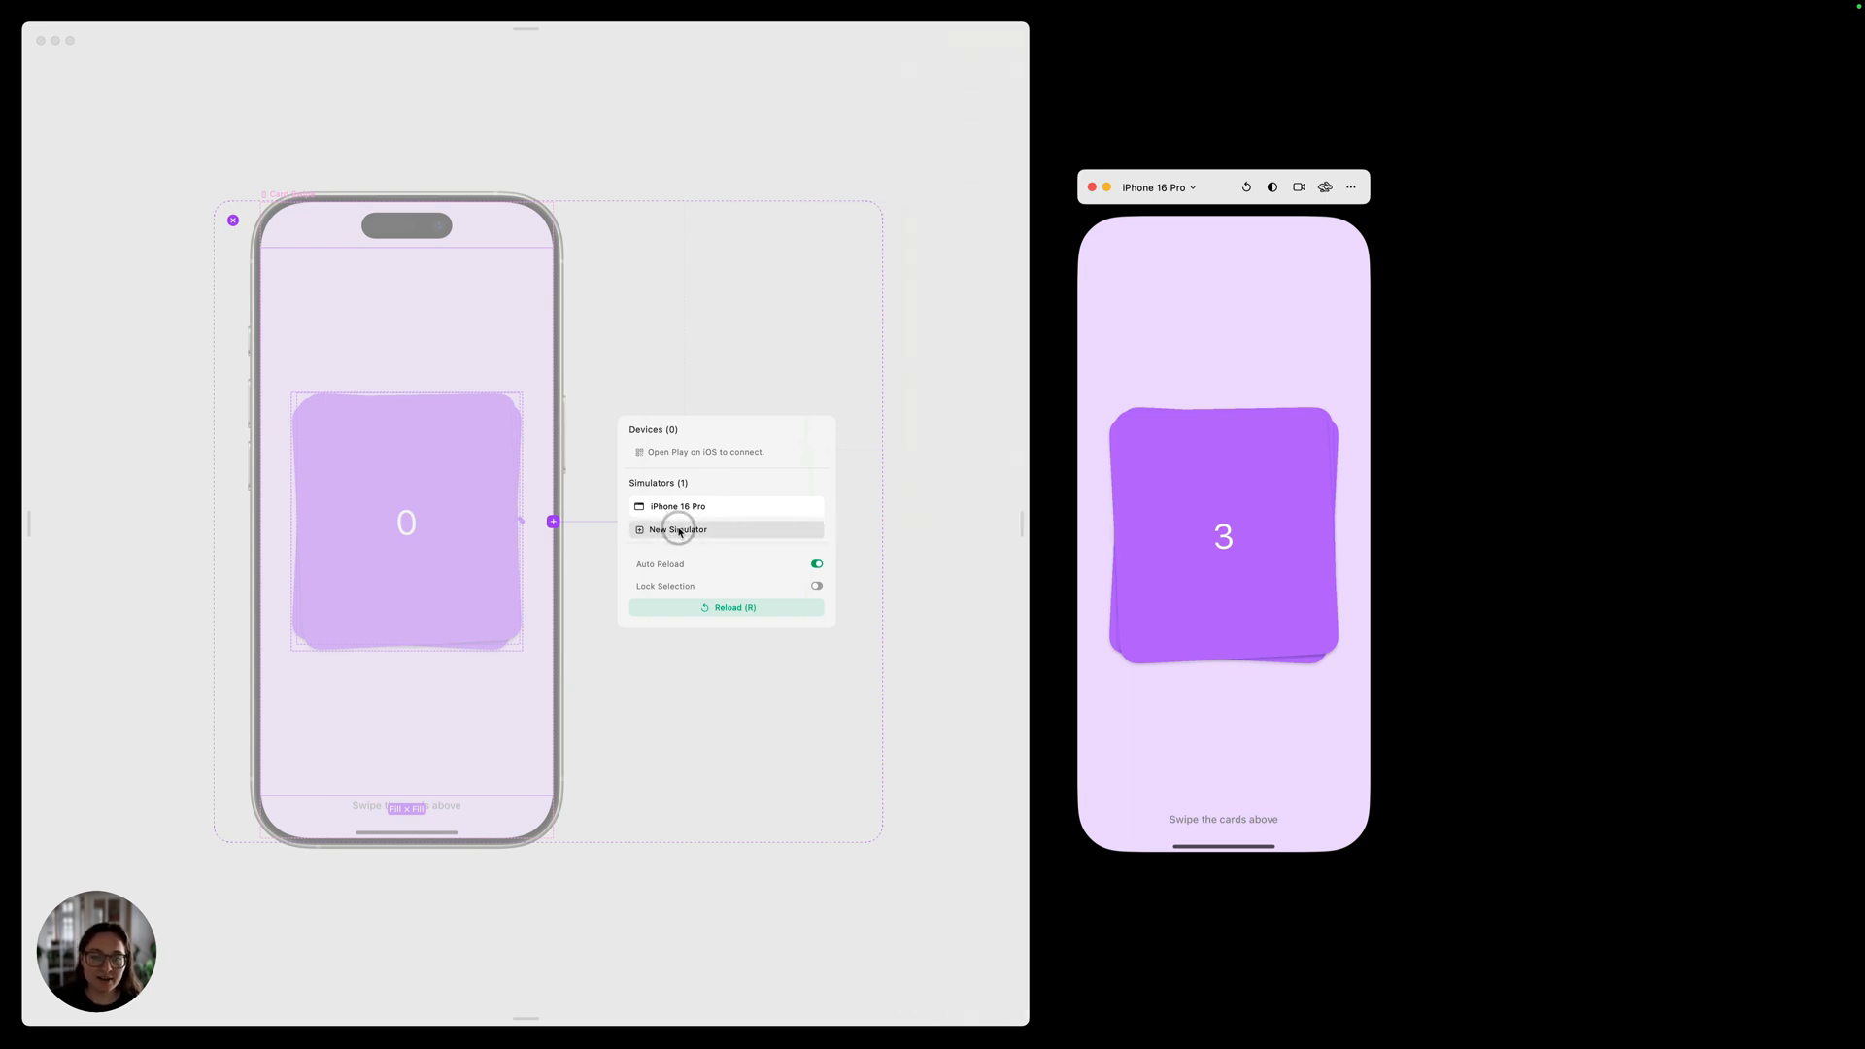
Step: Add a second simulator window and set its device to iPhone 15
left_click(676, 528)
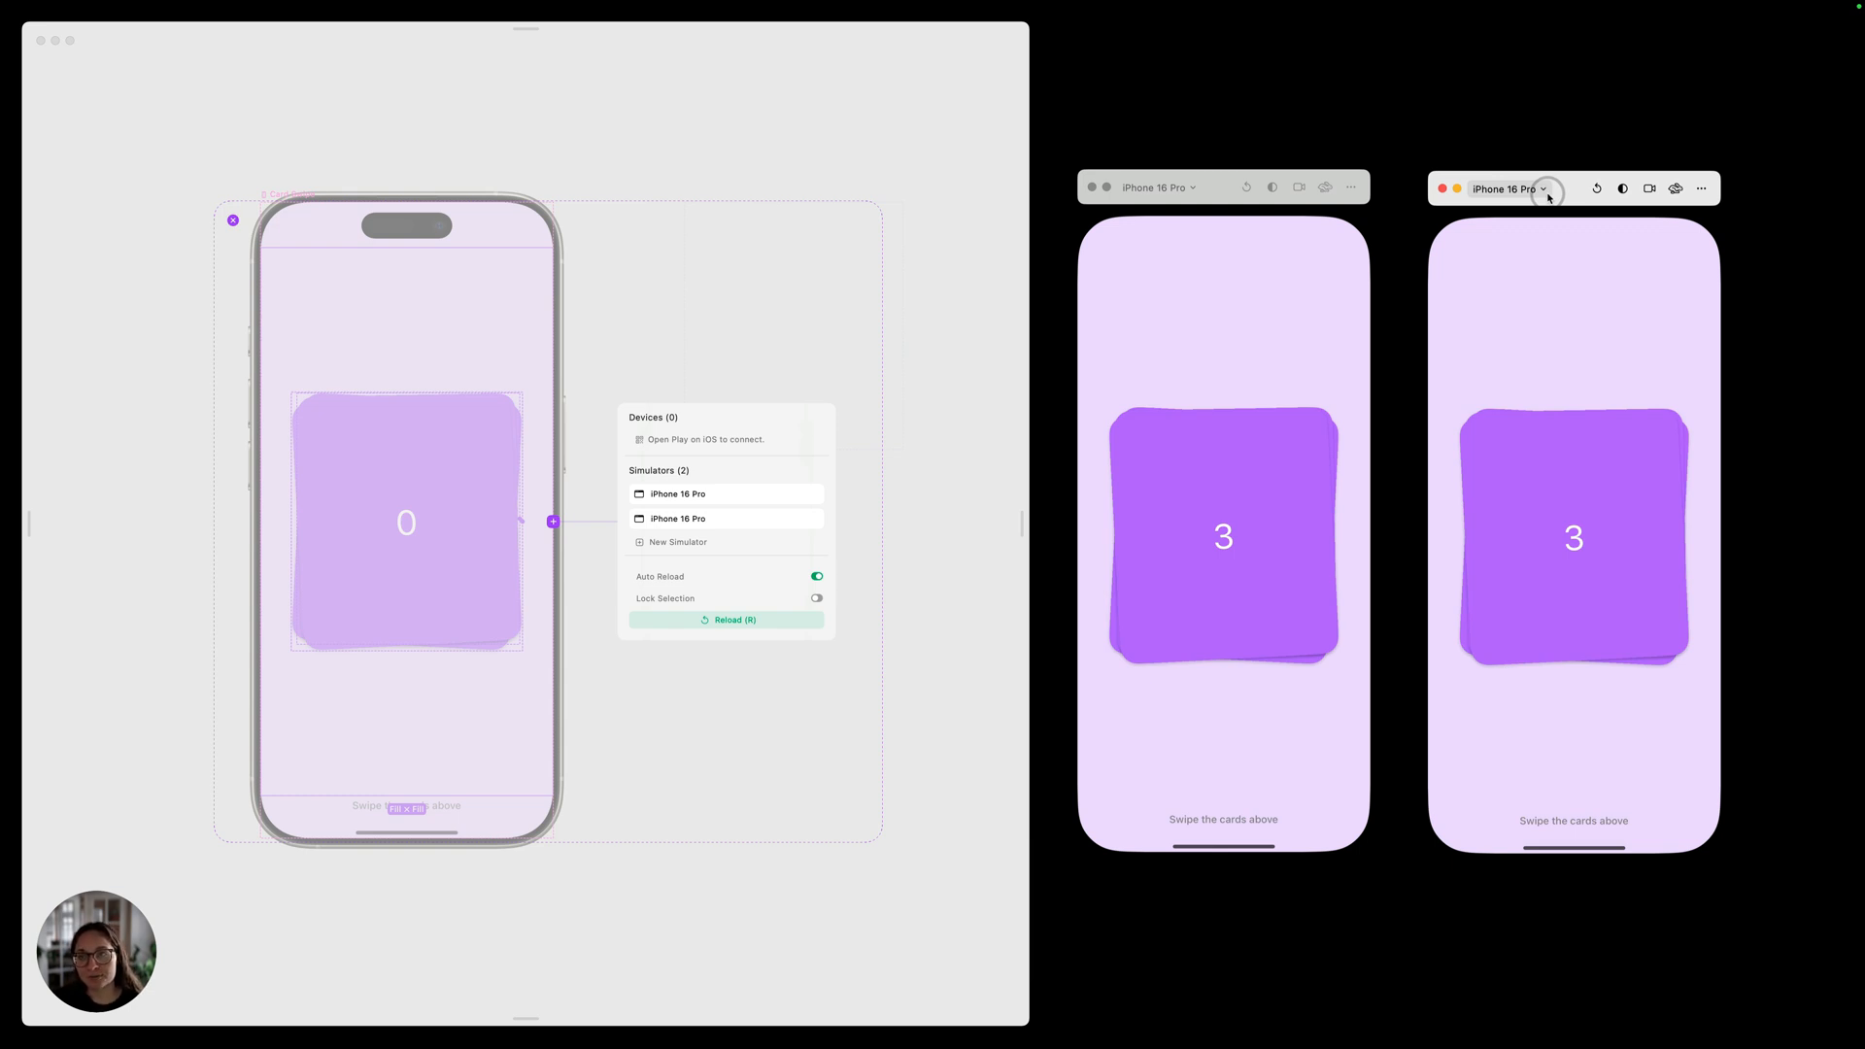
left_click(1525, 189)
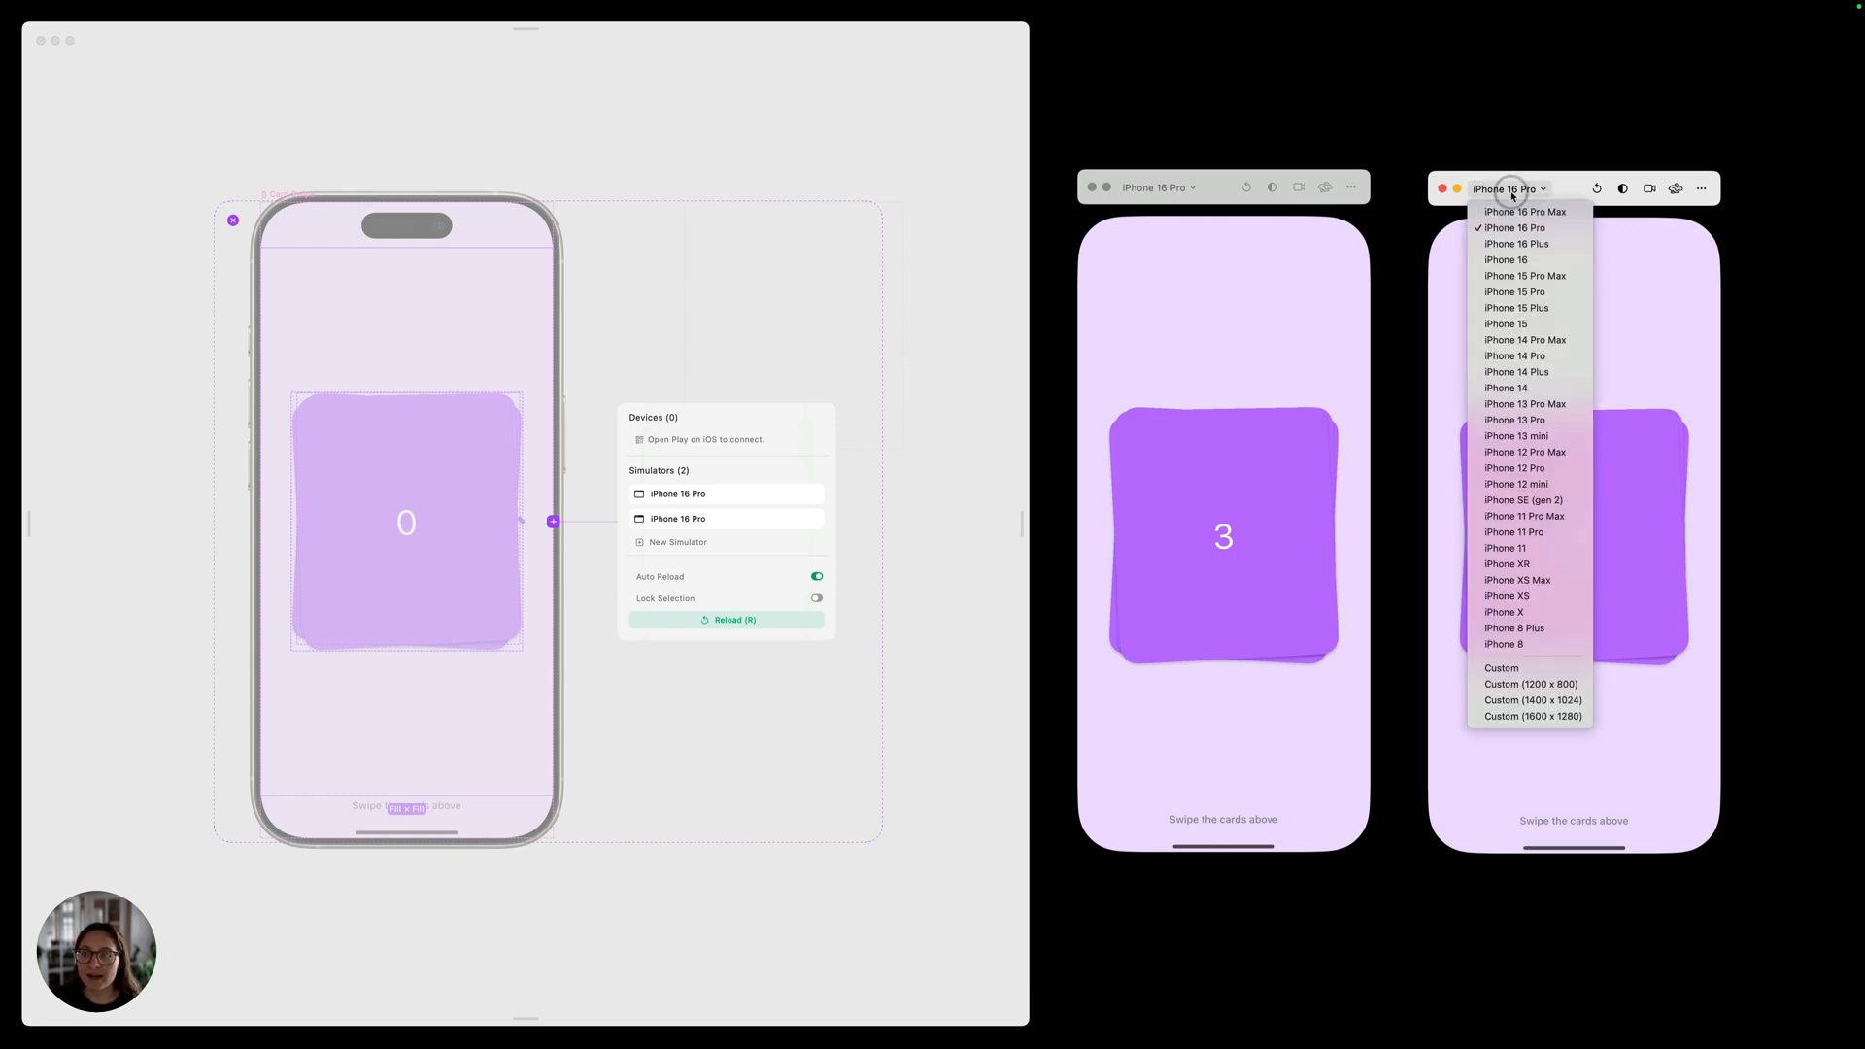
left_click(1503, 322)
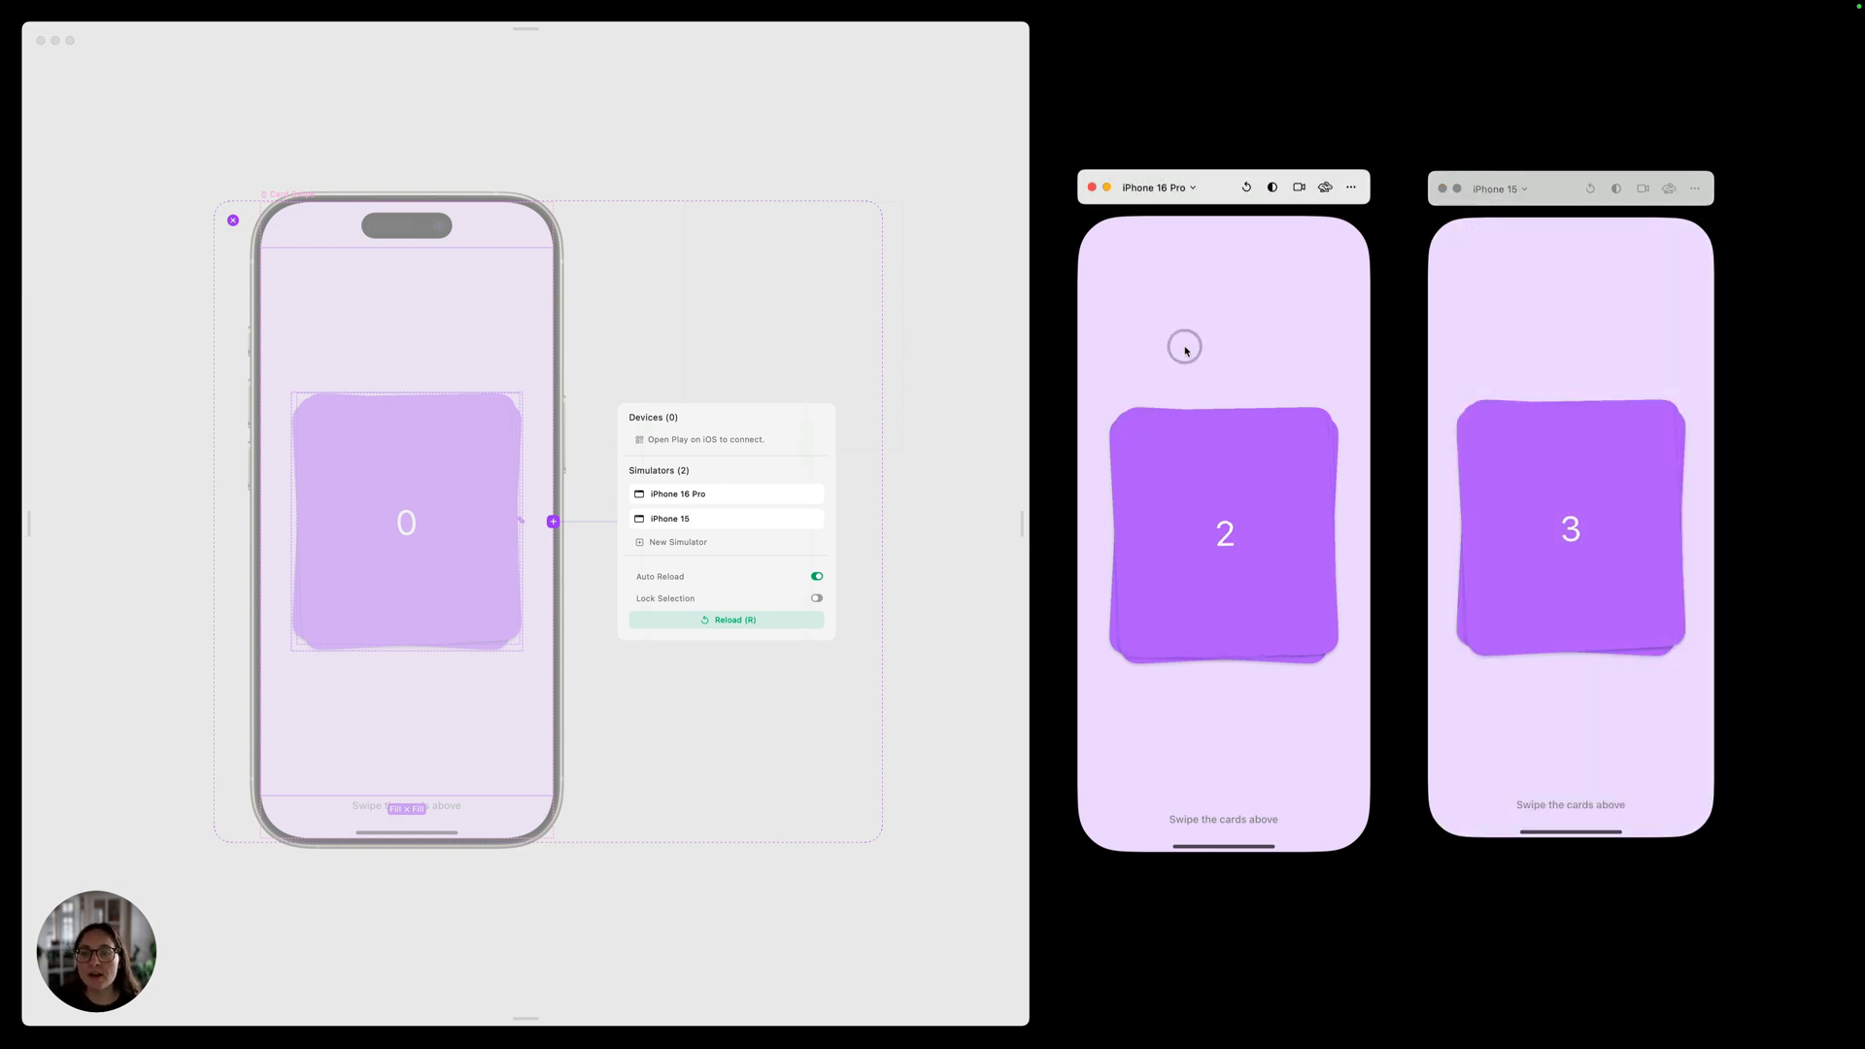
mouse_move(1309, 191)
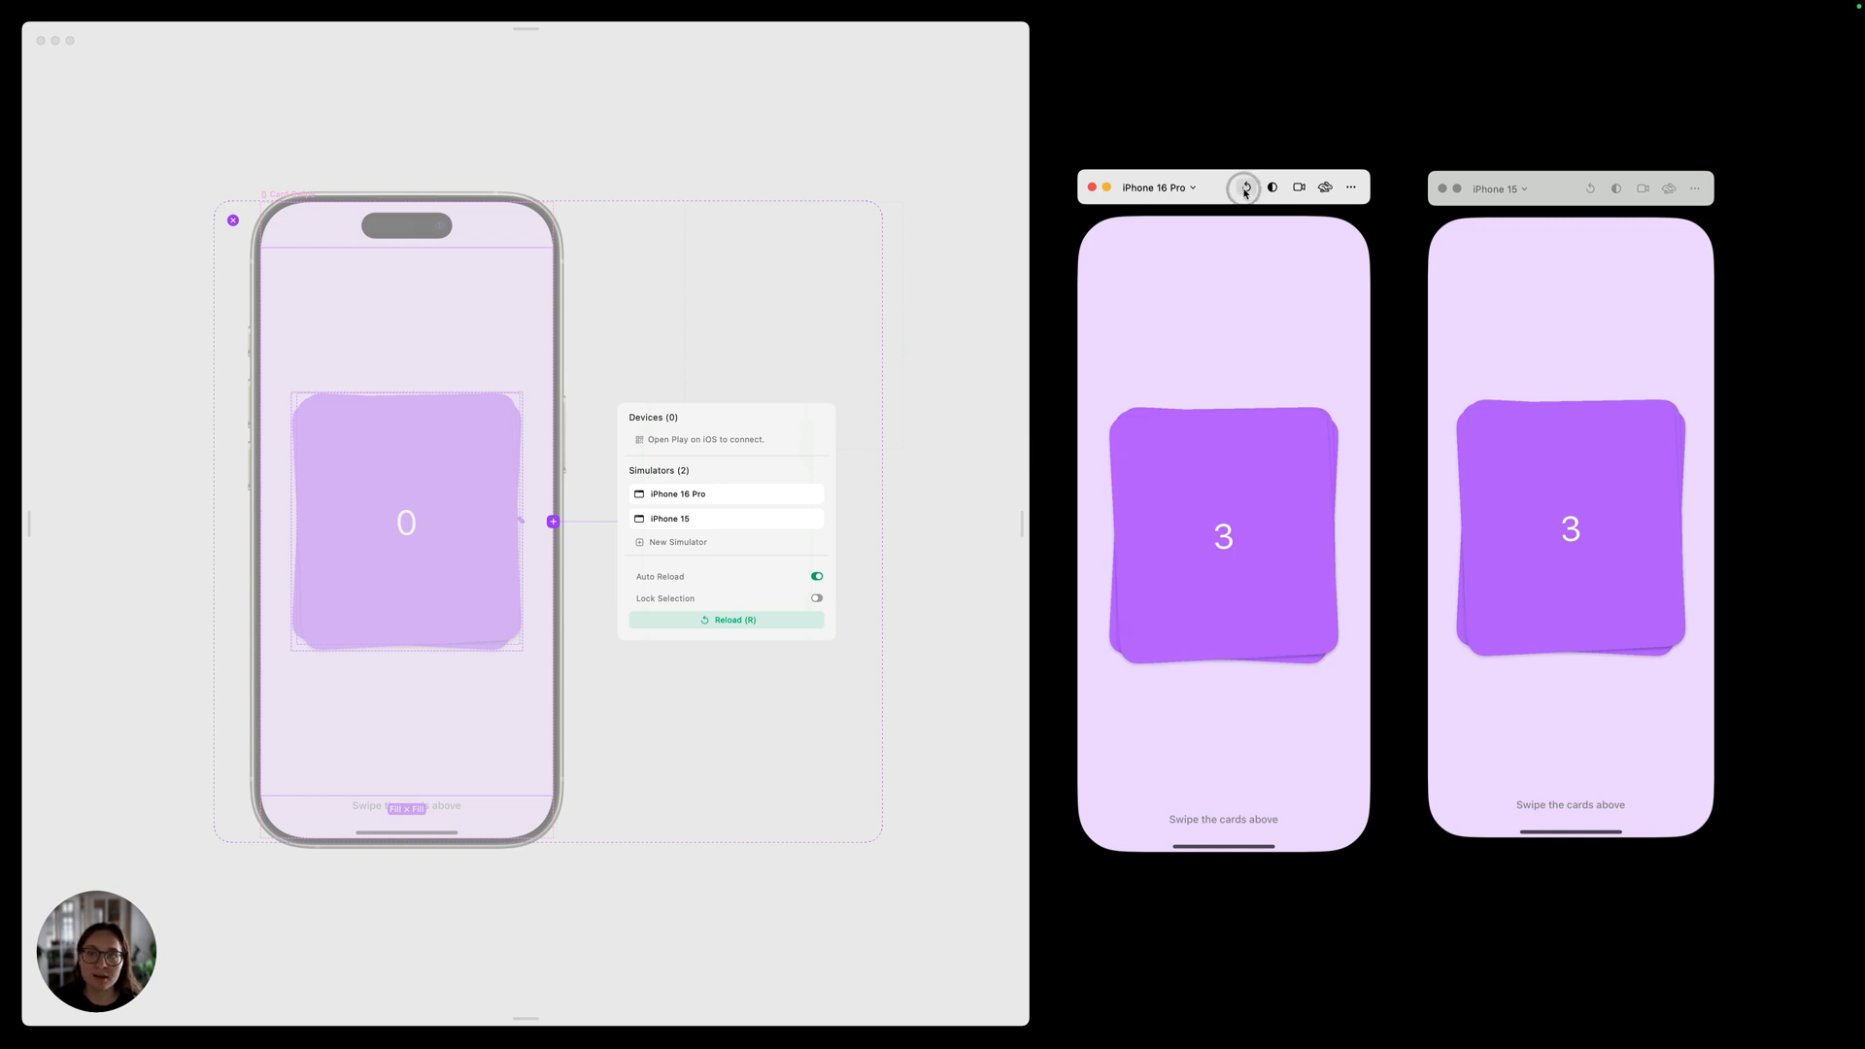
Step: Restart the iPhone 16 Pro prototype, record a card swipe on its screen and save the recording
left_click(1270, 187)
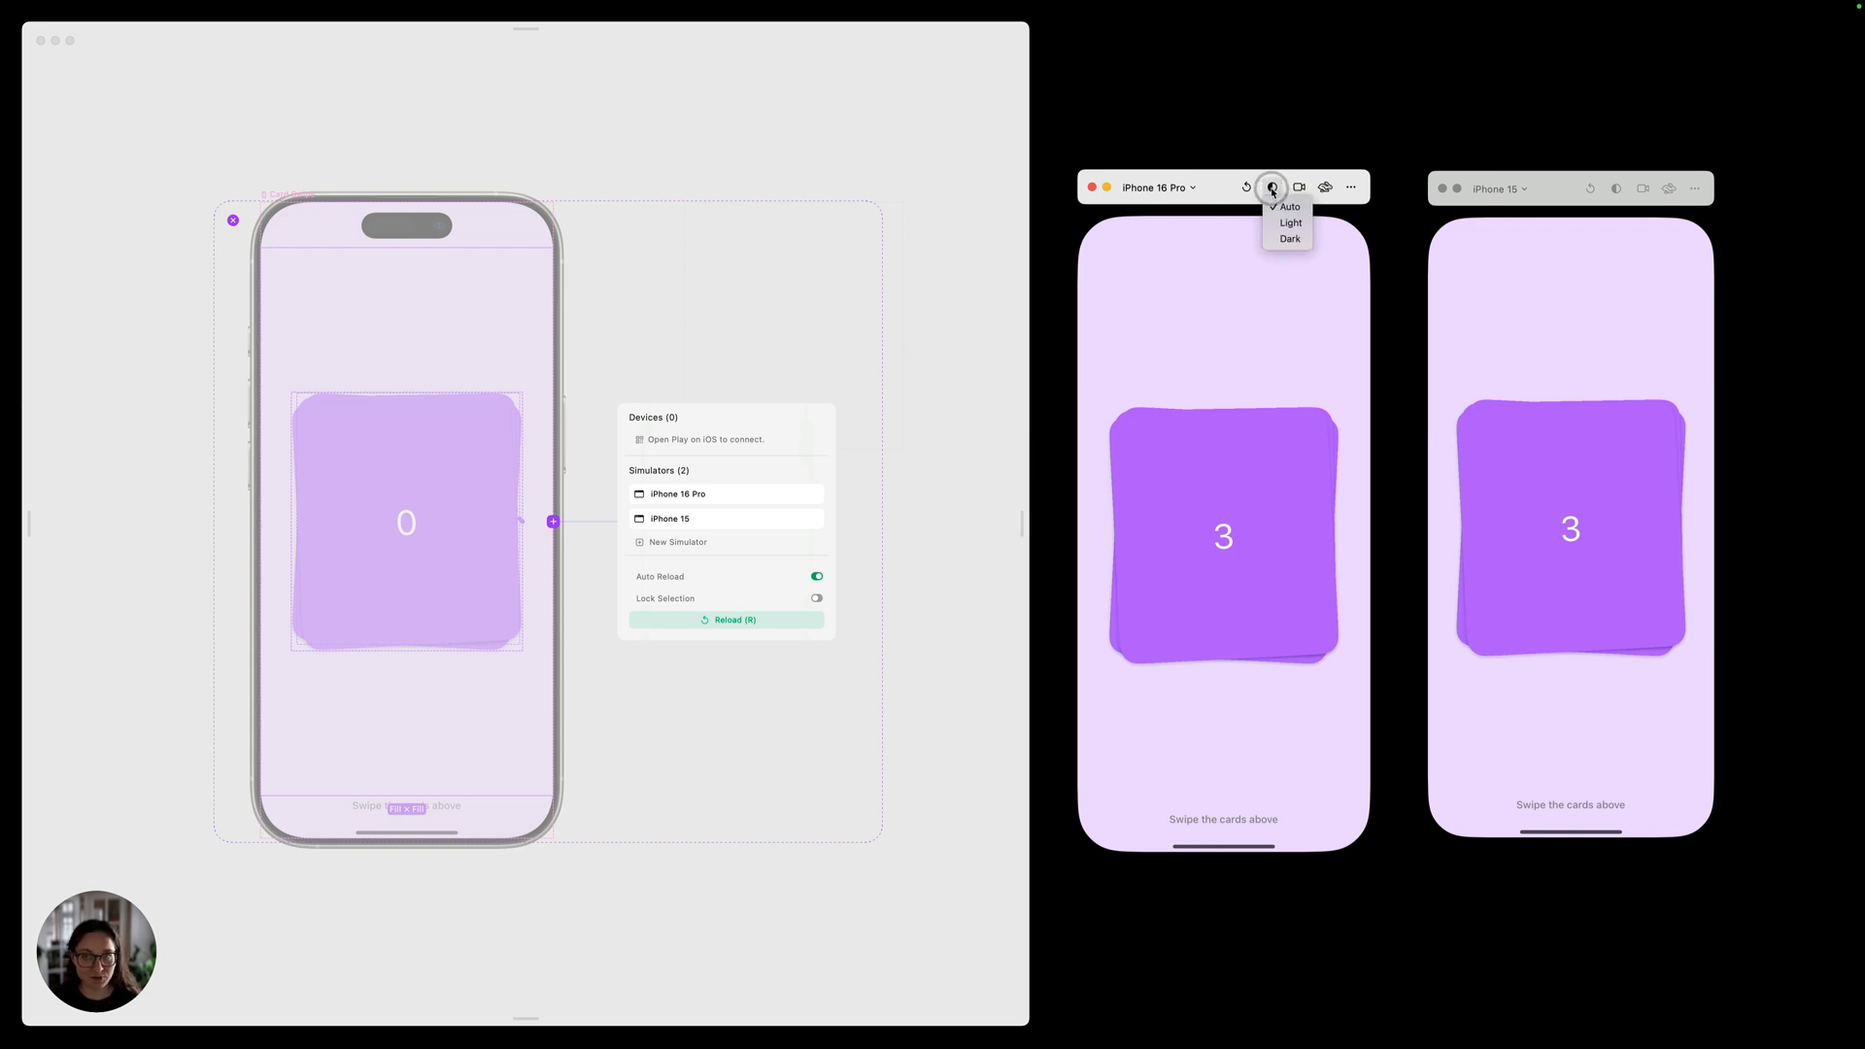
left_click(1297, 187)
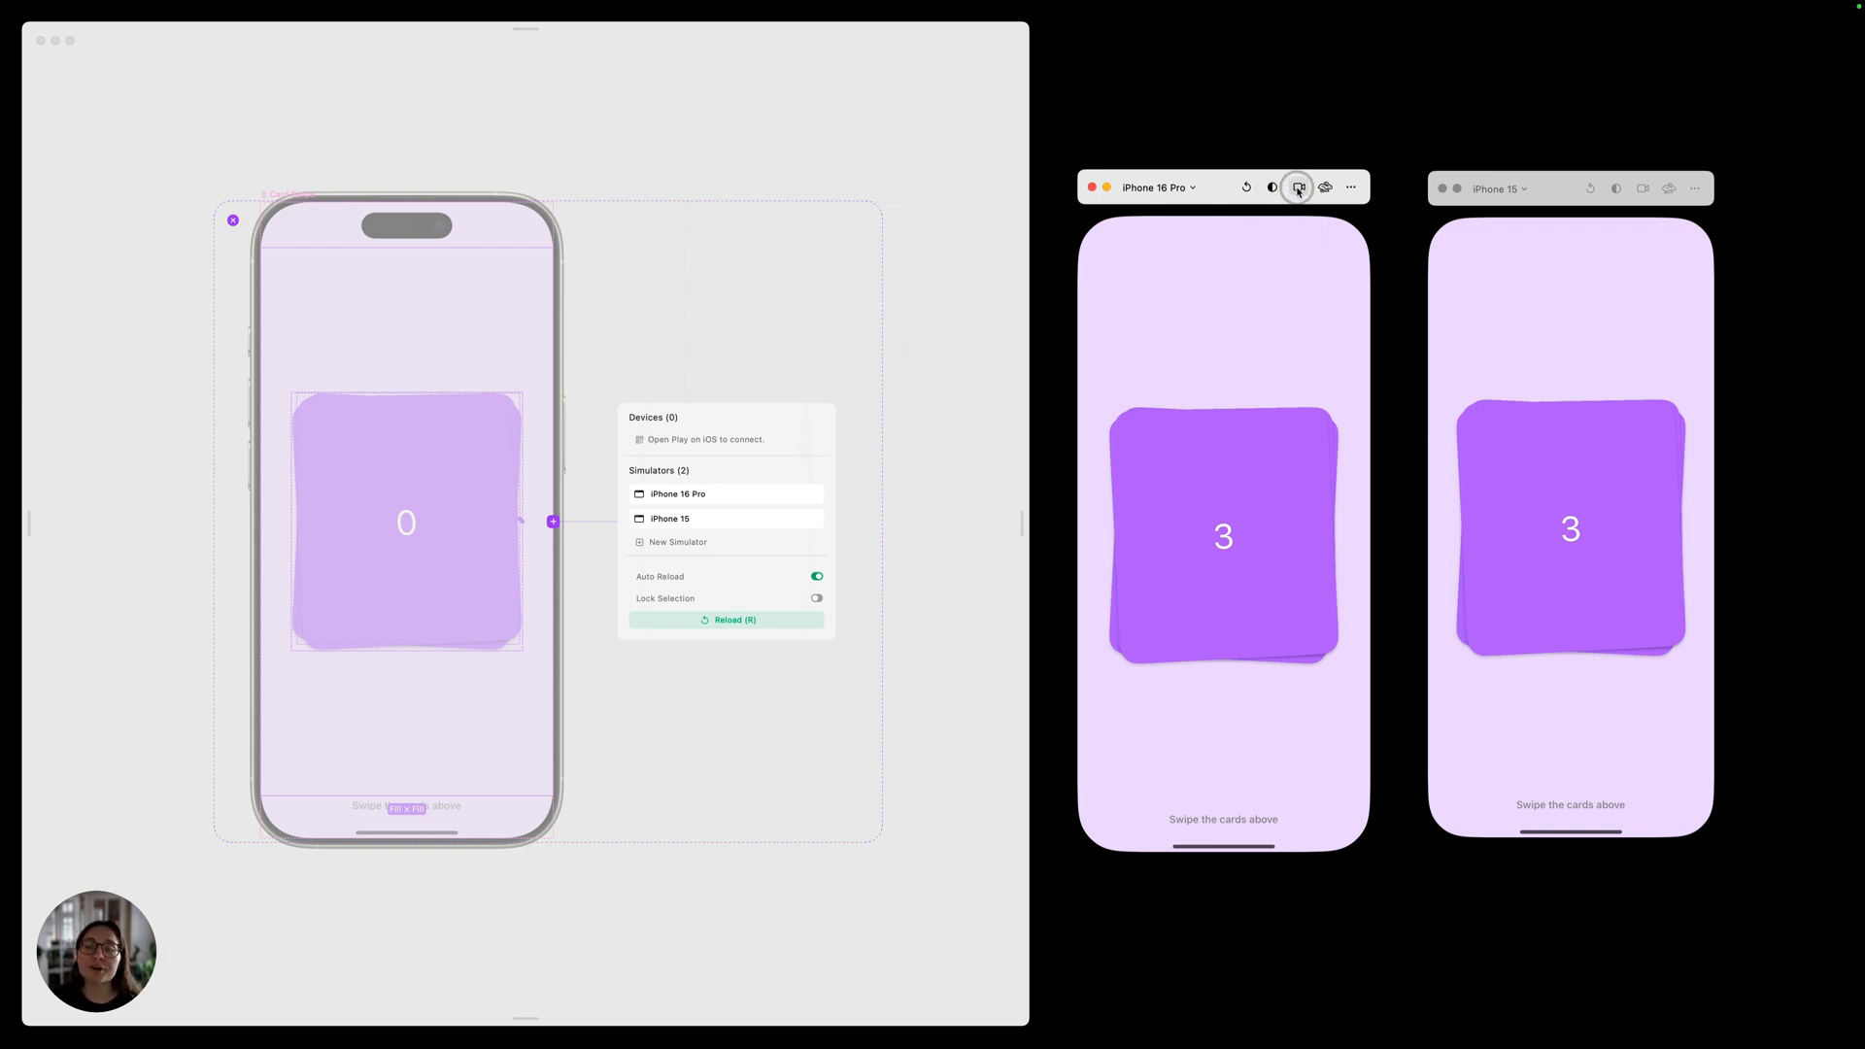
left_click(1298, 187)
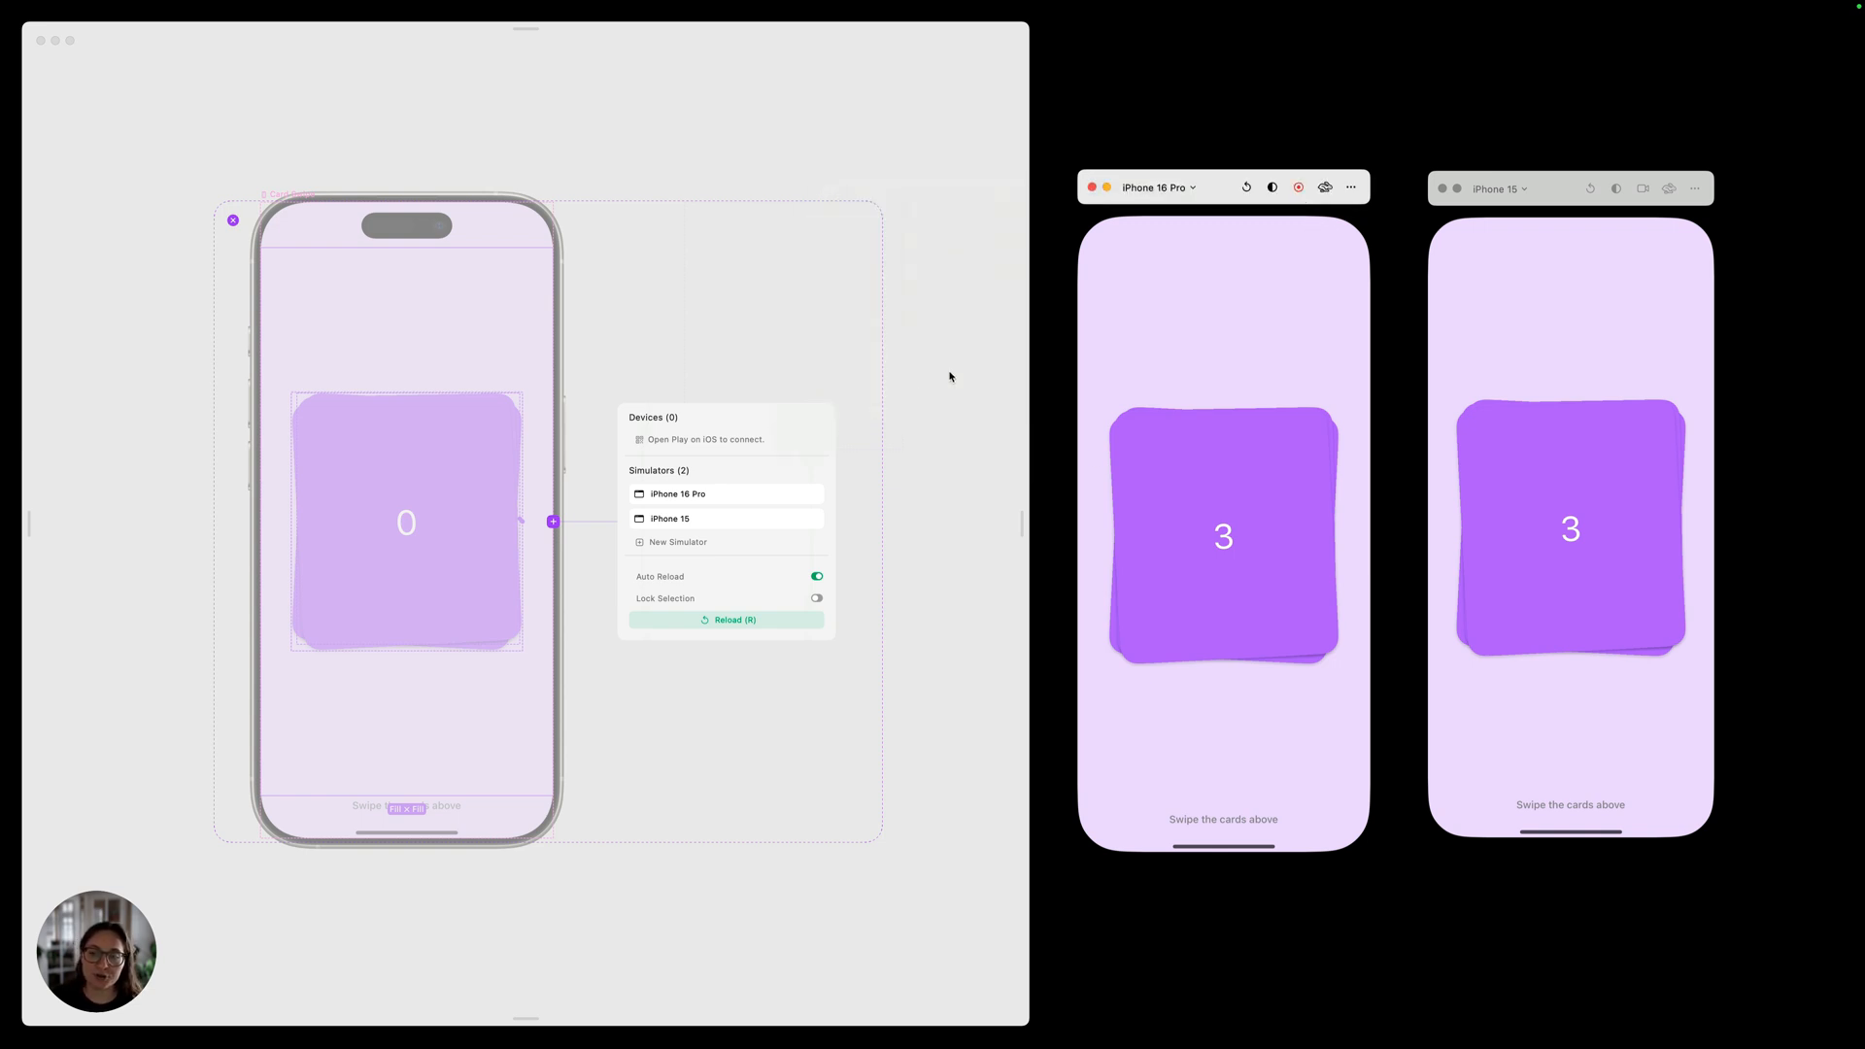
mouse_move(1237, 548)
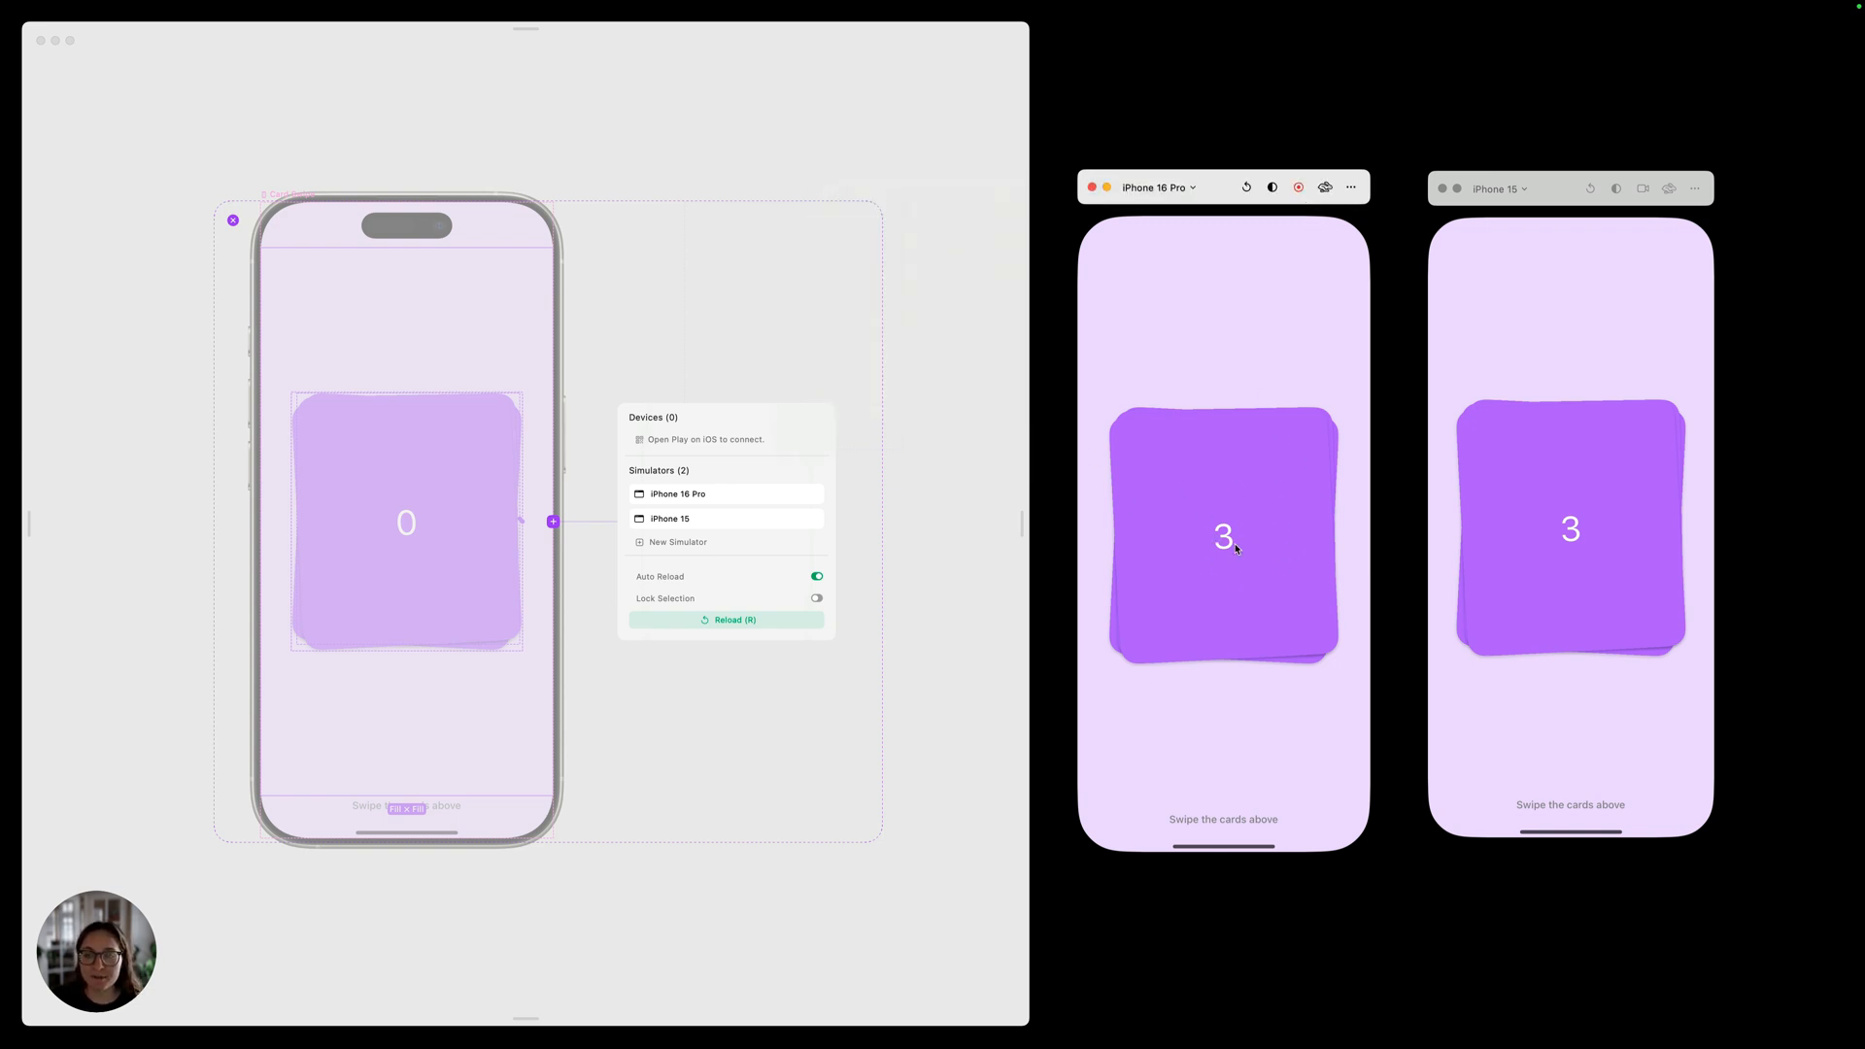
left_click_drag(1221, 536, 1350, 449)
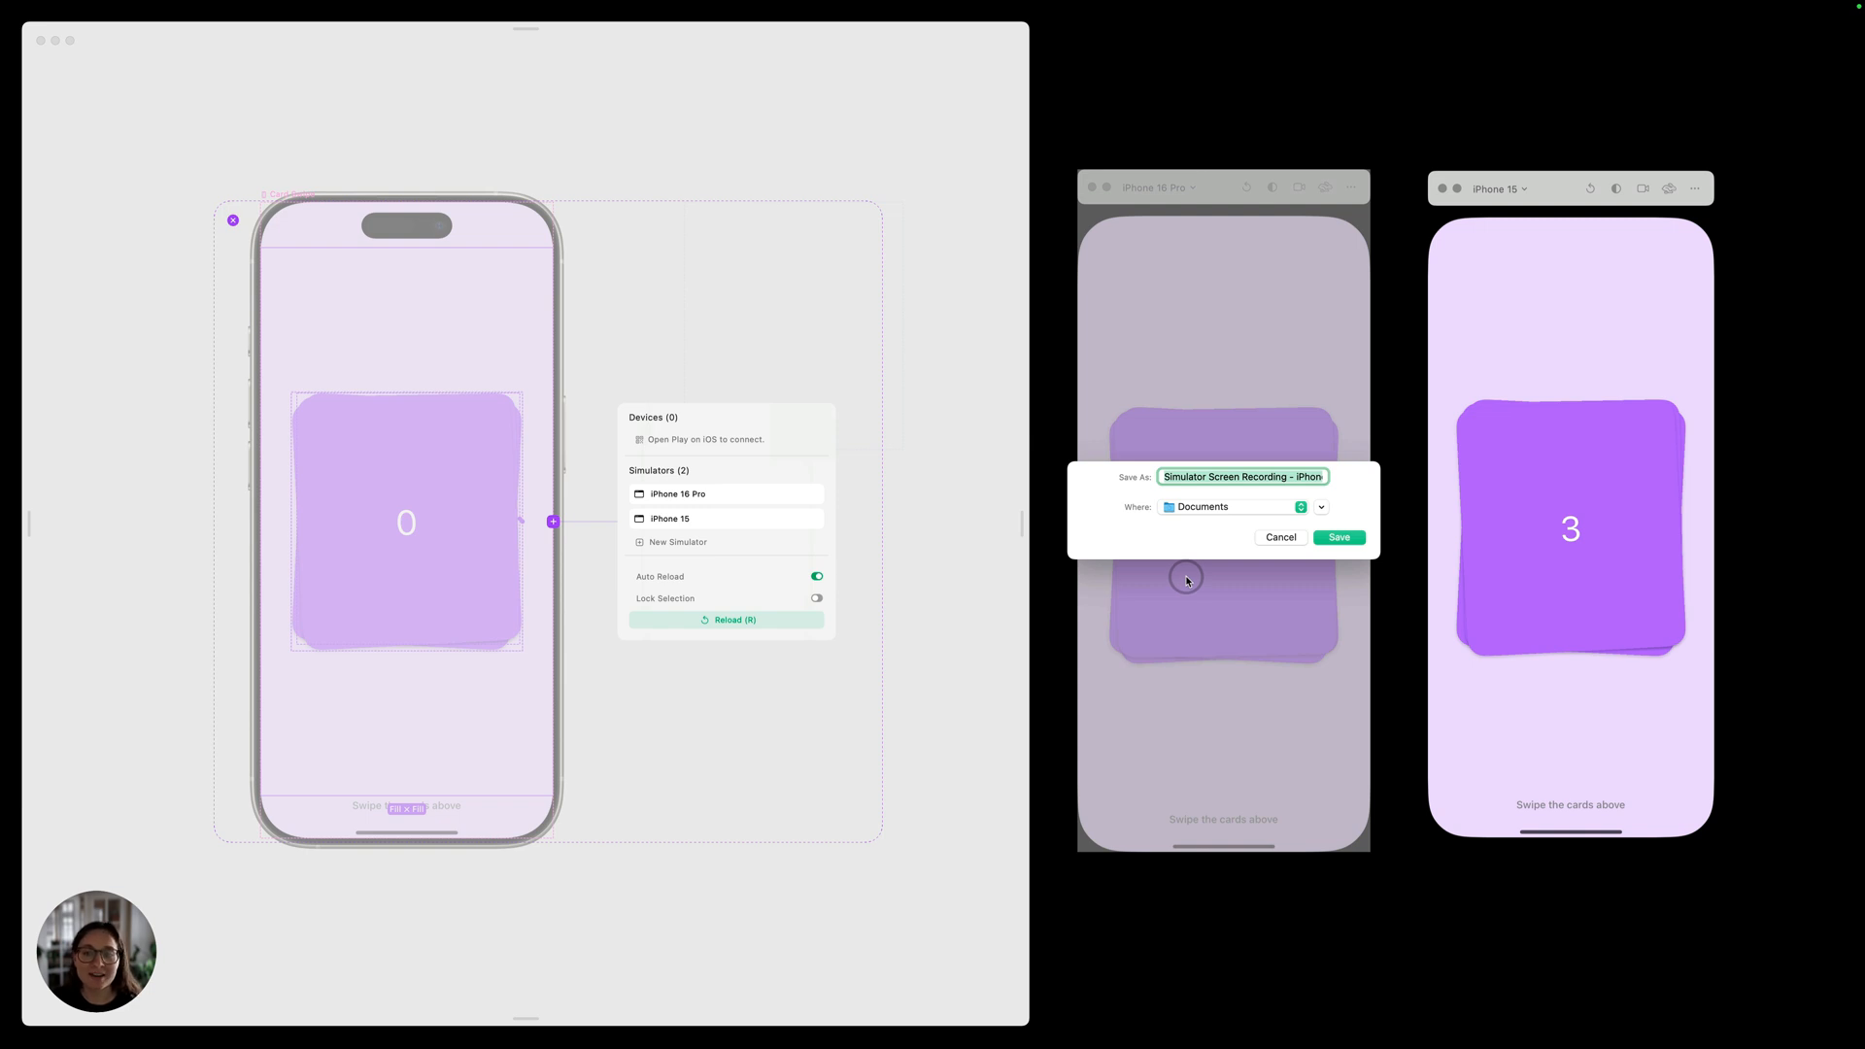
left_click(1279, 536)
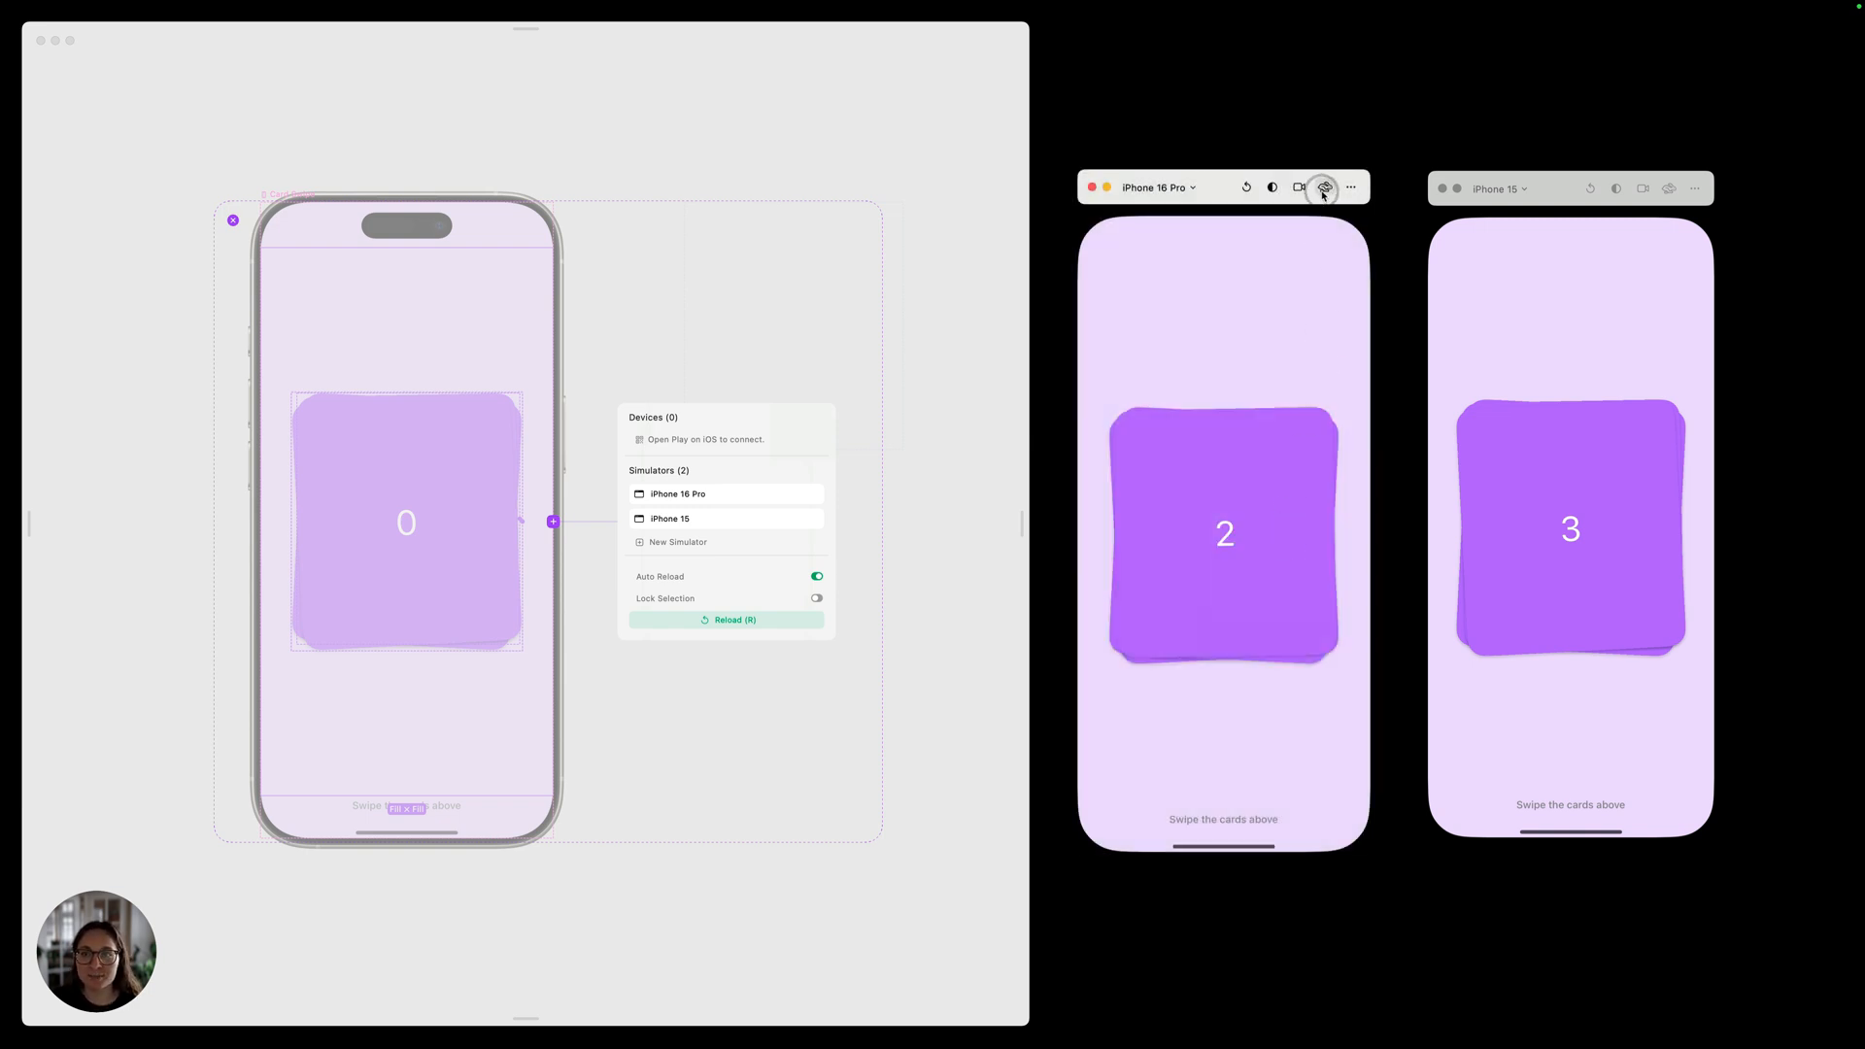
Step: Enable touch indicators in the iPhone 16 Pro simulator and swipe the top card
left_click(1325, 188)
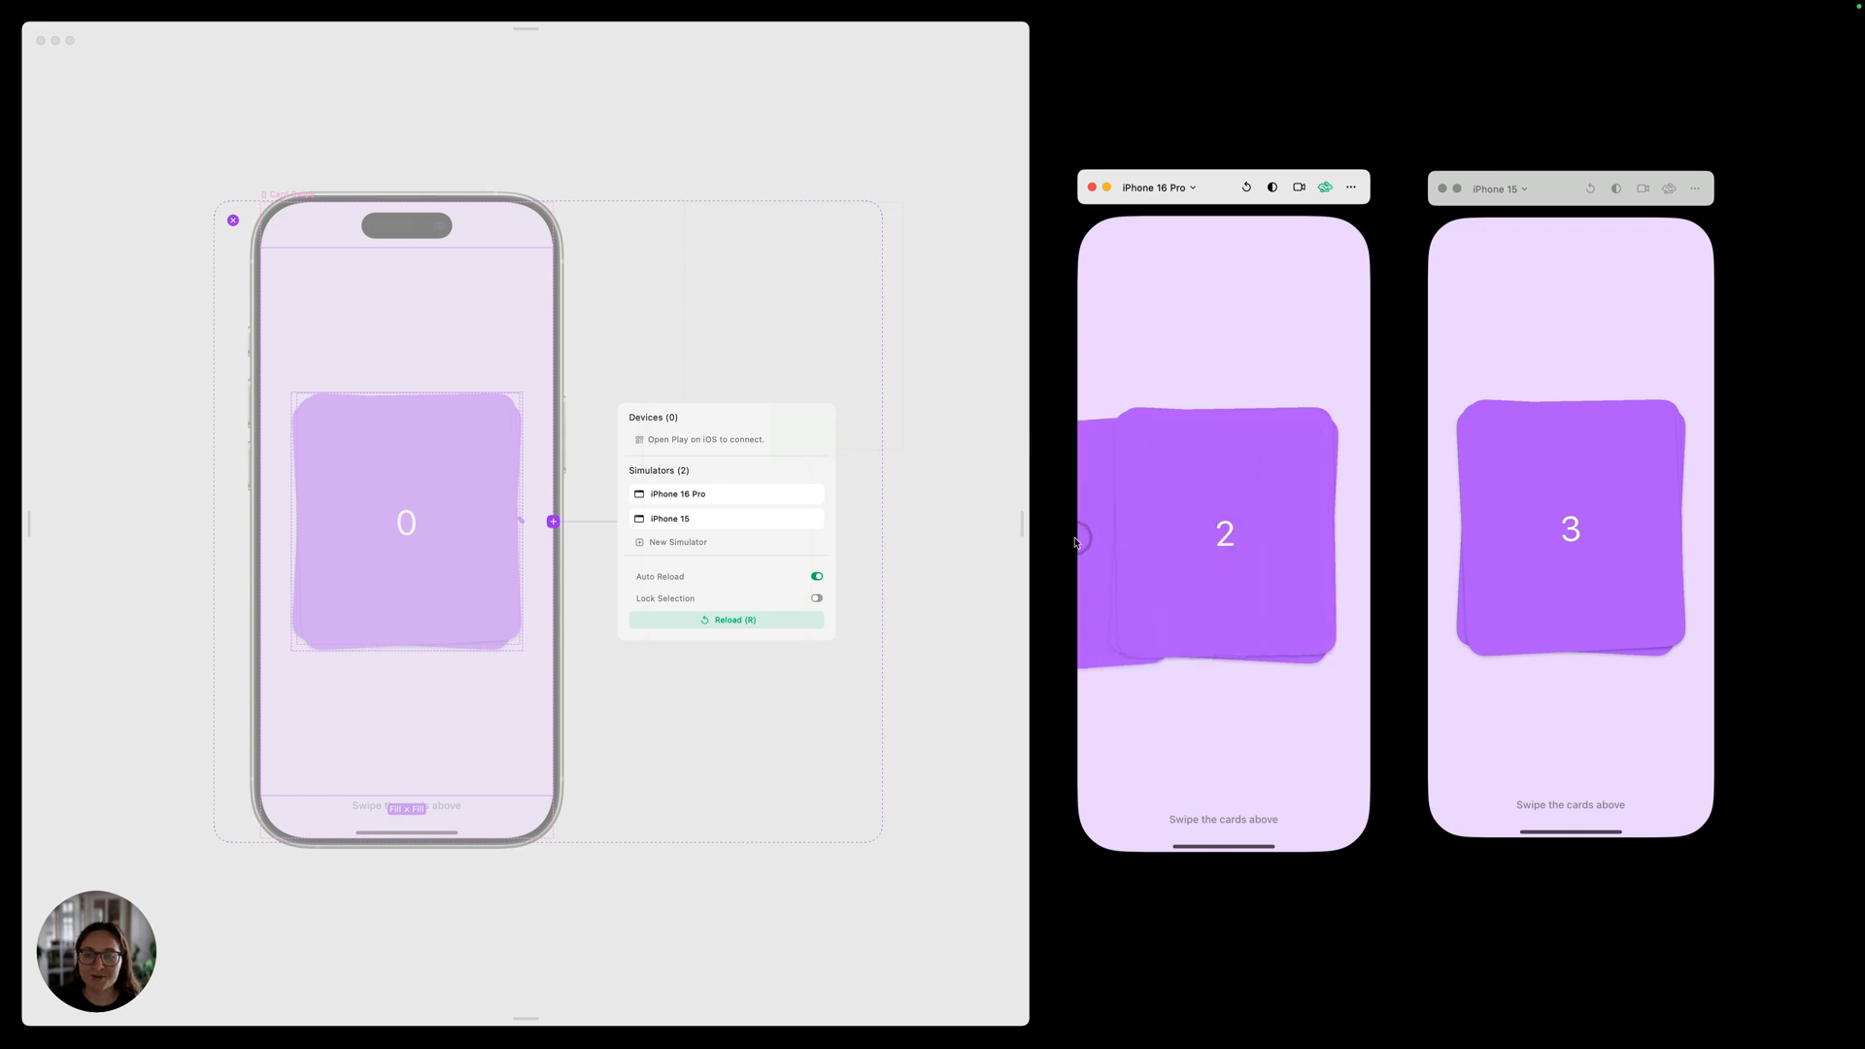
mouse_move(1146, 558)
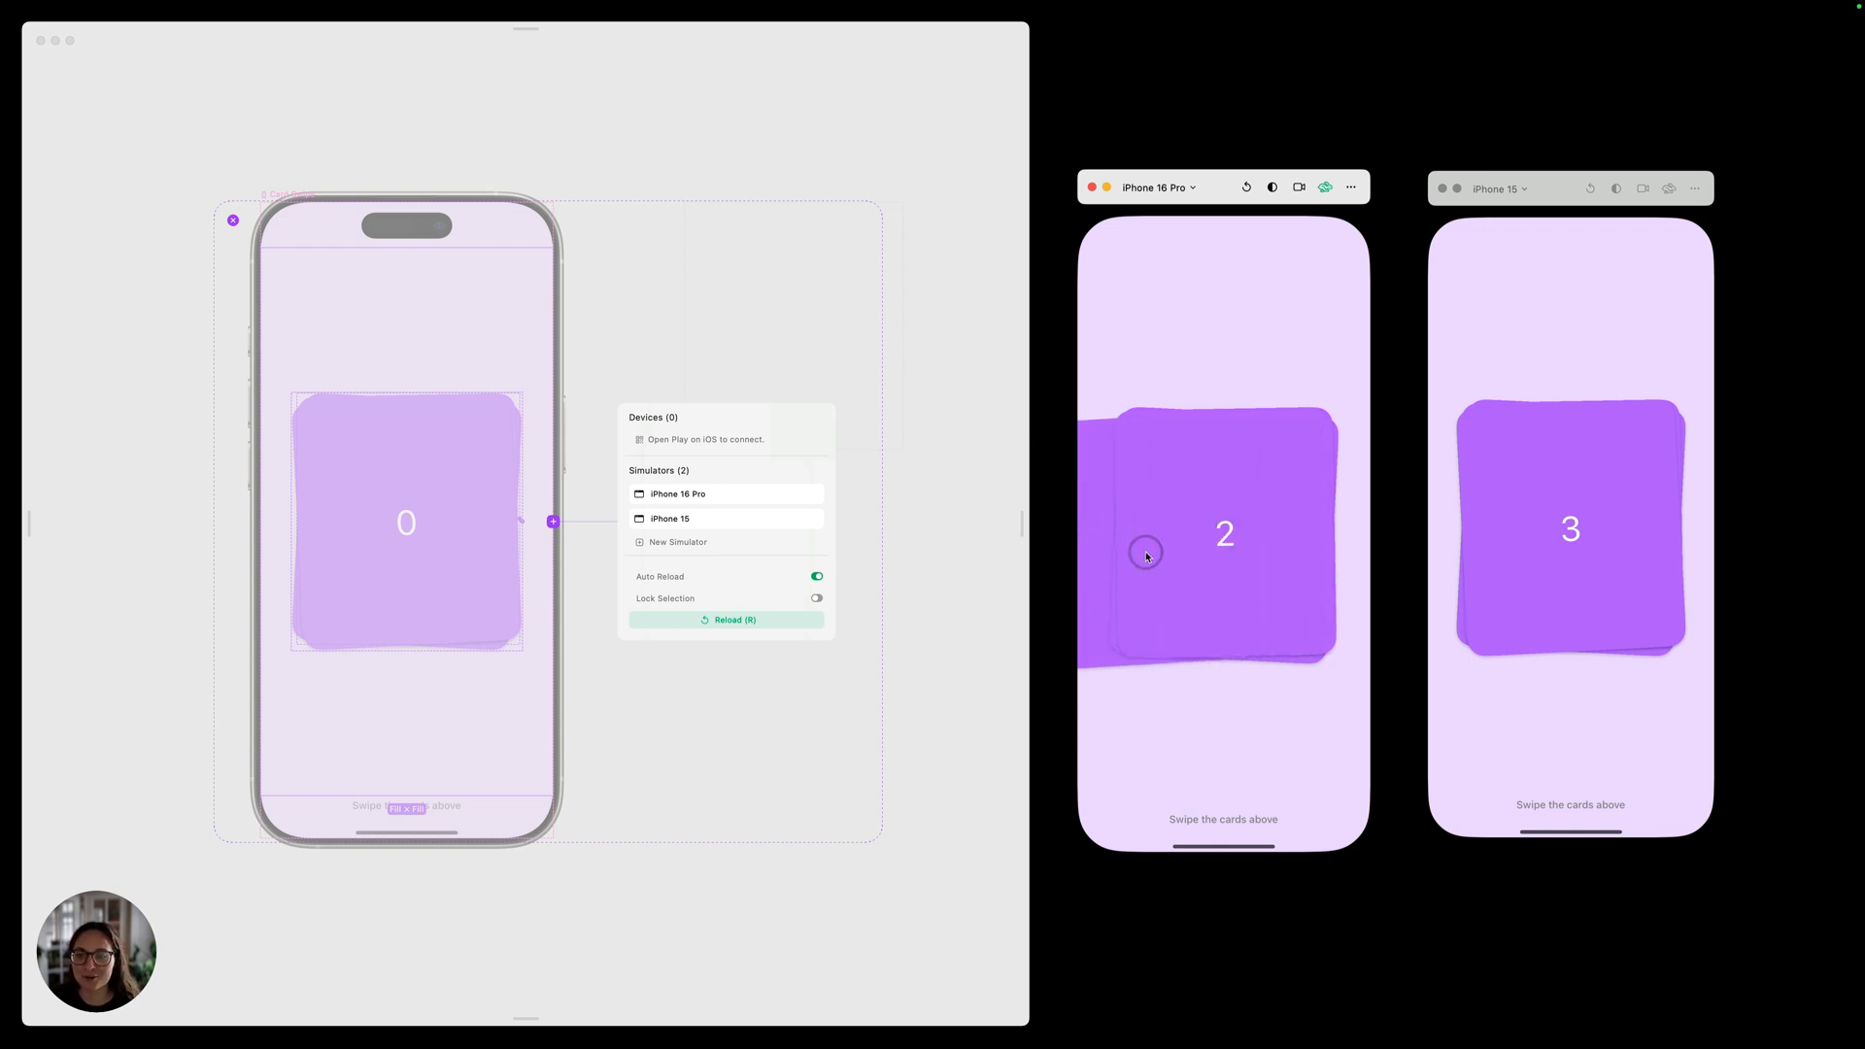
left_click_drag(1146, 557, 1288, 629)
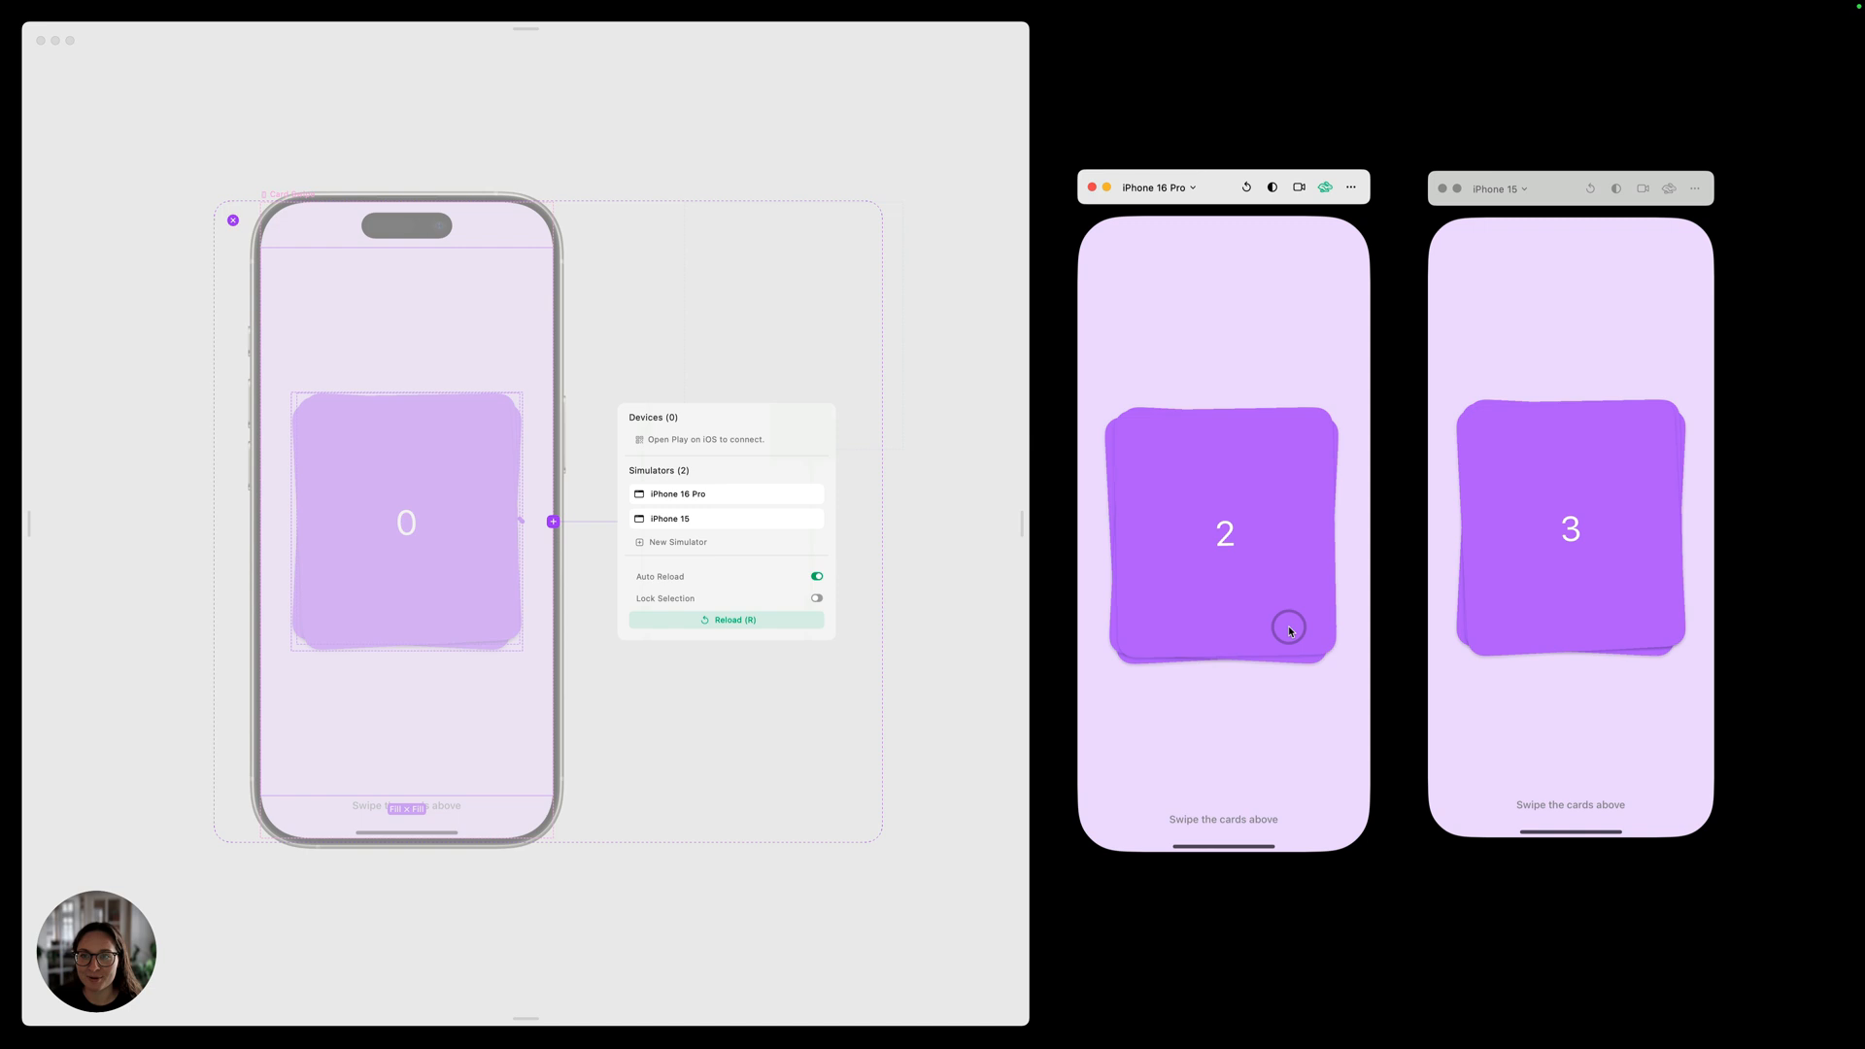
left_click(1350, 187)
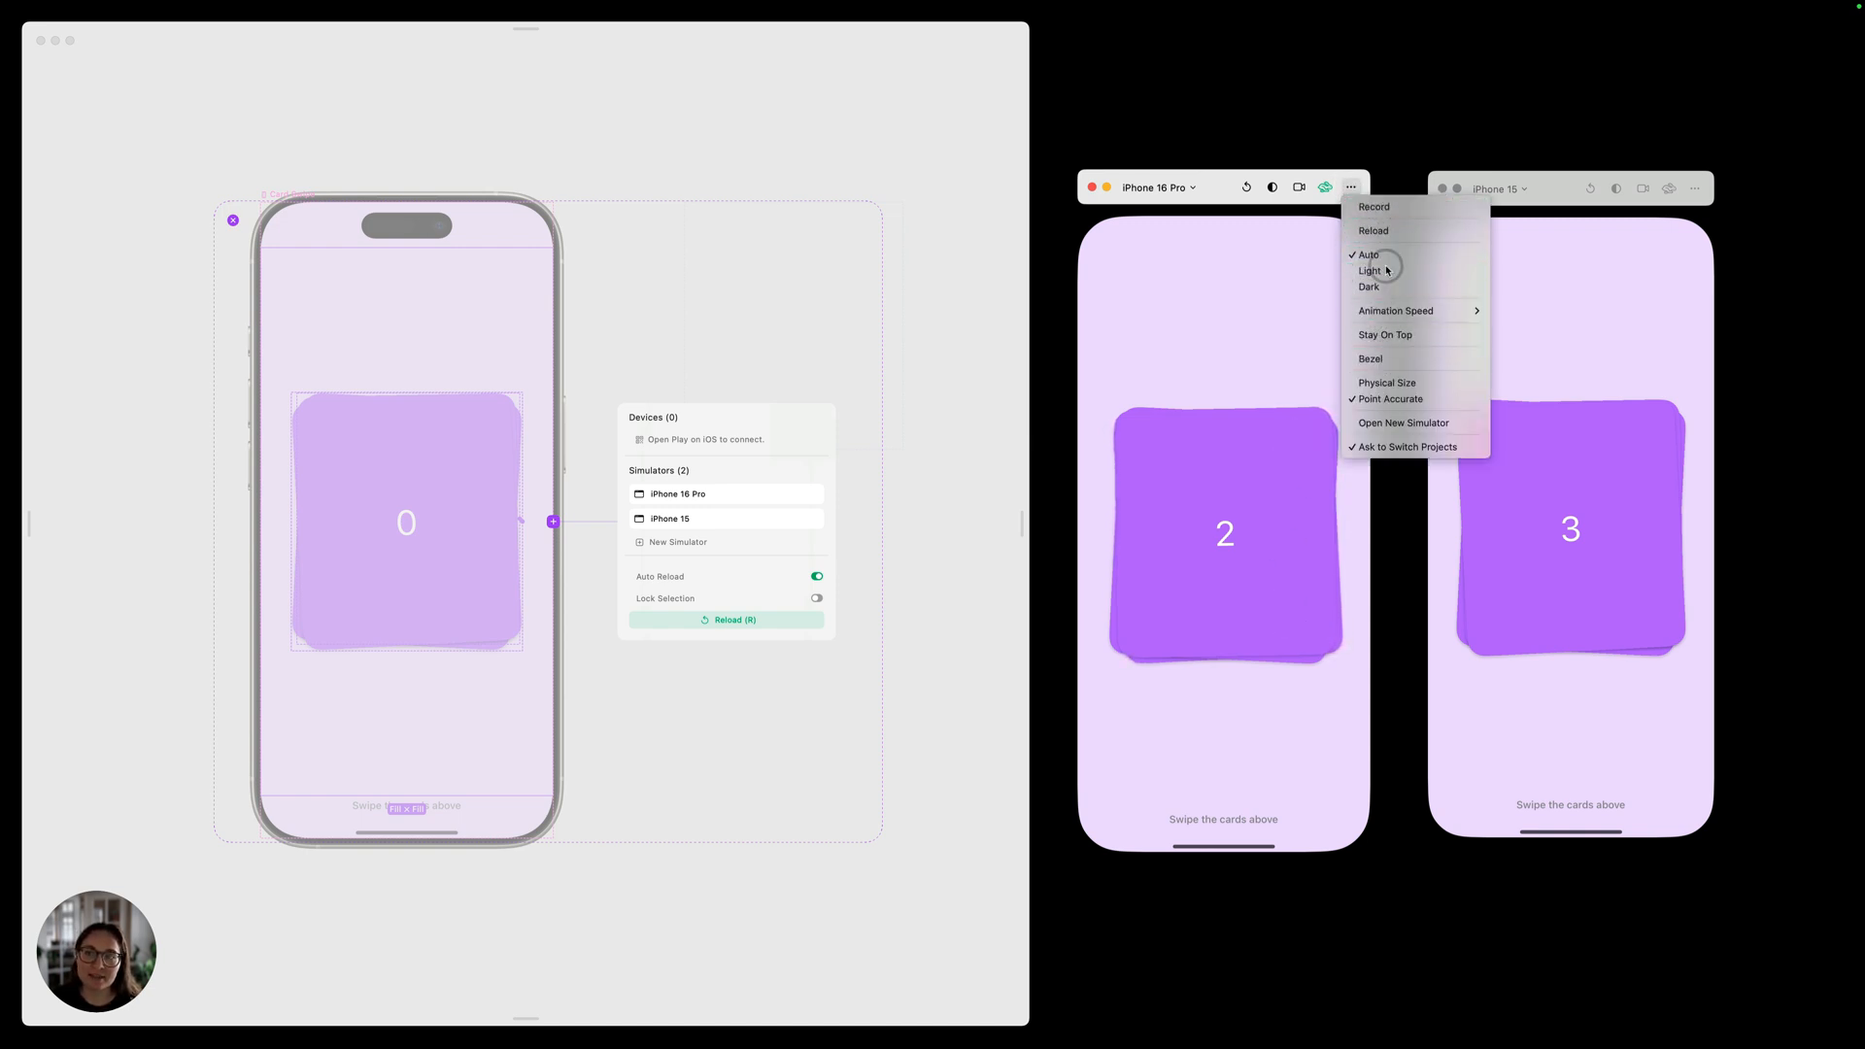
mouse_move(1387, 229)
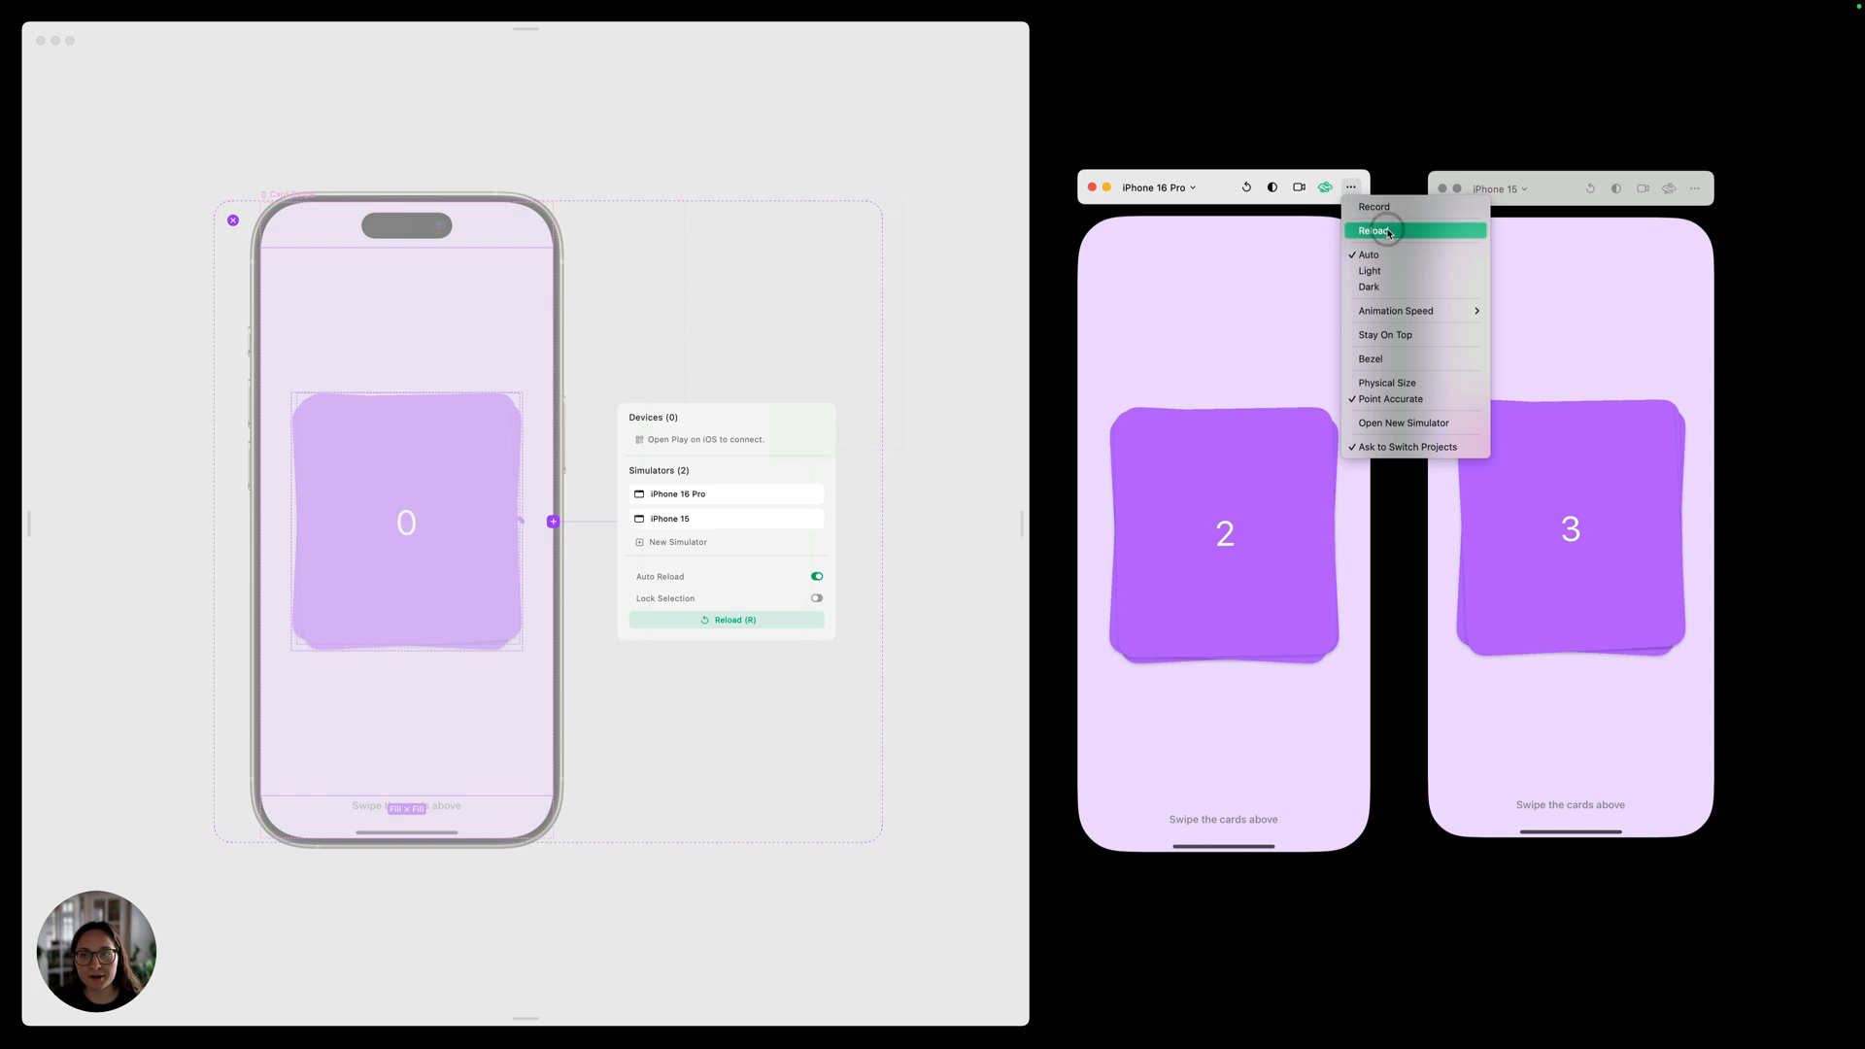
mouse_move(1387, 288)
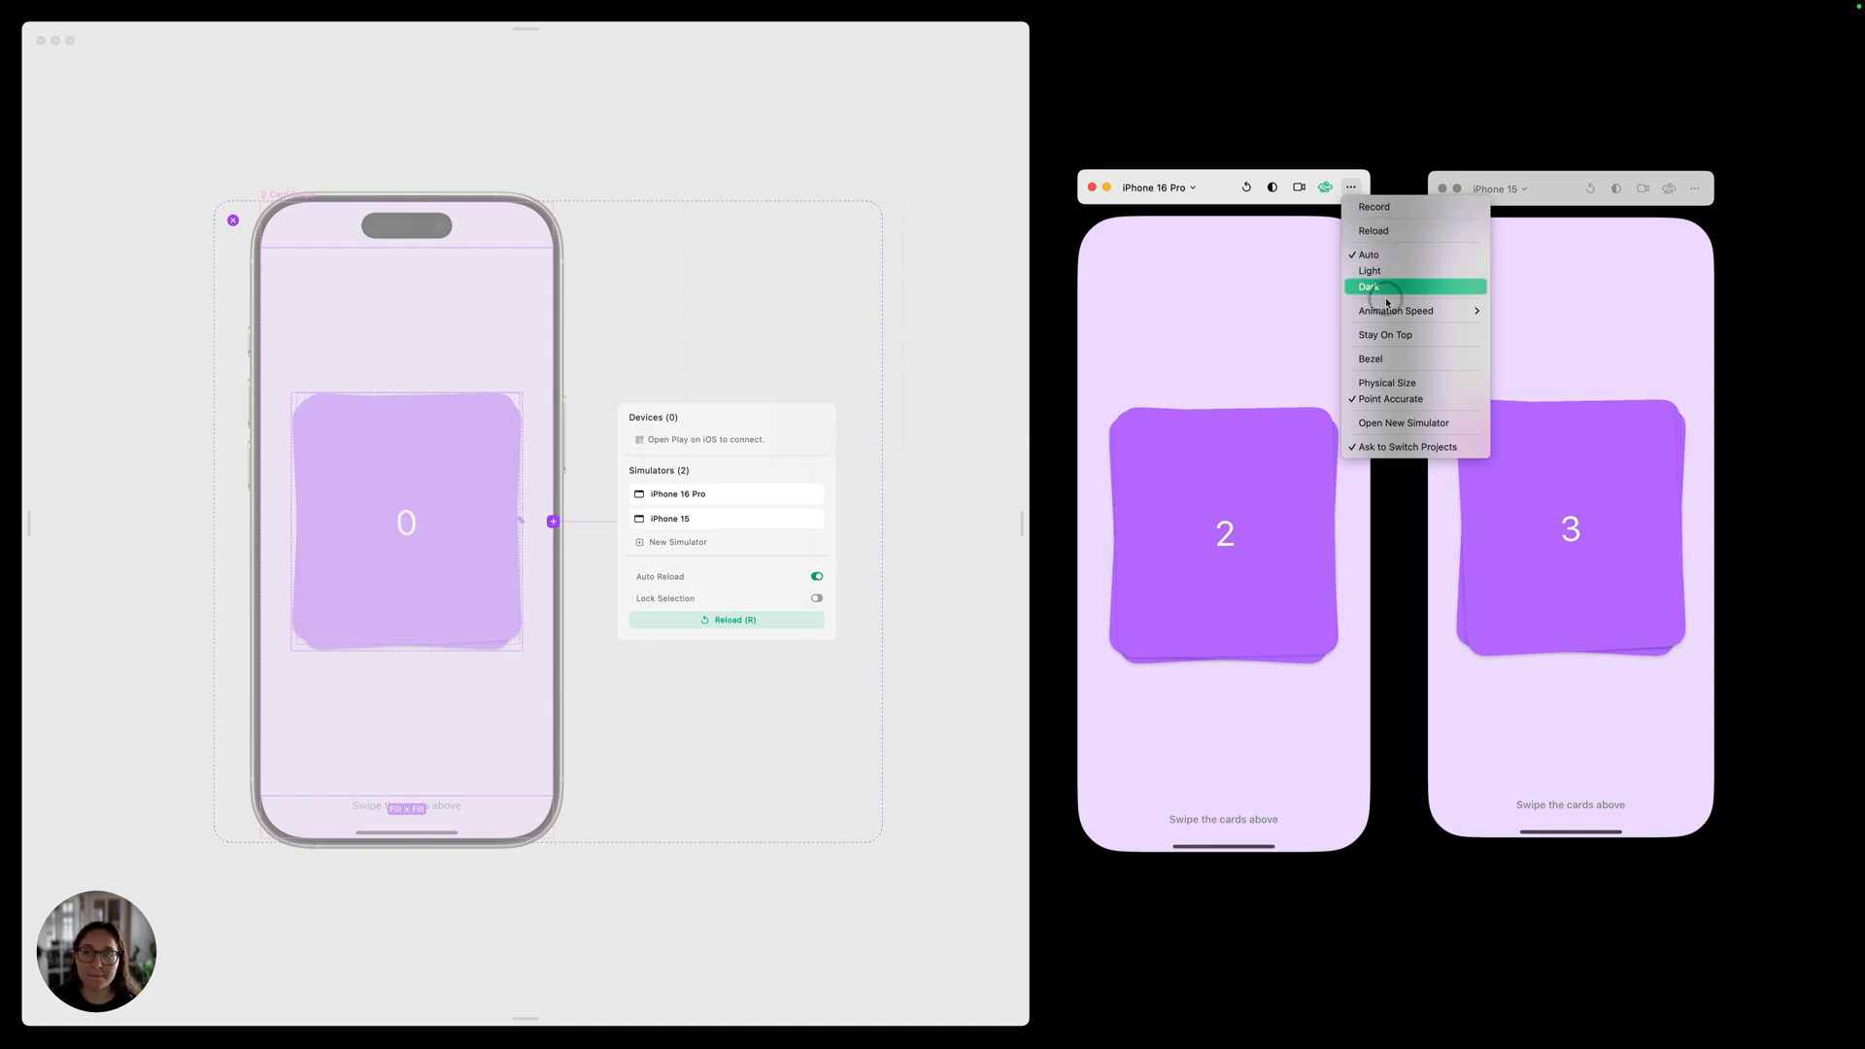
mouse_move(1400, 311)
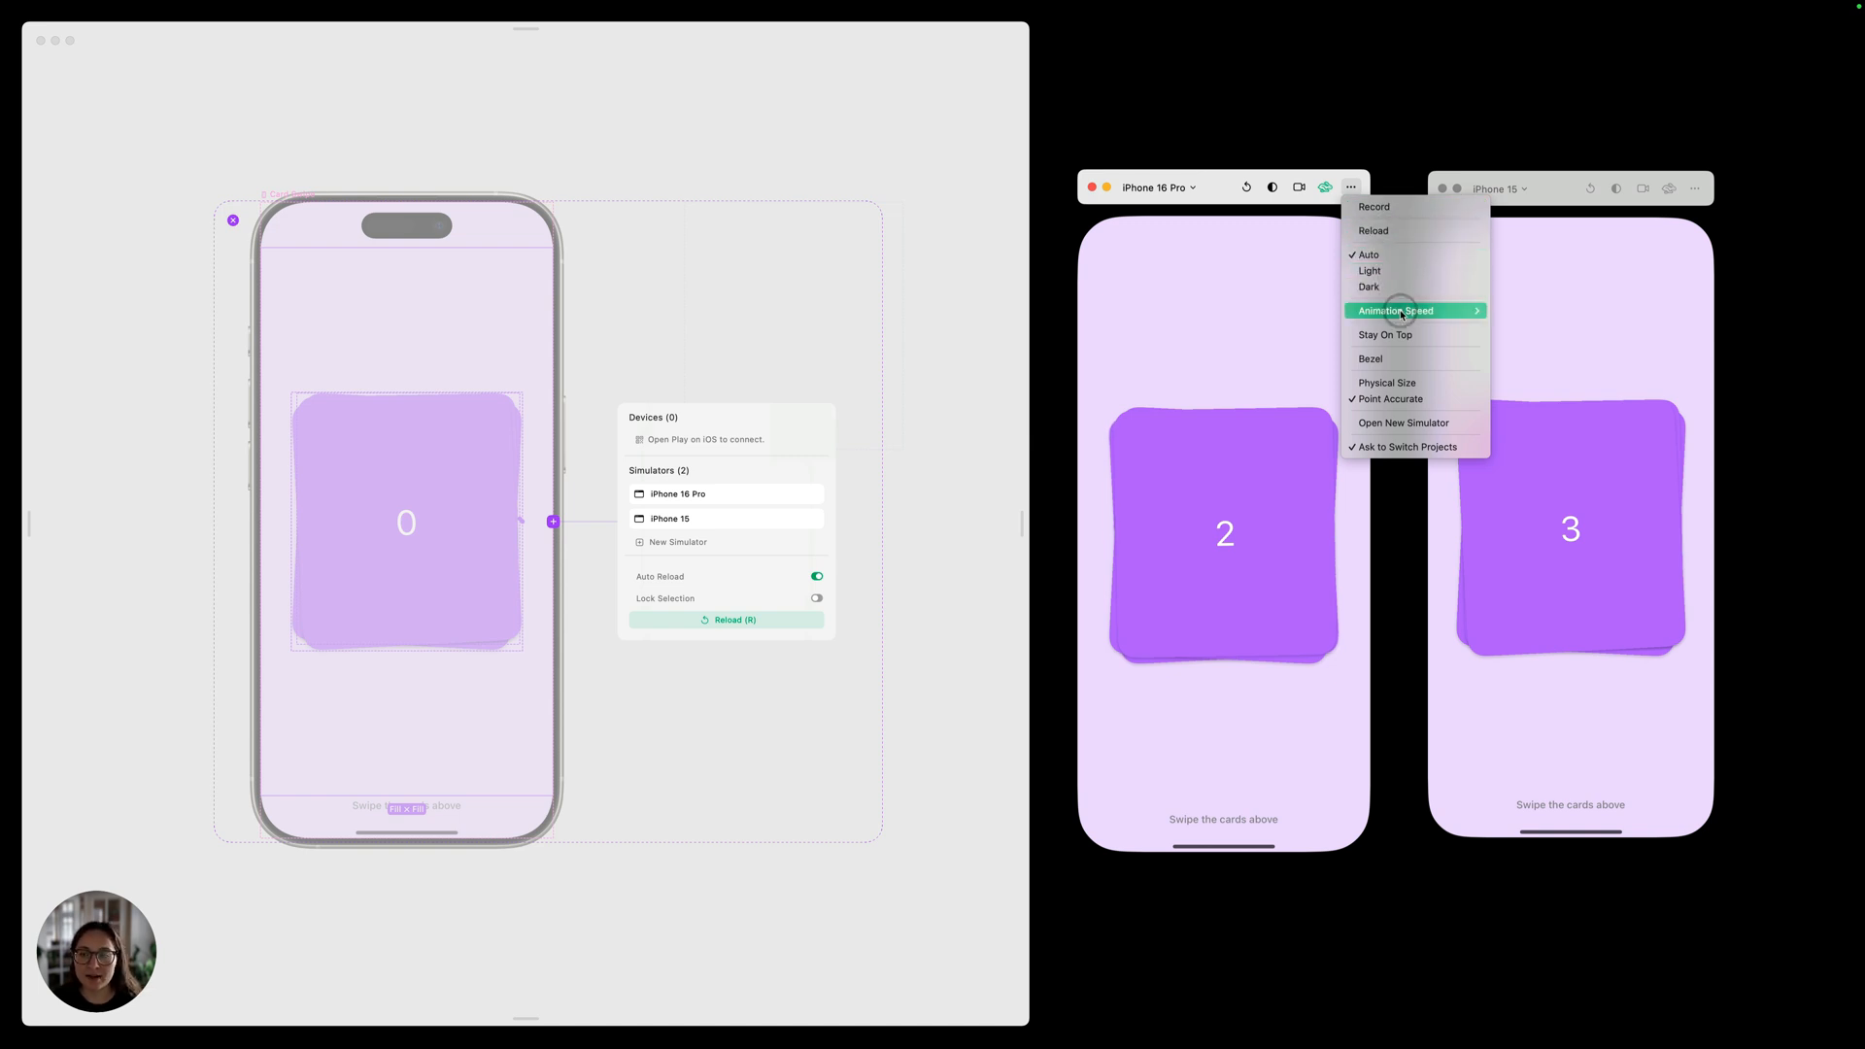
mouse_move(1400, 334)
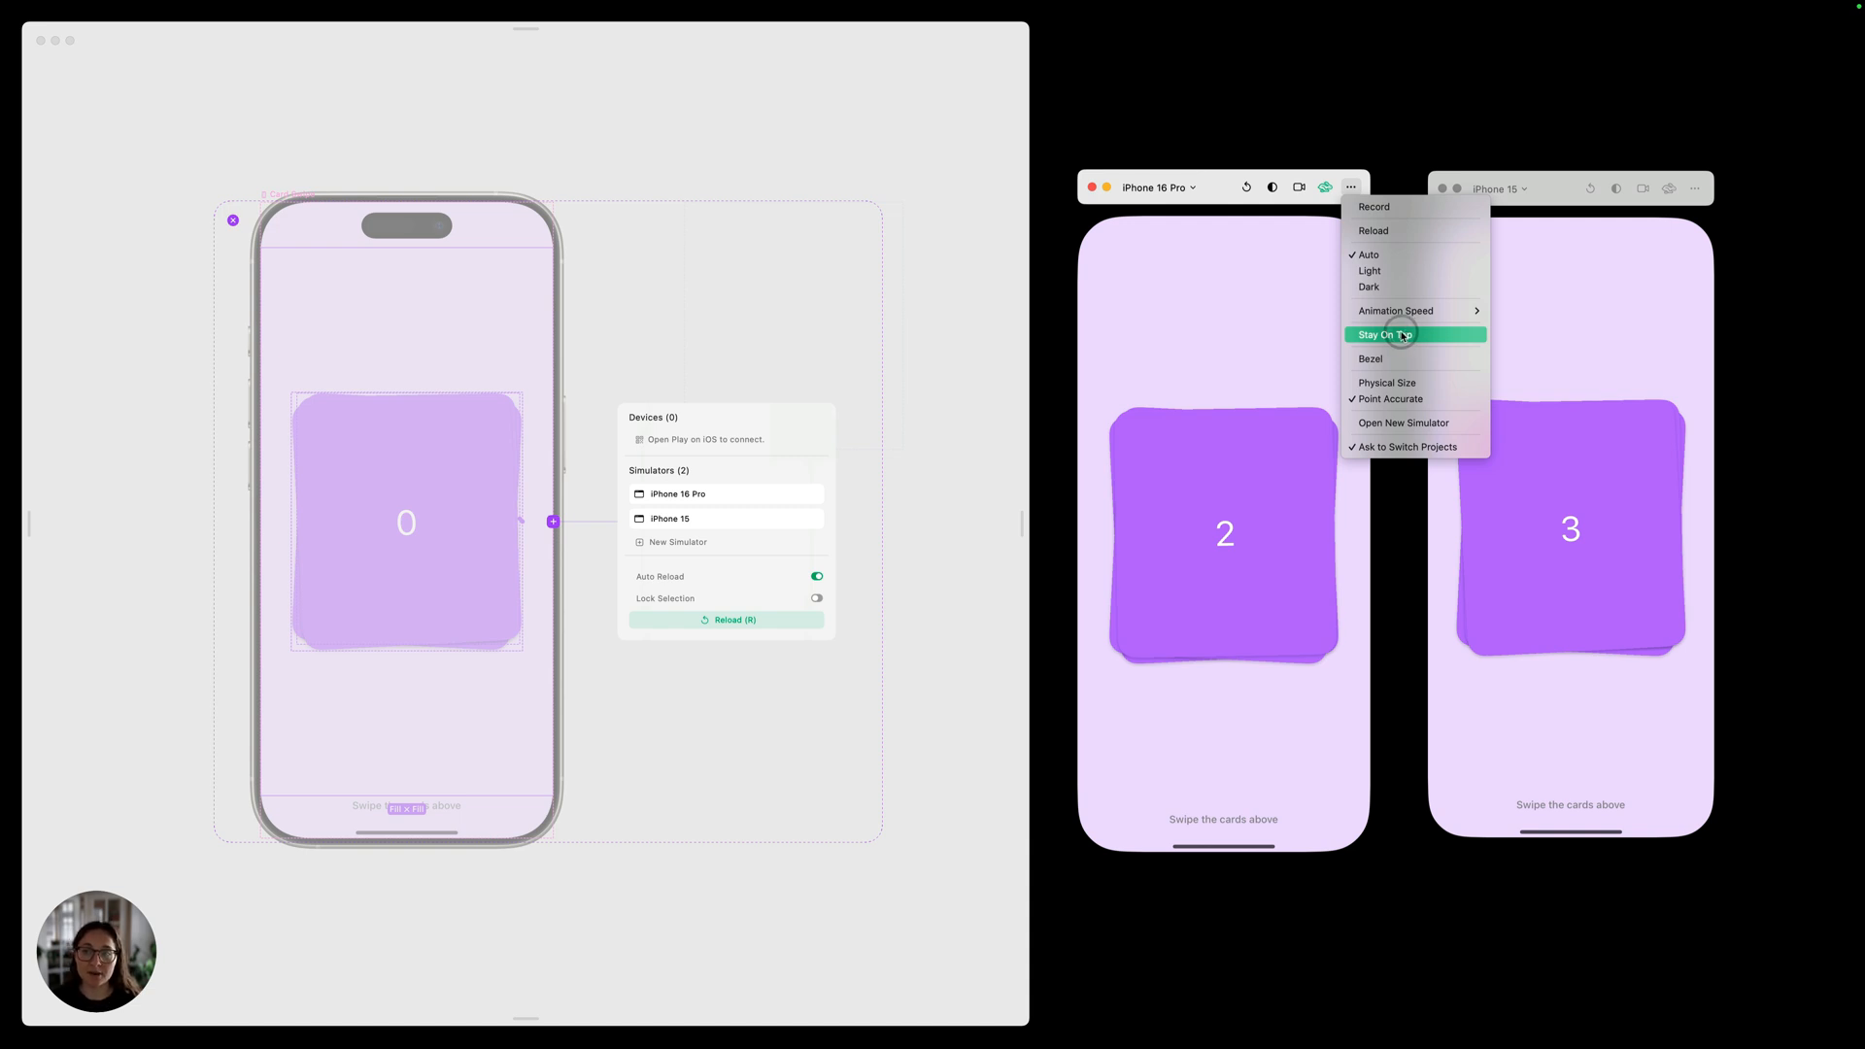
mouse_move(1389, 357)
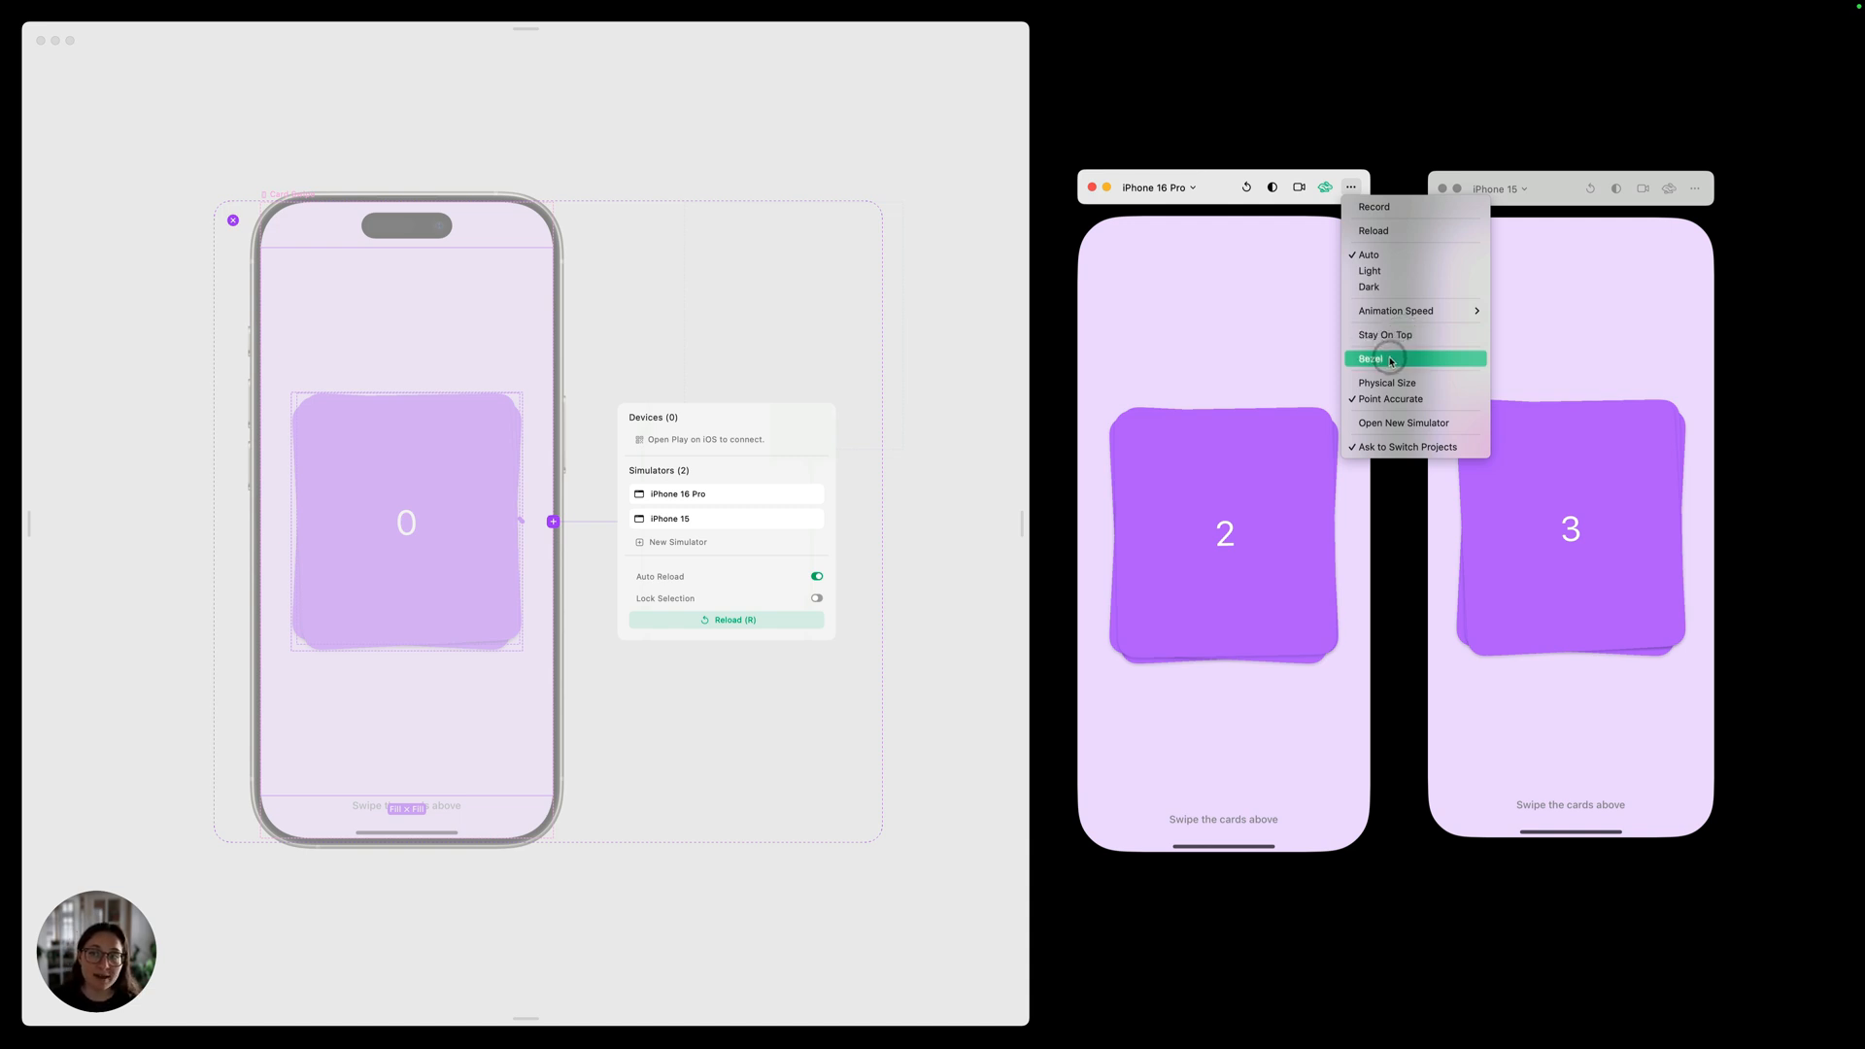
Step: Turn on the device bezel around the iPhone 16 Pro simulator screen
left_click(1382, 358)
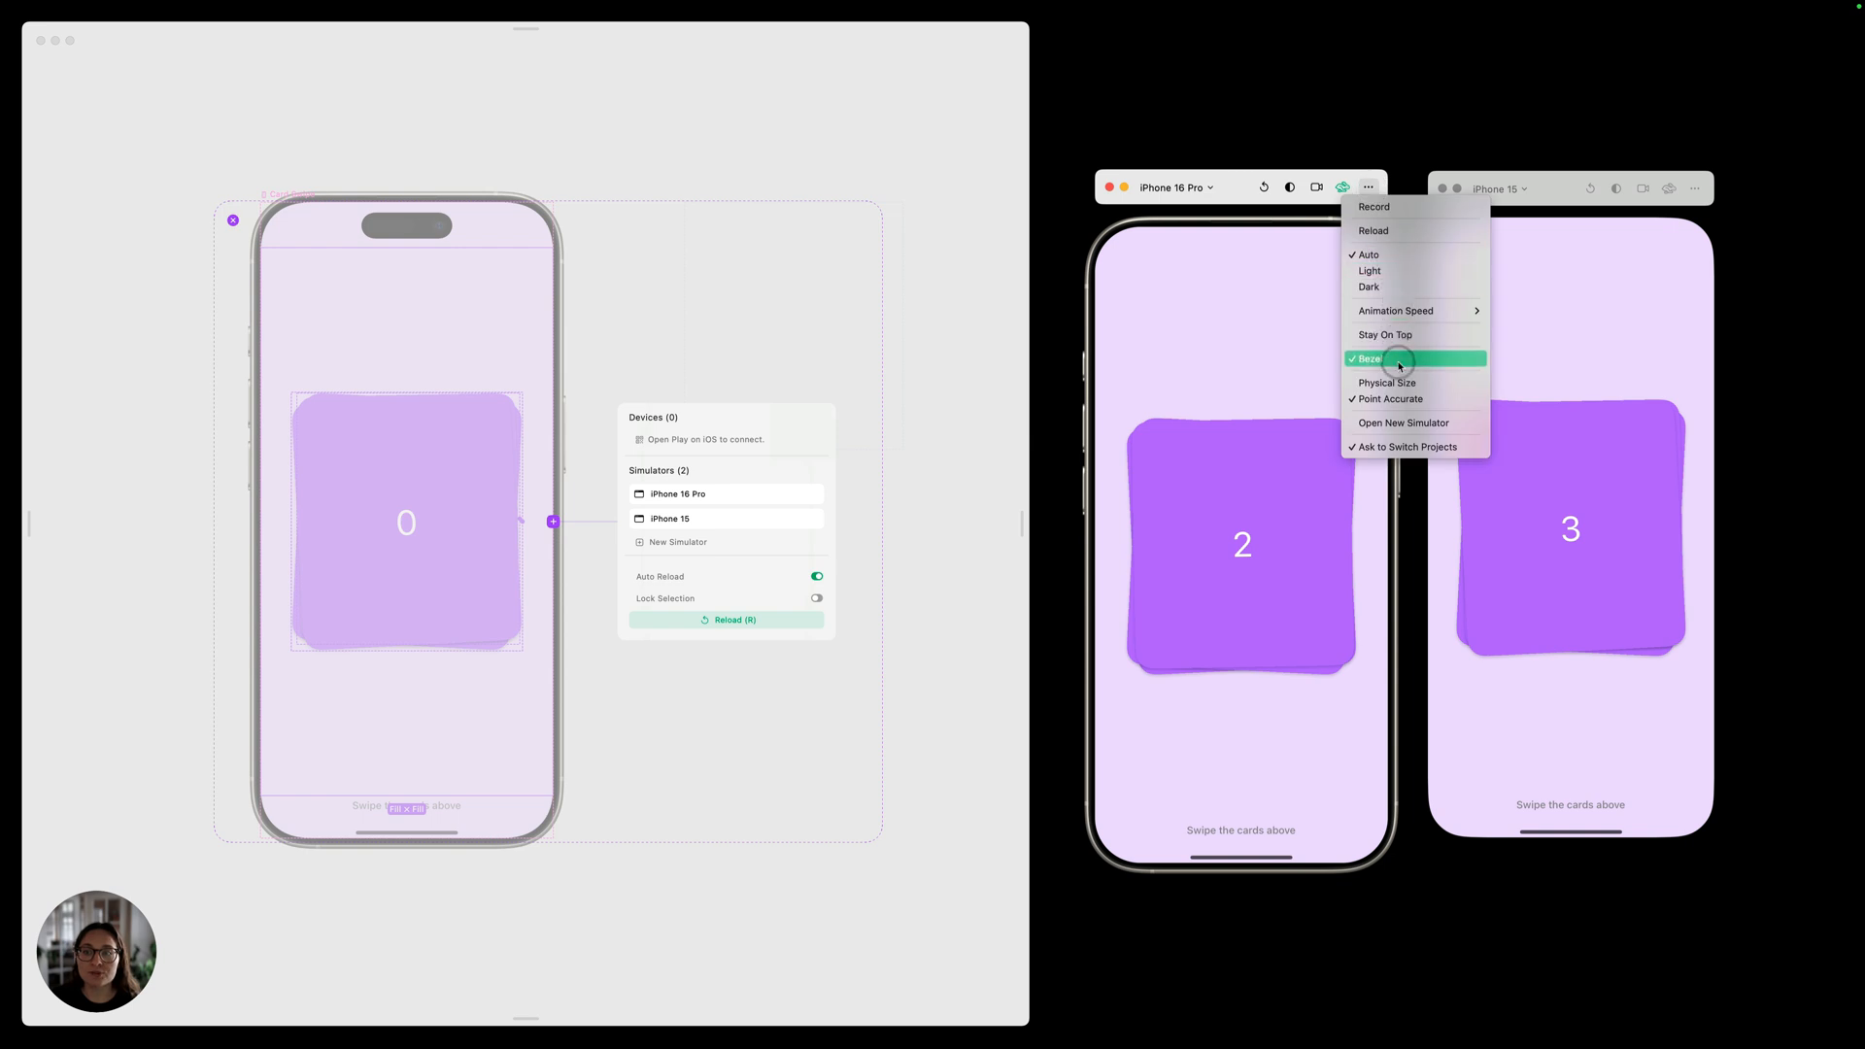
mouse_move(1402, 383)
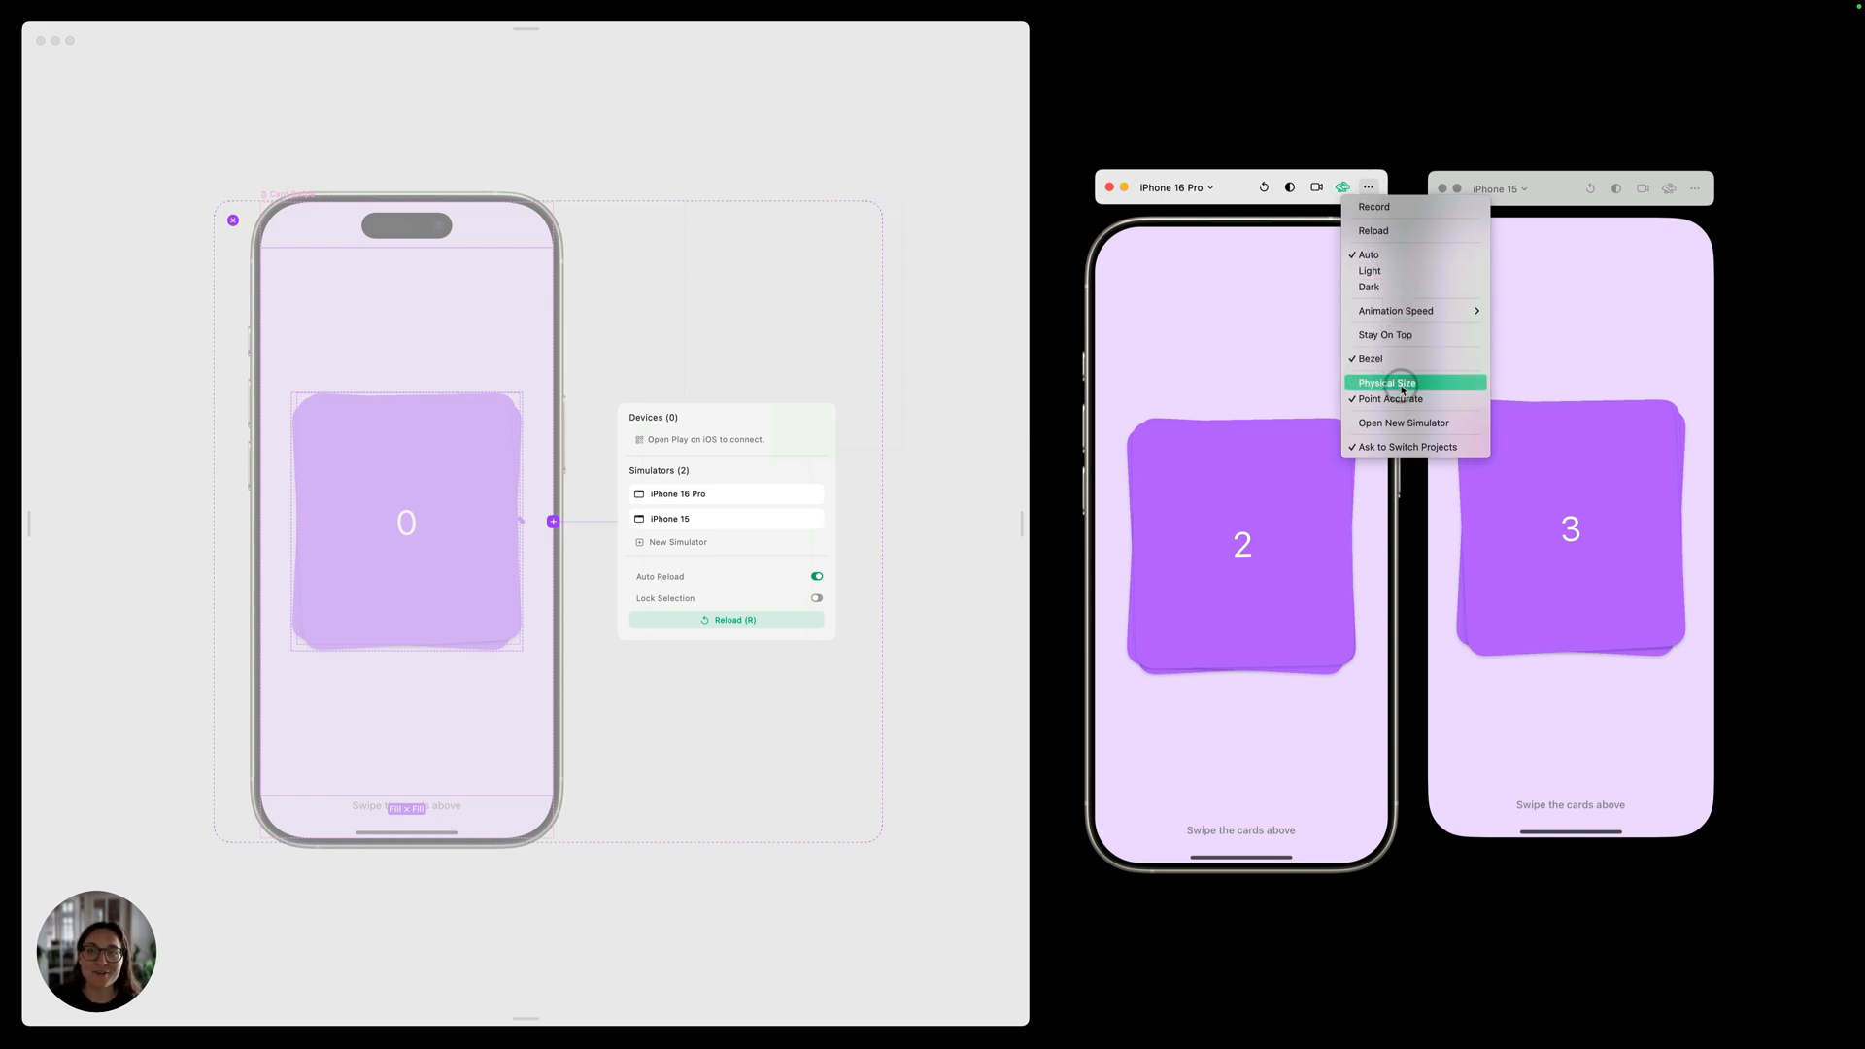
mouse_move(1410, 423)
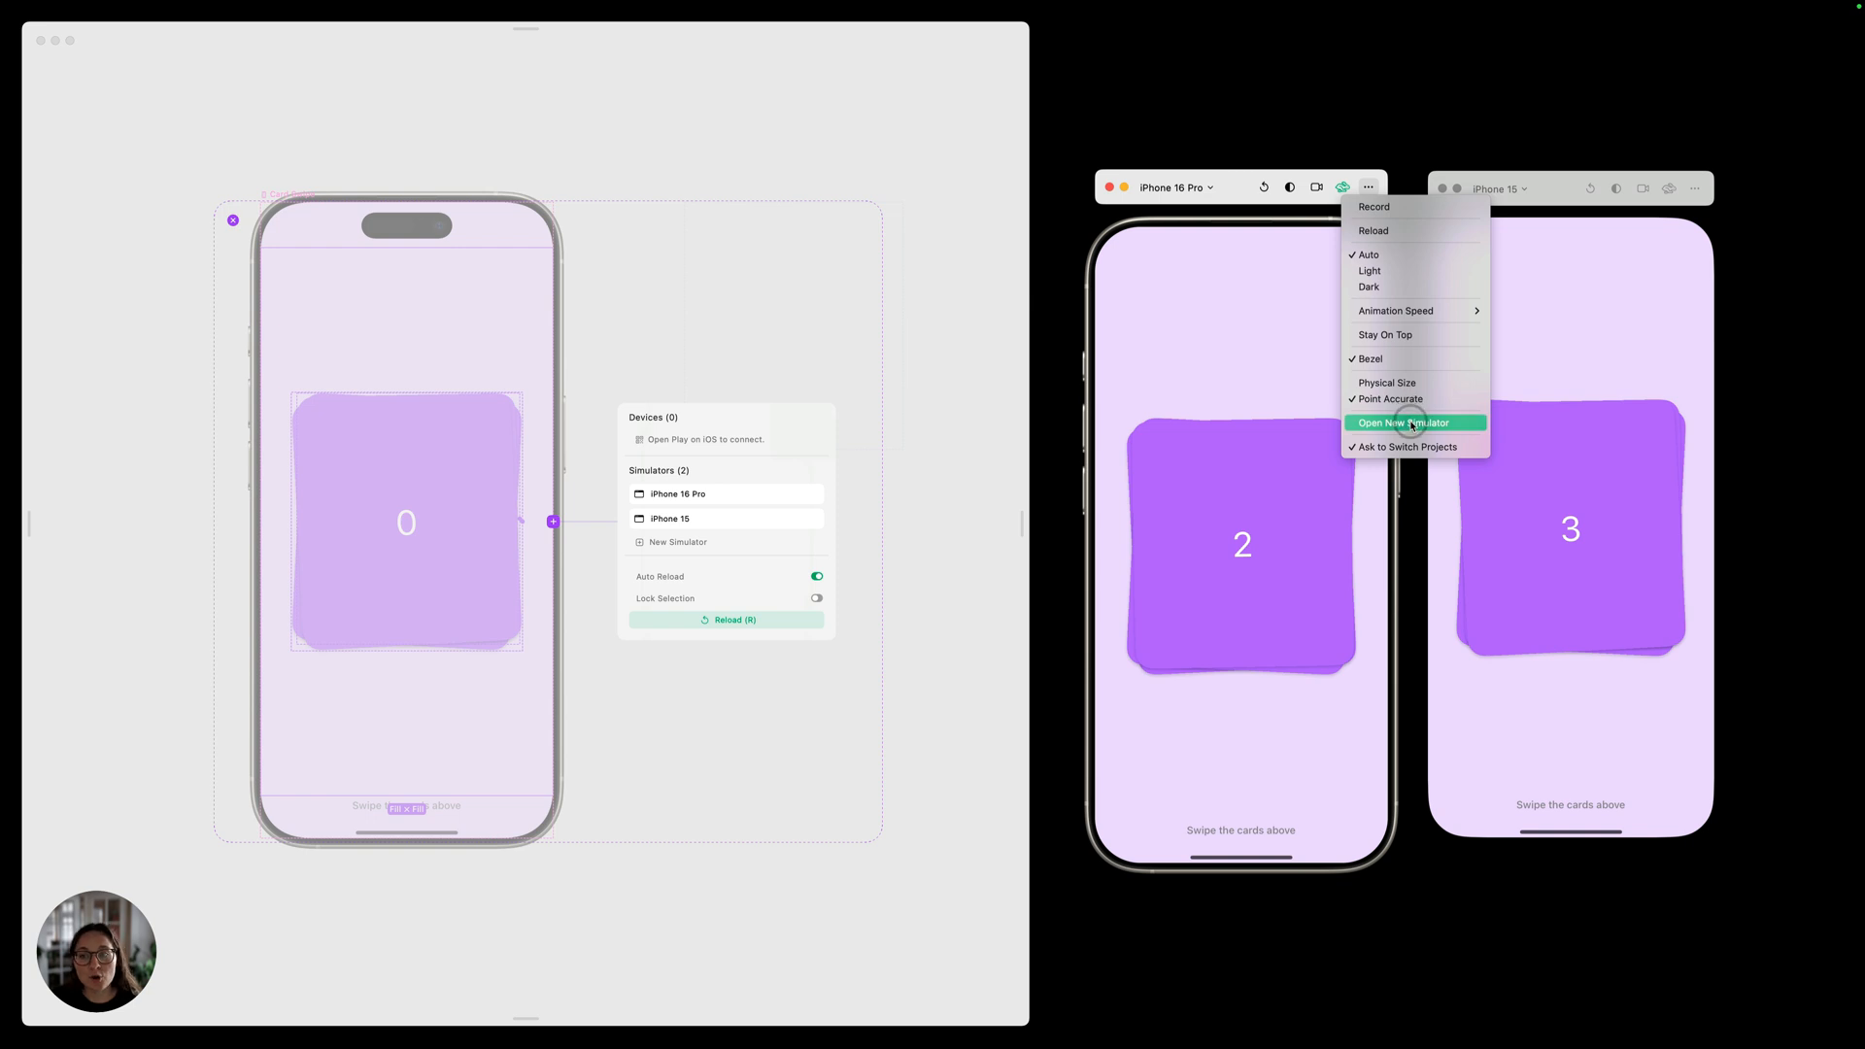
mouse_move(1426, 447)
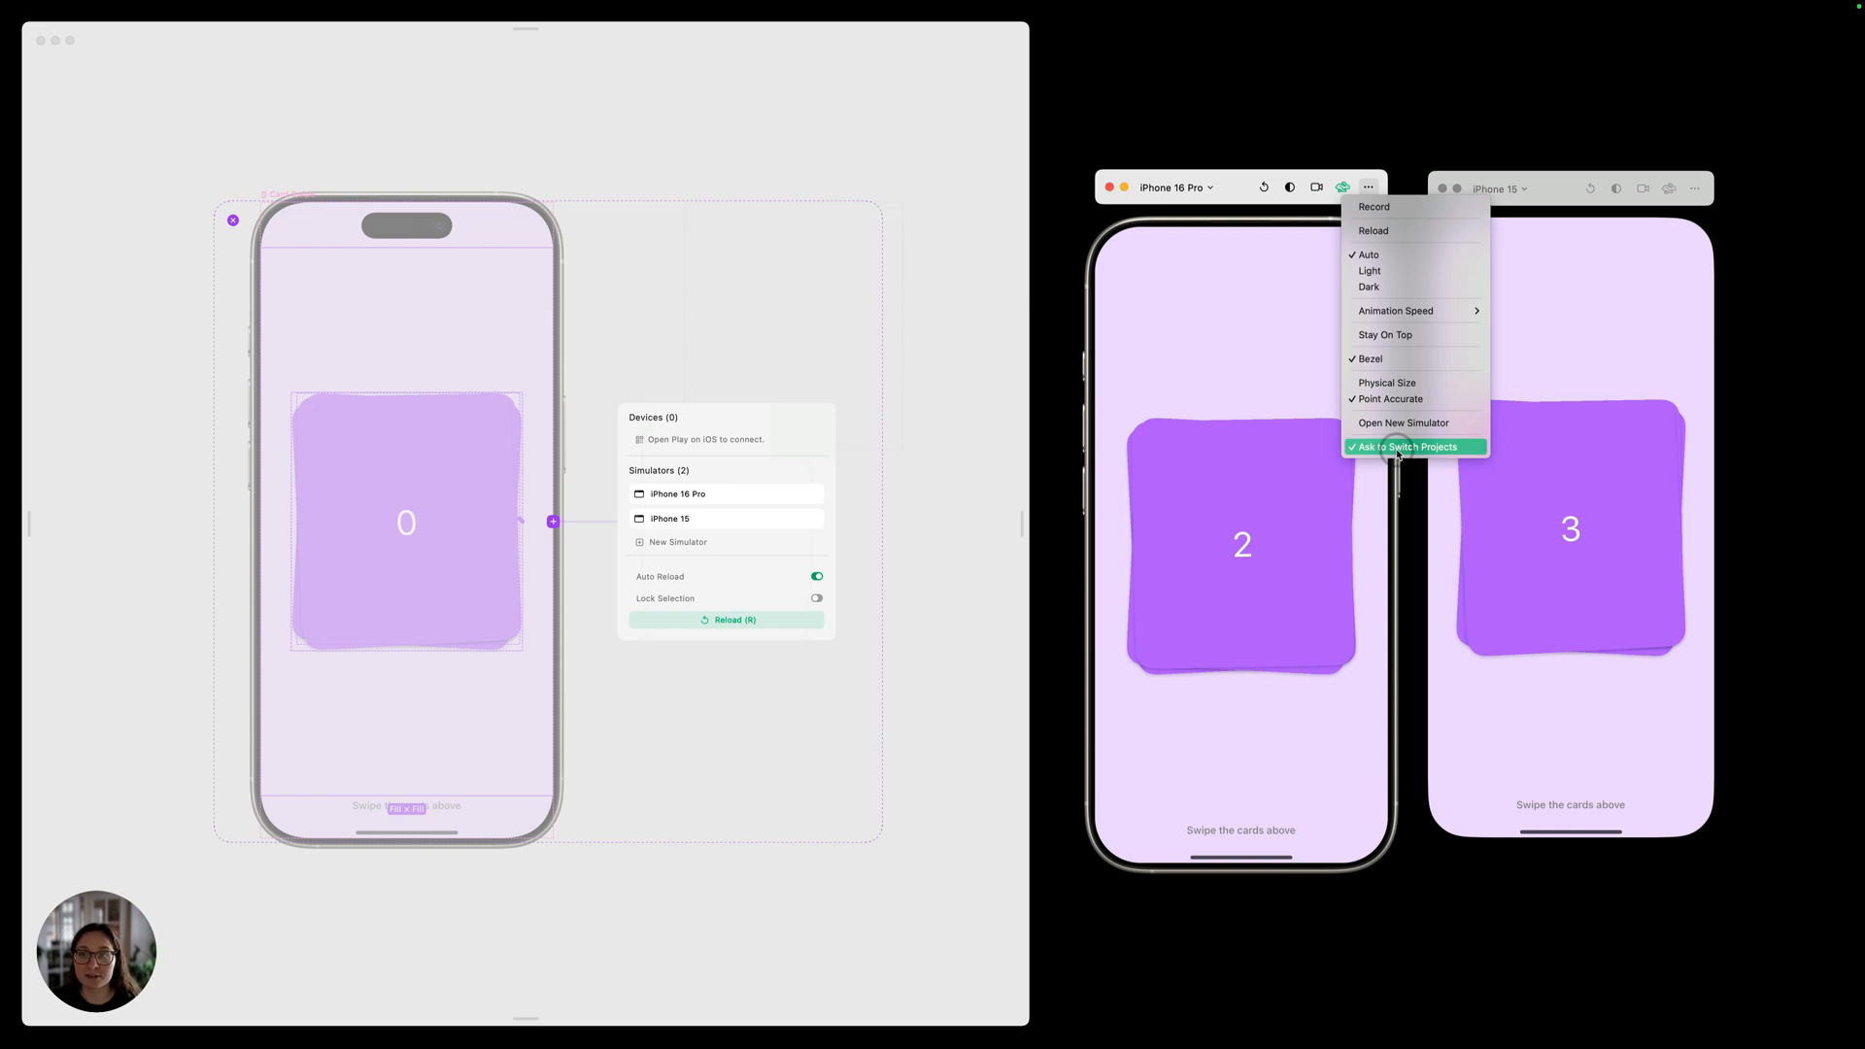
left_click(1414, 447)
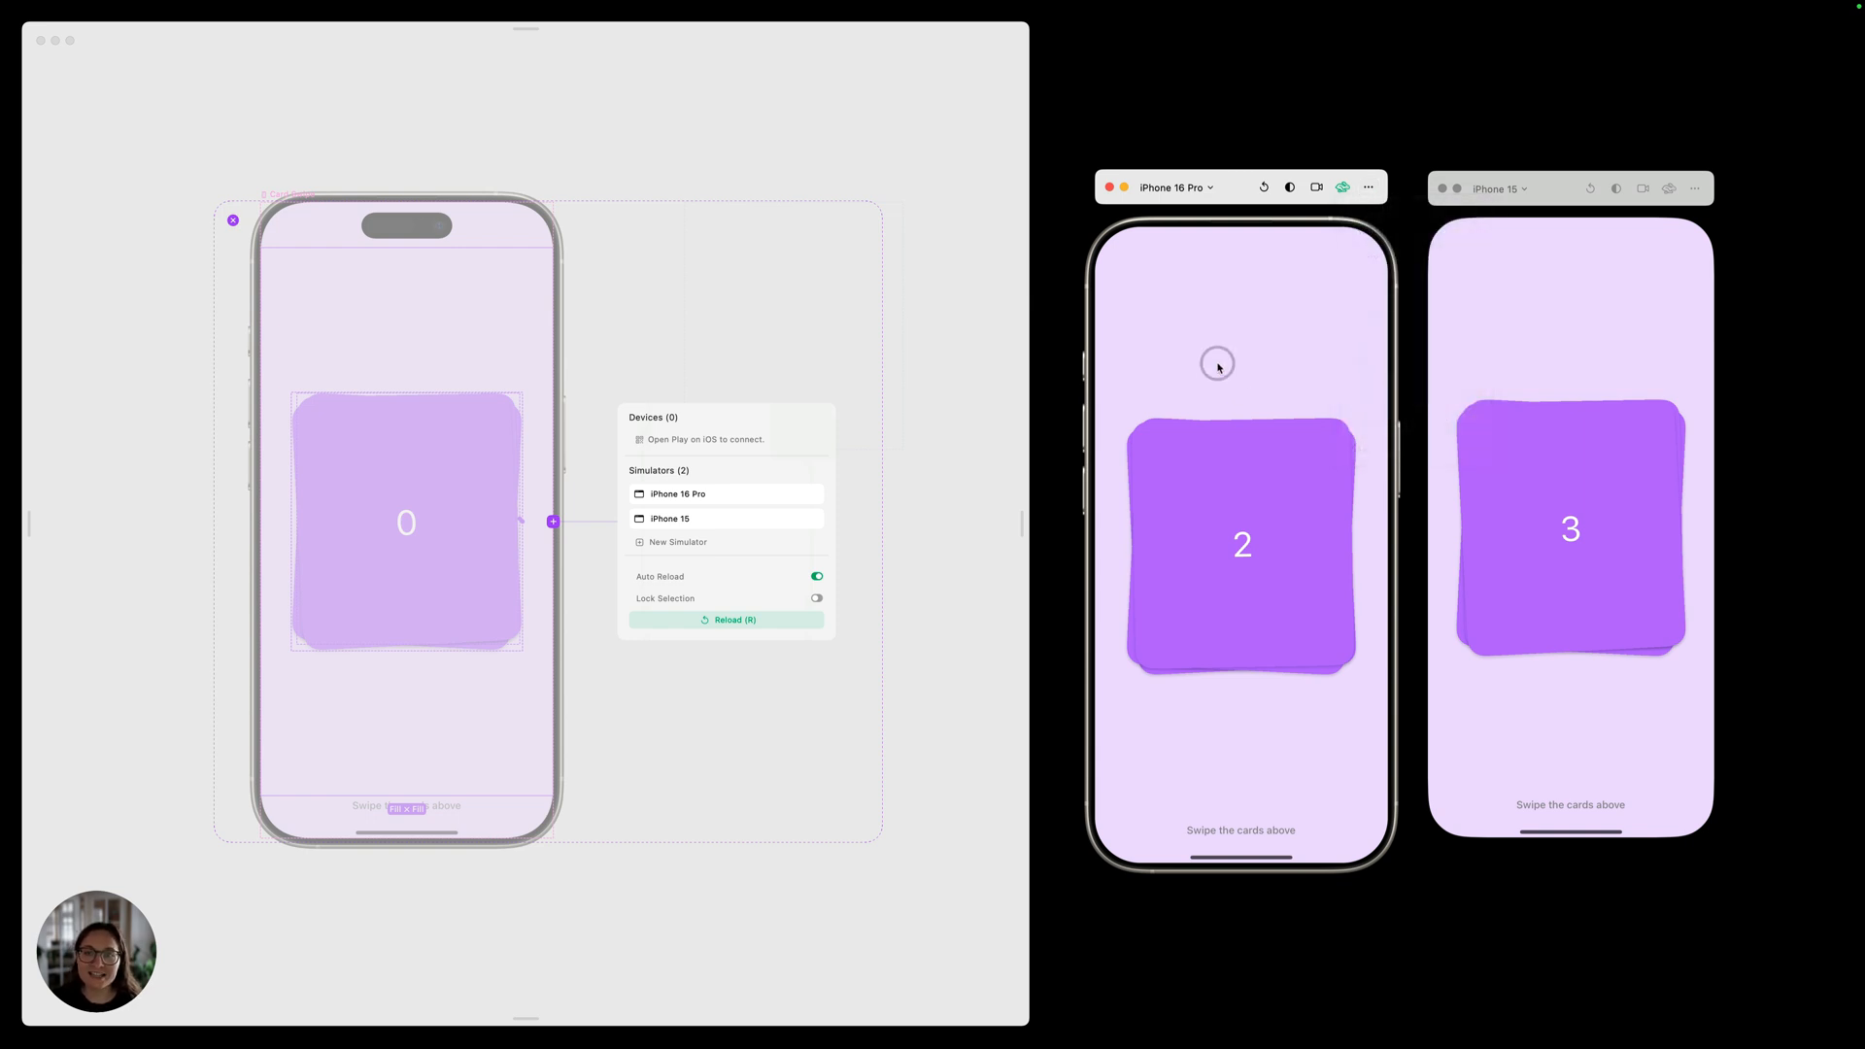
Step: Switch the simulator to a custom 1376 x 1032 window and fling card 3 away to reveal card 2
left_click(1208, 187)
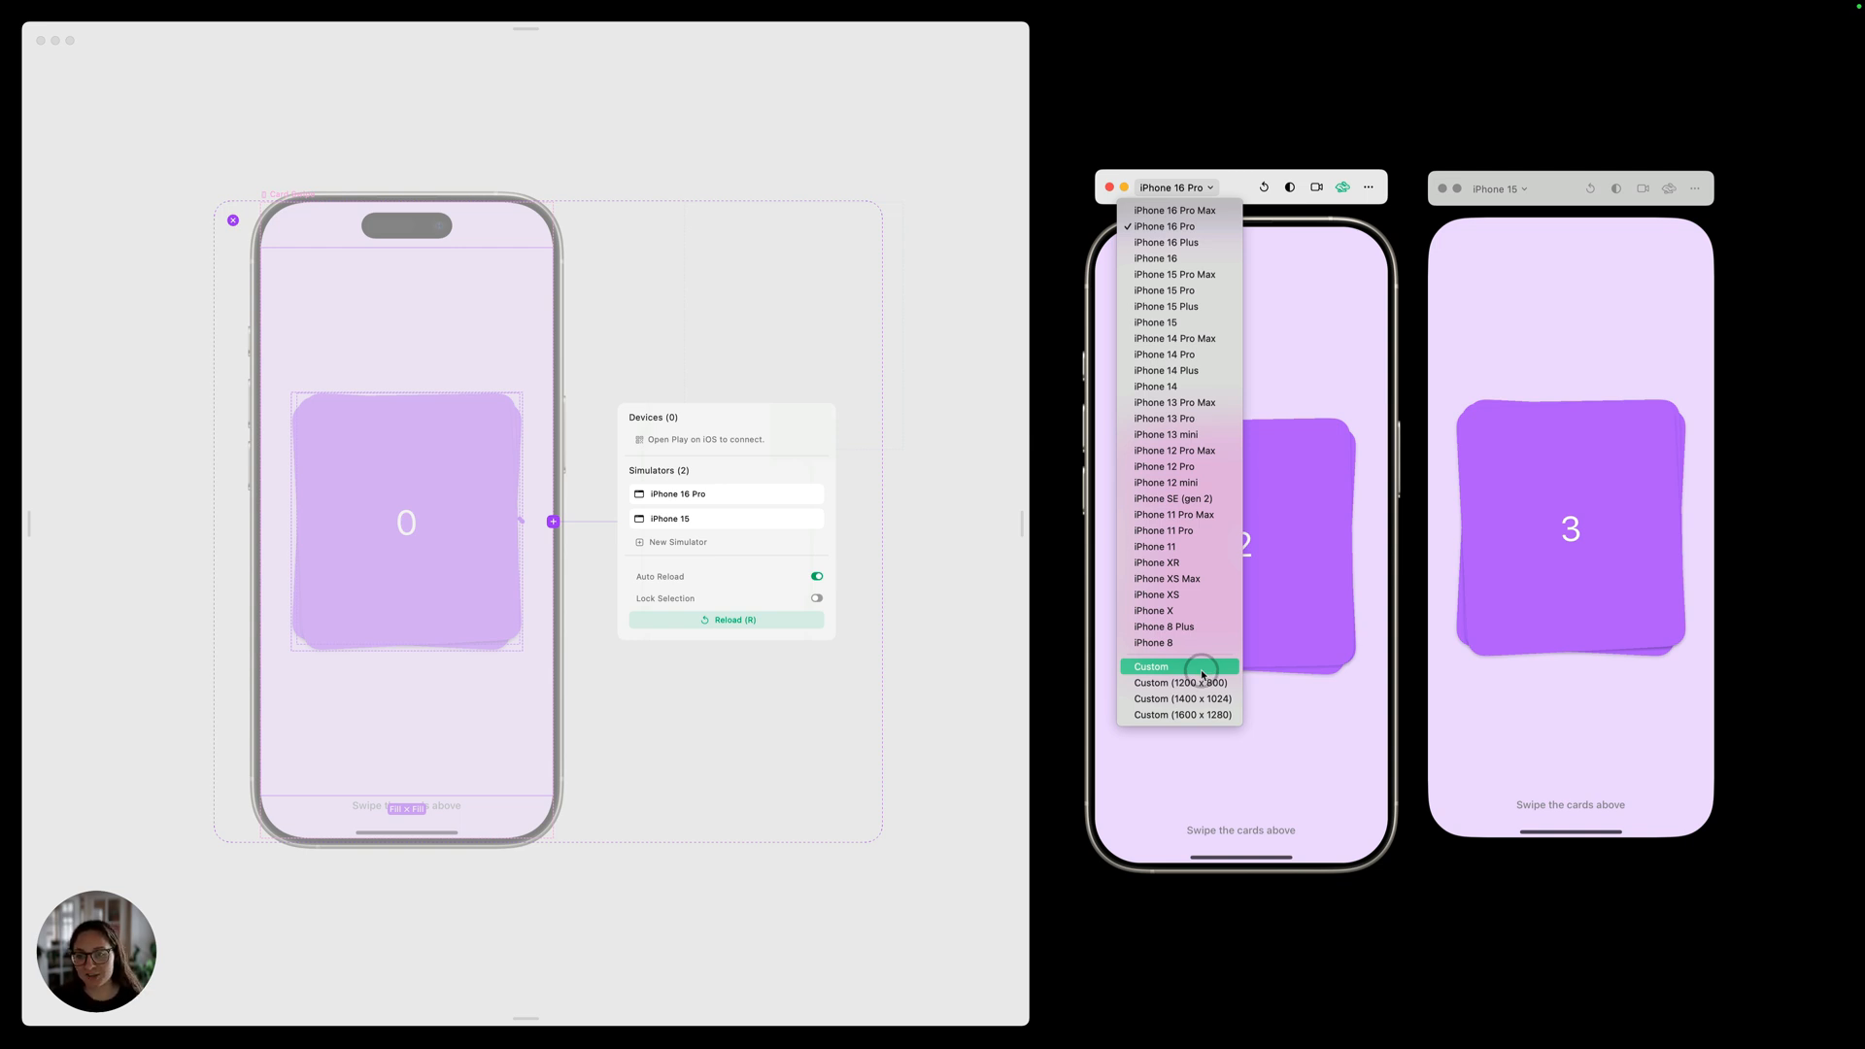
left_click(1179, 666)
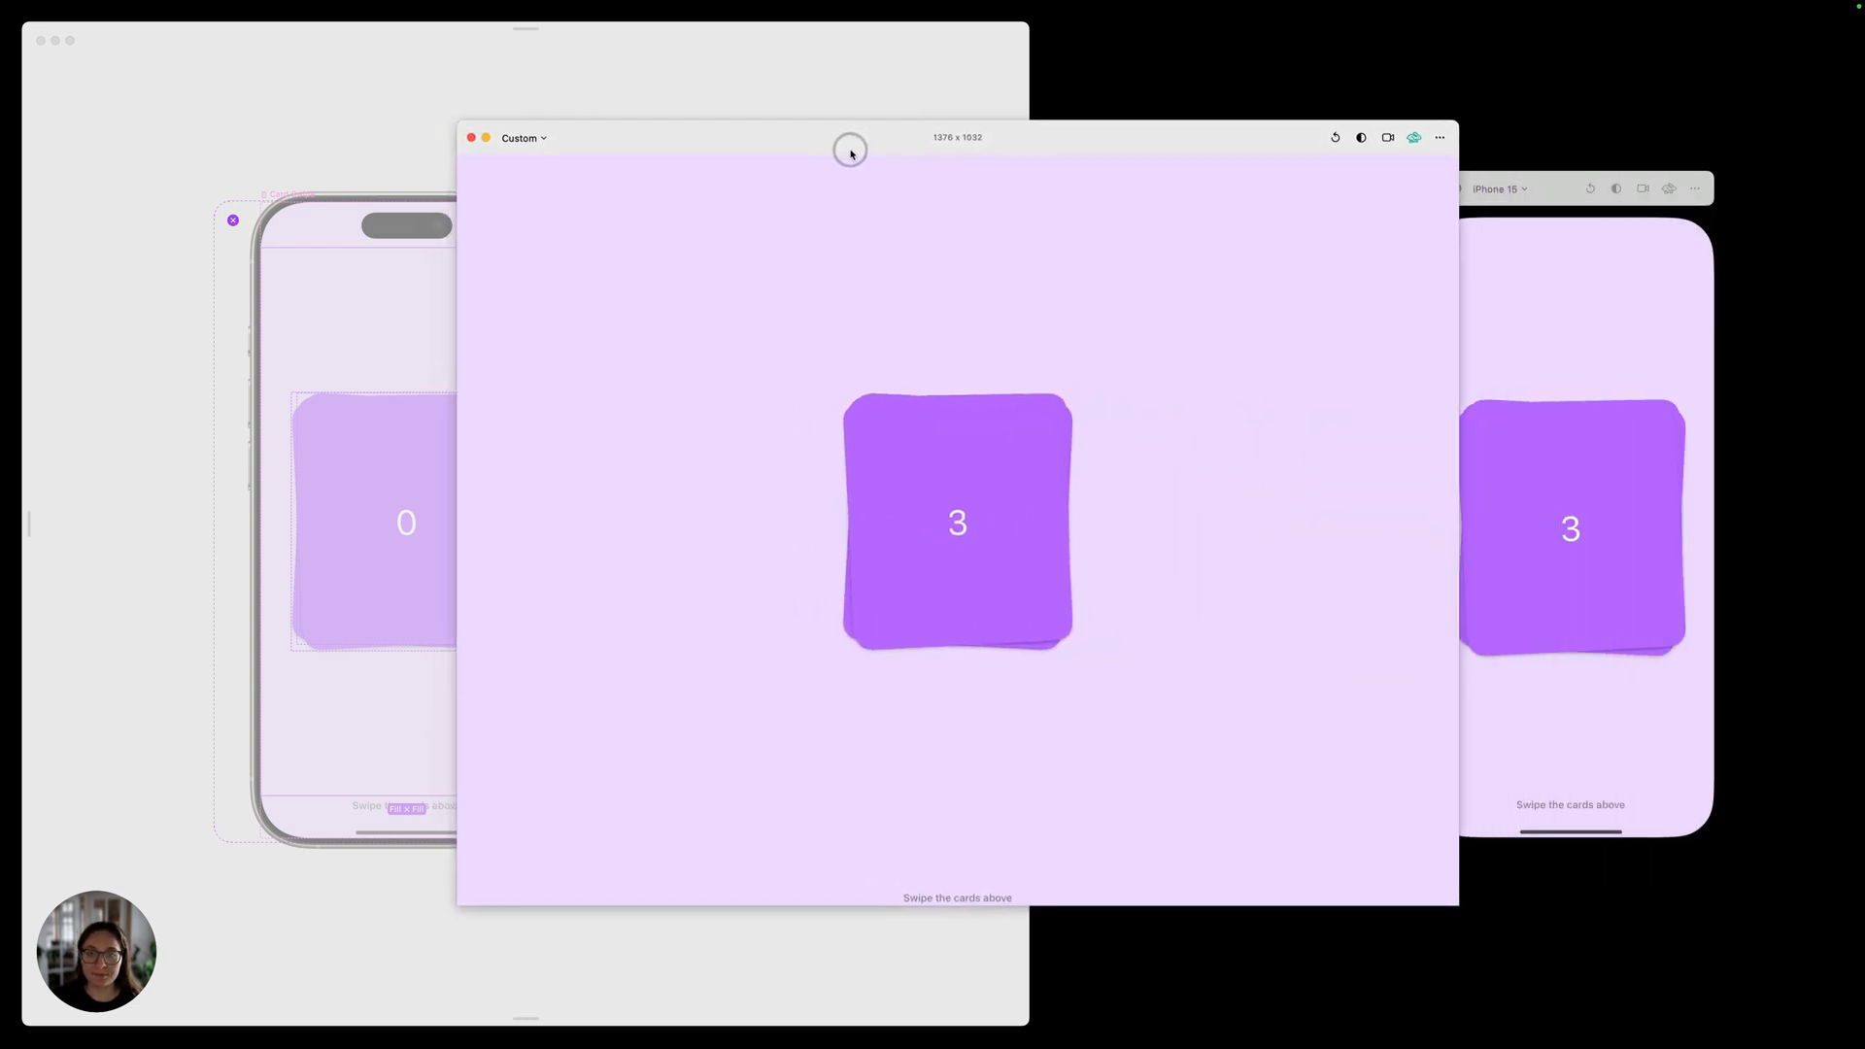
left_click_drag(958, 523, 819, 499)
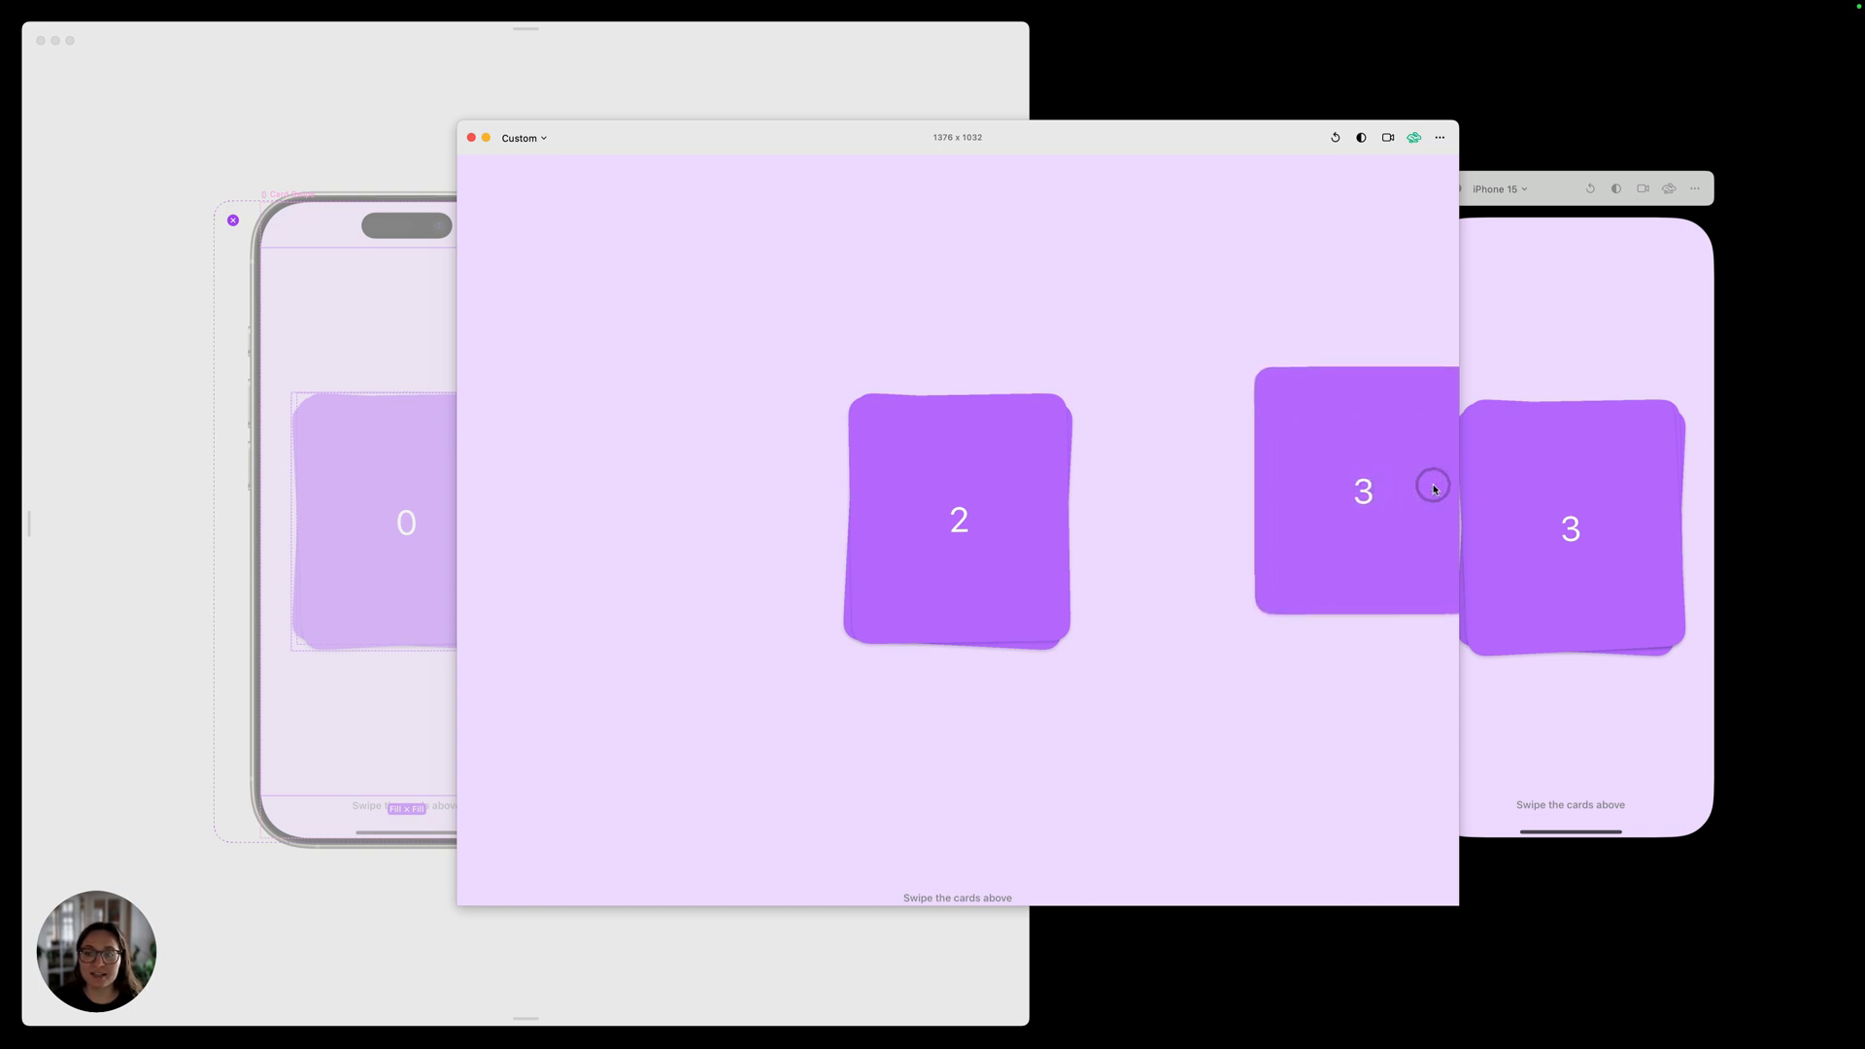
left_click_drag(1361, 492, 1092, 513)
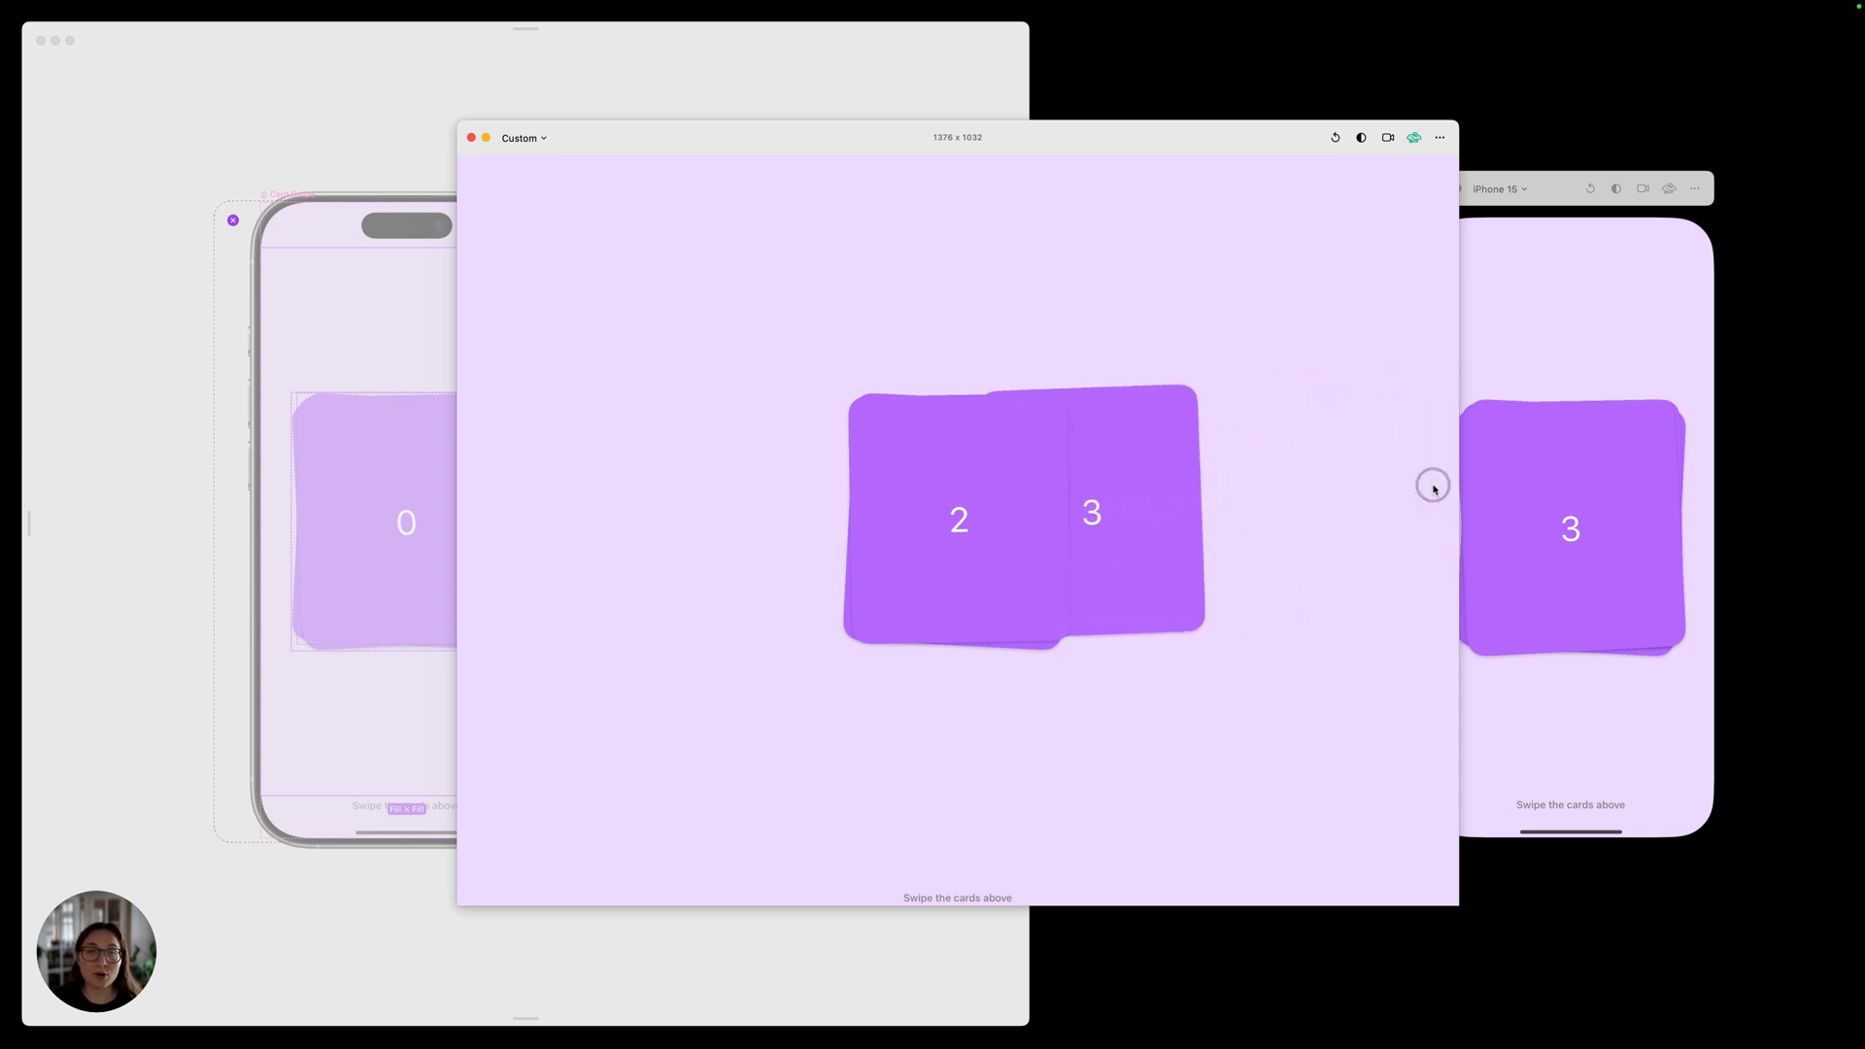
left_click_drag(1091, 513, 1379, 507)
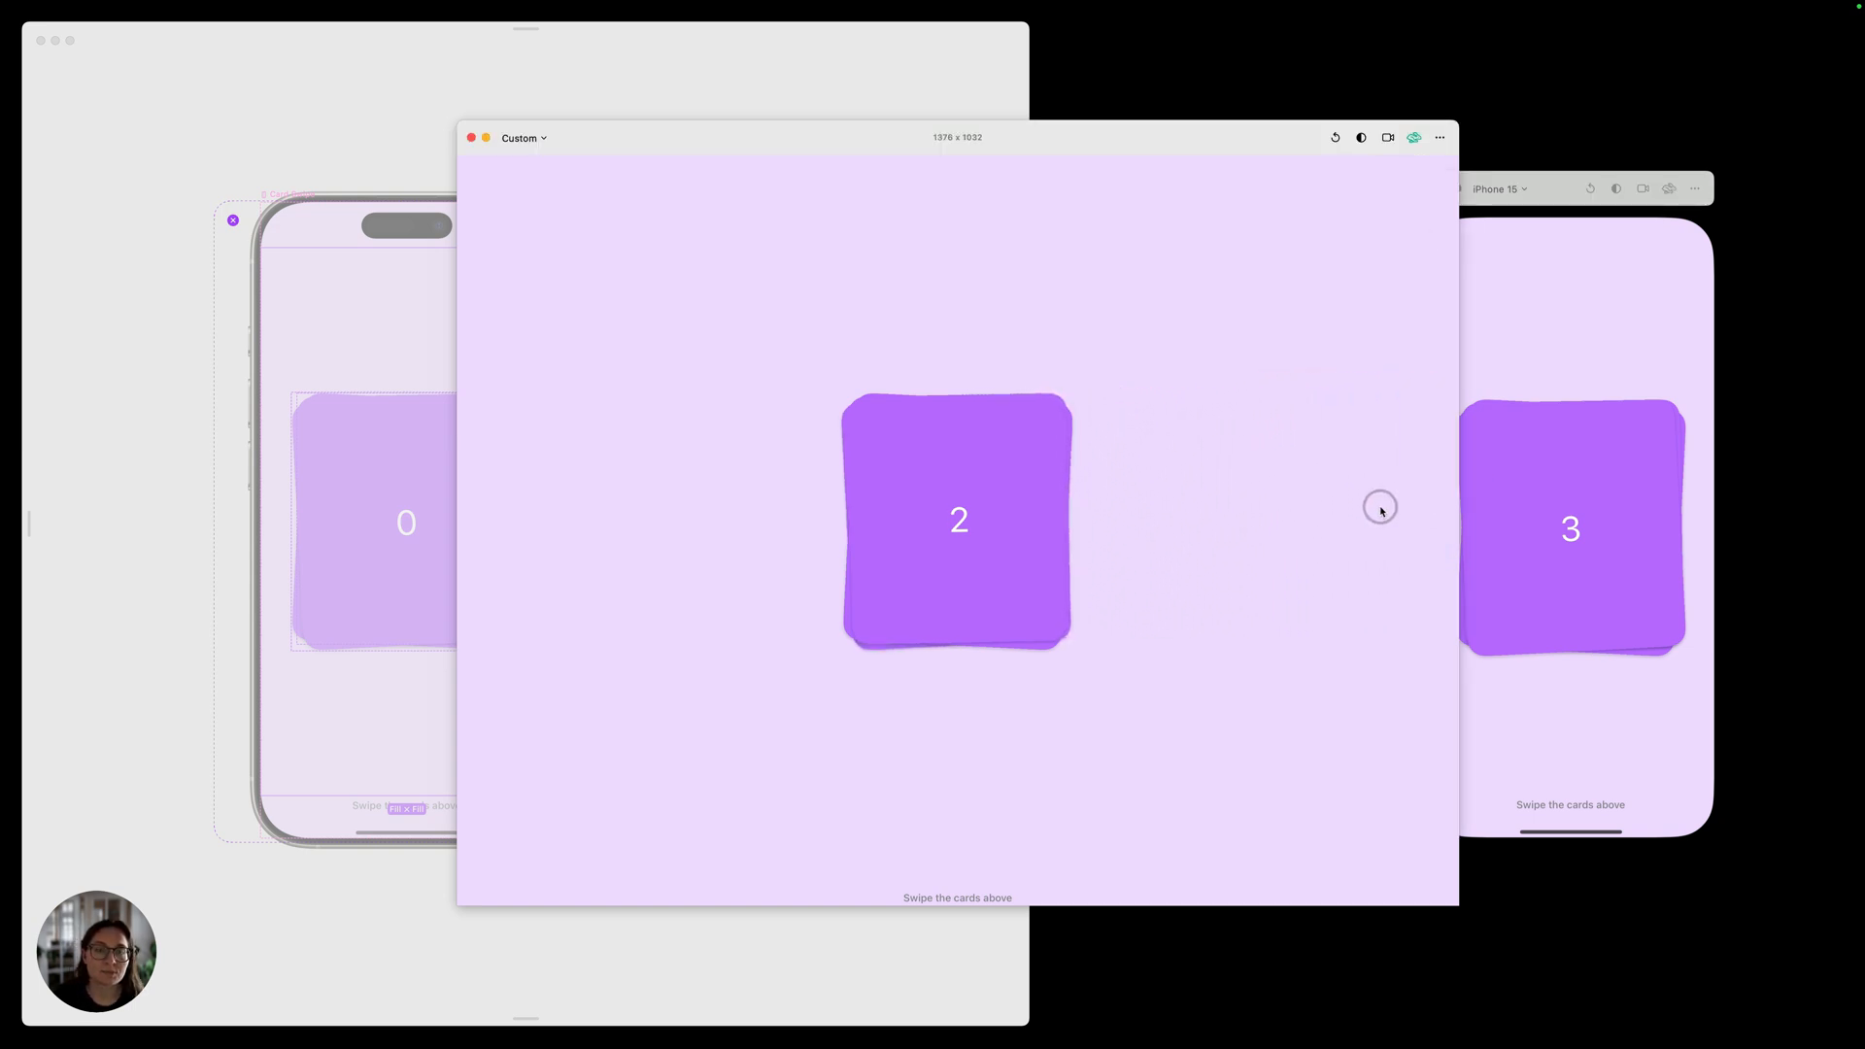